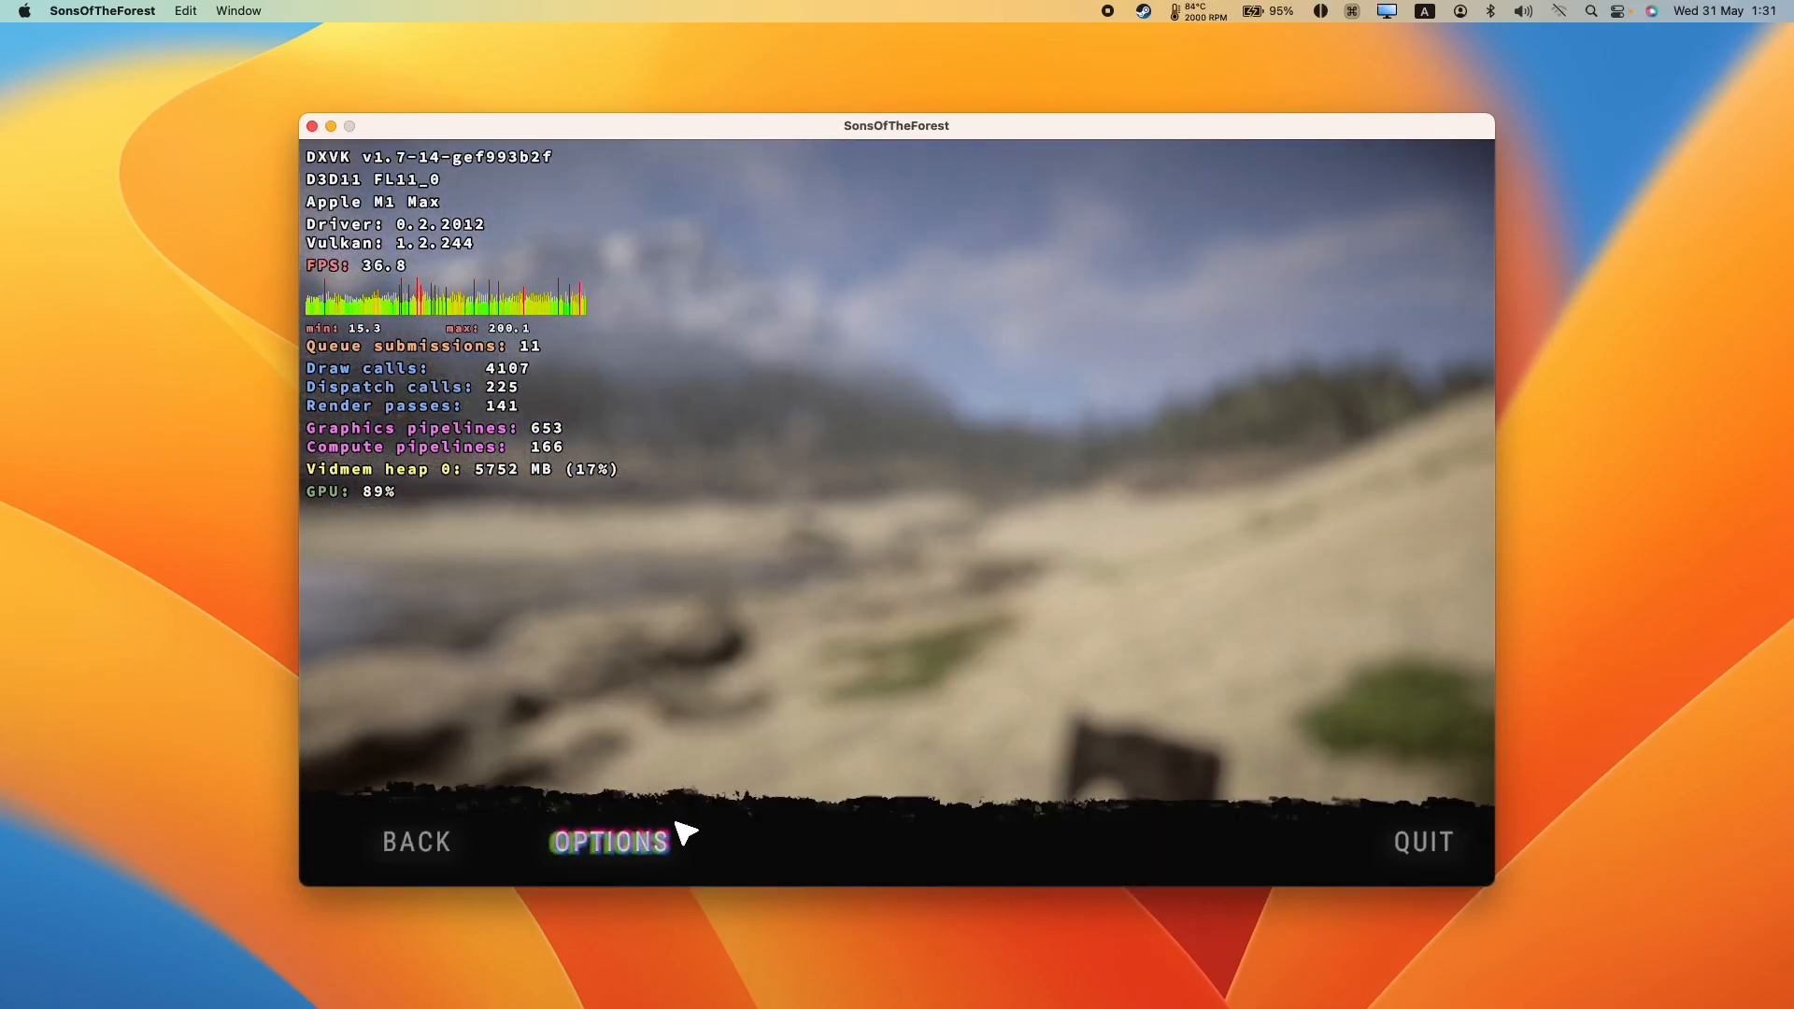
- Open the CrossOver 22 YouTube video and follow its codeweavers.com description link
{"action": "left_click", "coordinate": [608, 842]}
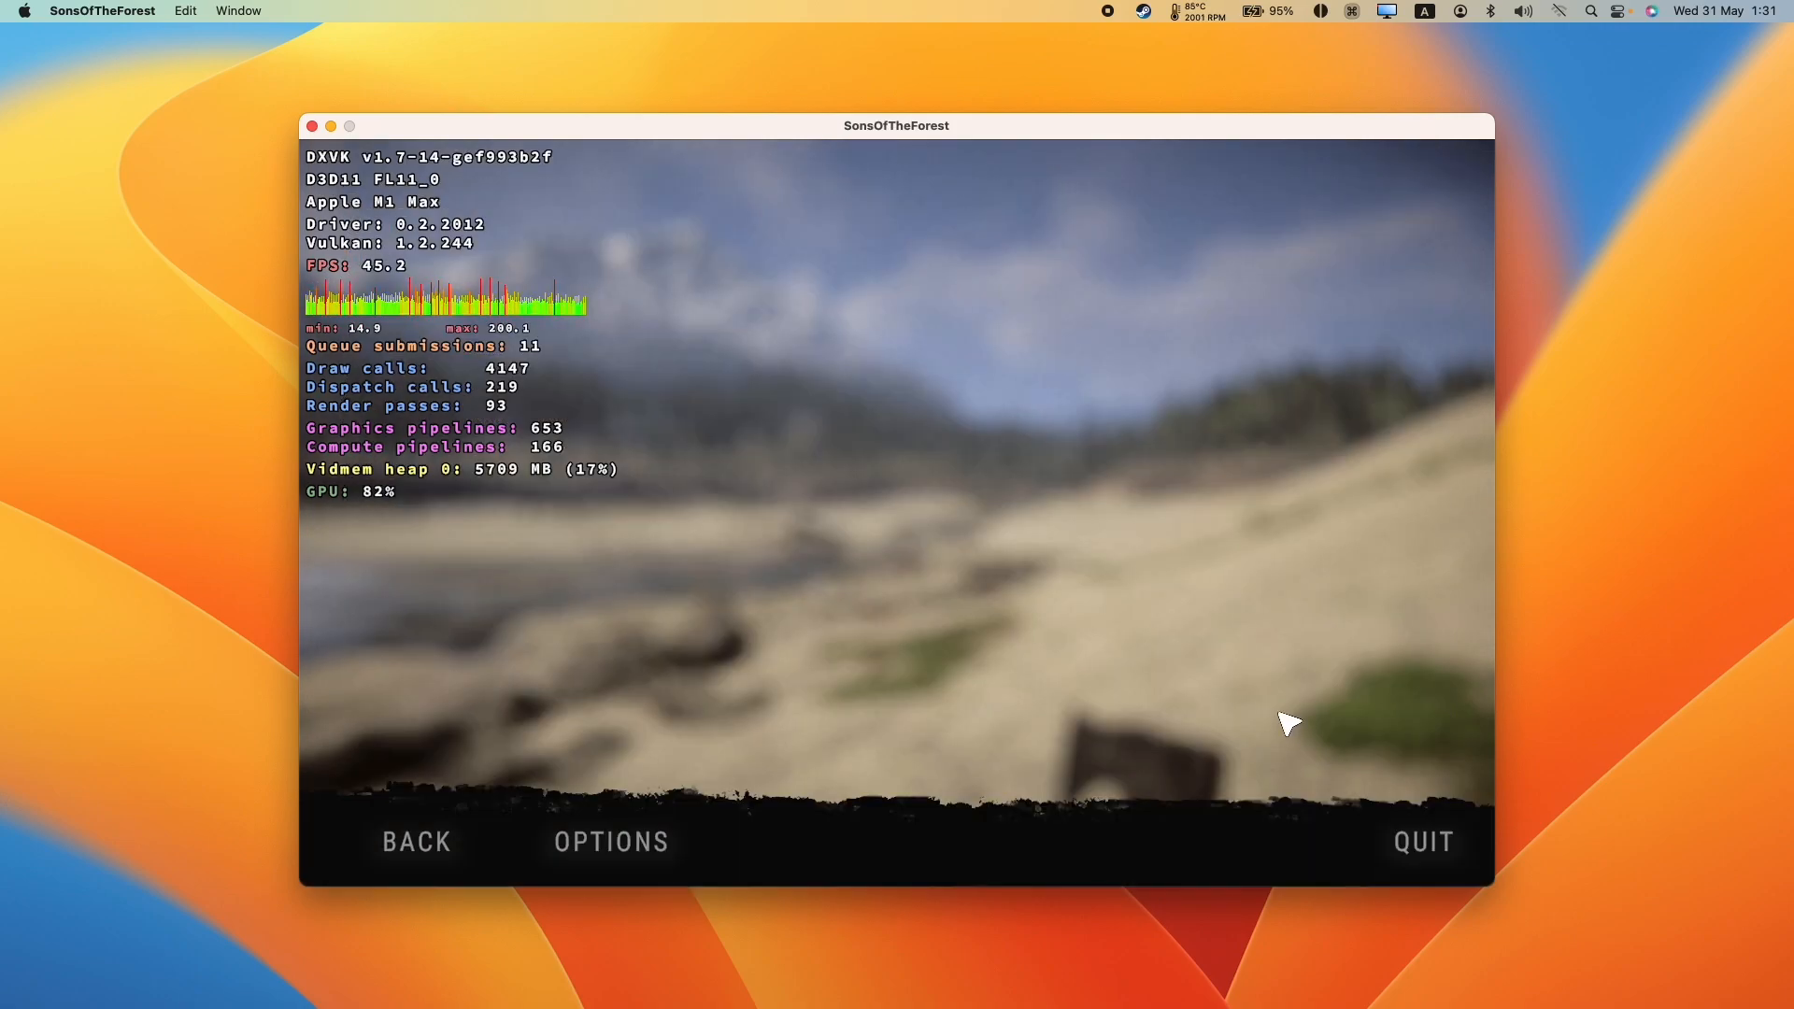
{"action": "left_click", "coordinate": [415, 841]}
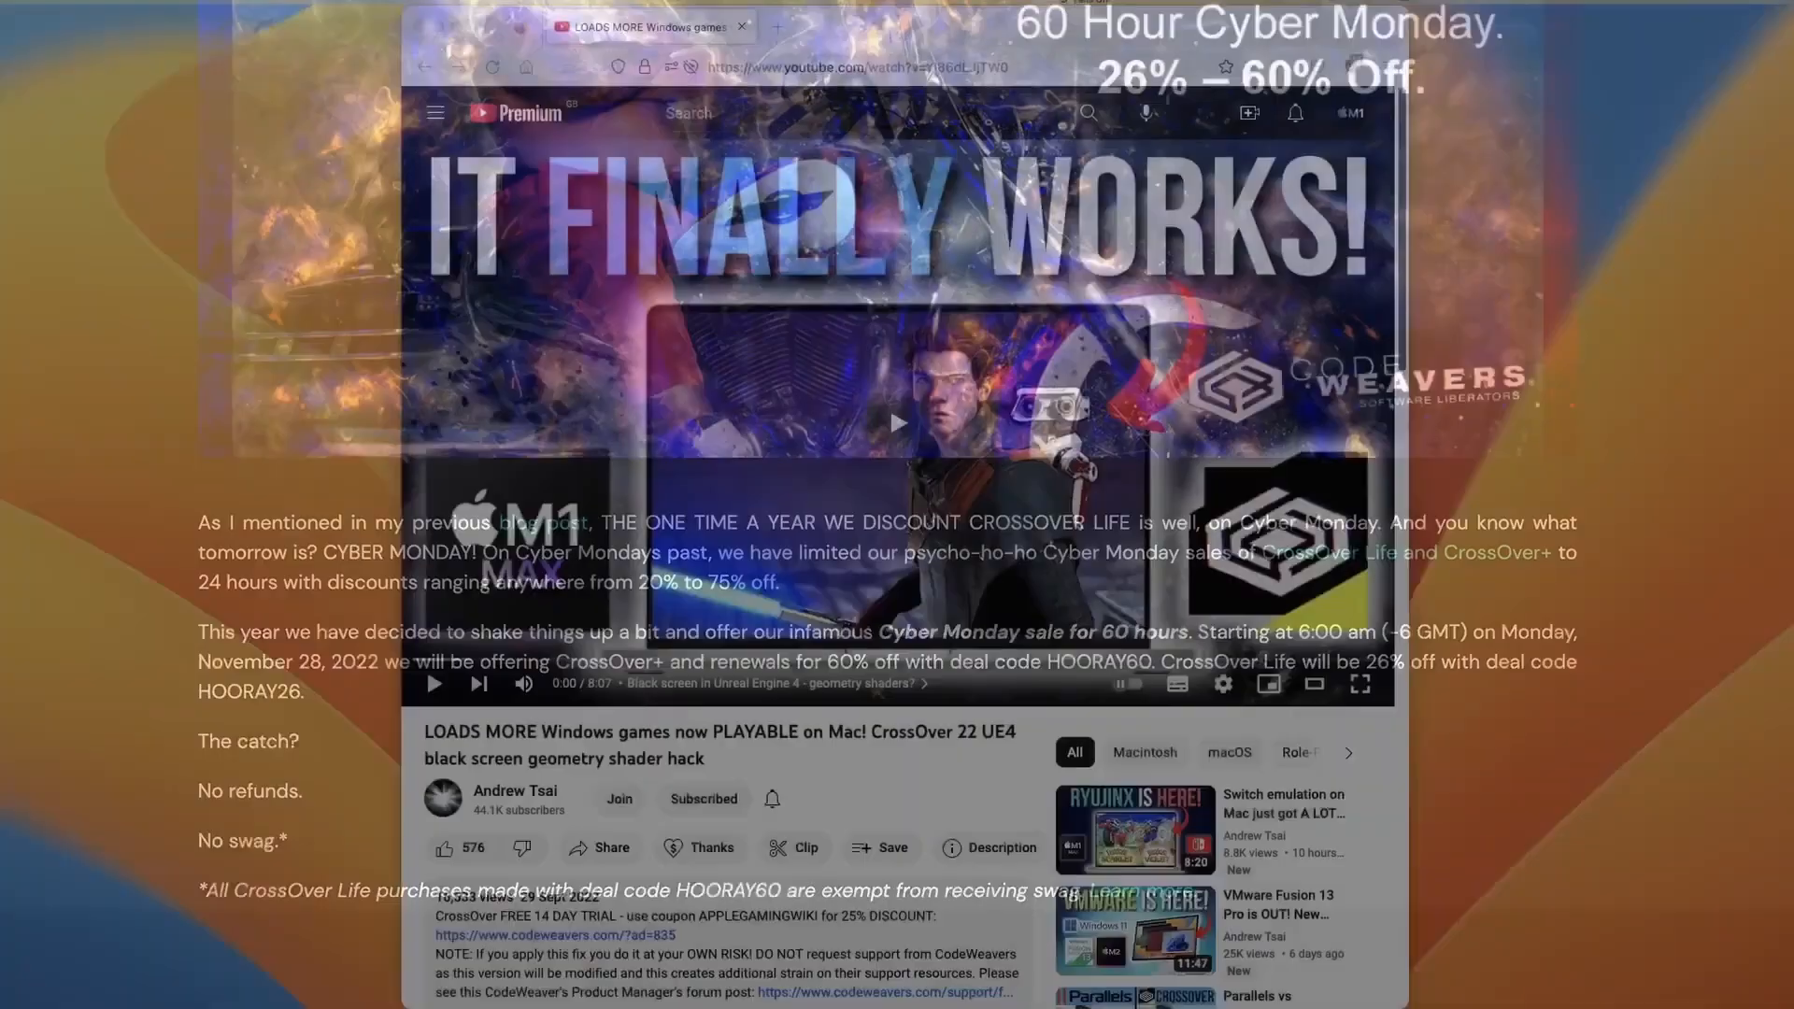
{"action": "scroll", "scroll_direction": "down", "scroll_amount": 3}
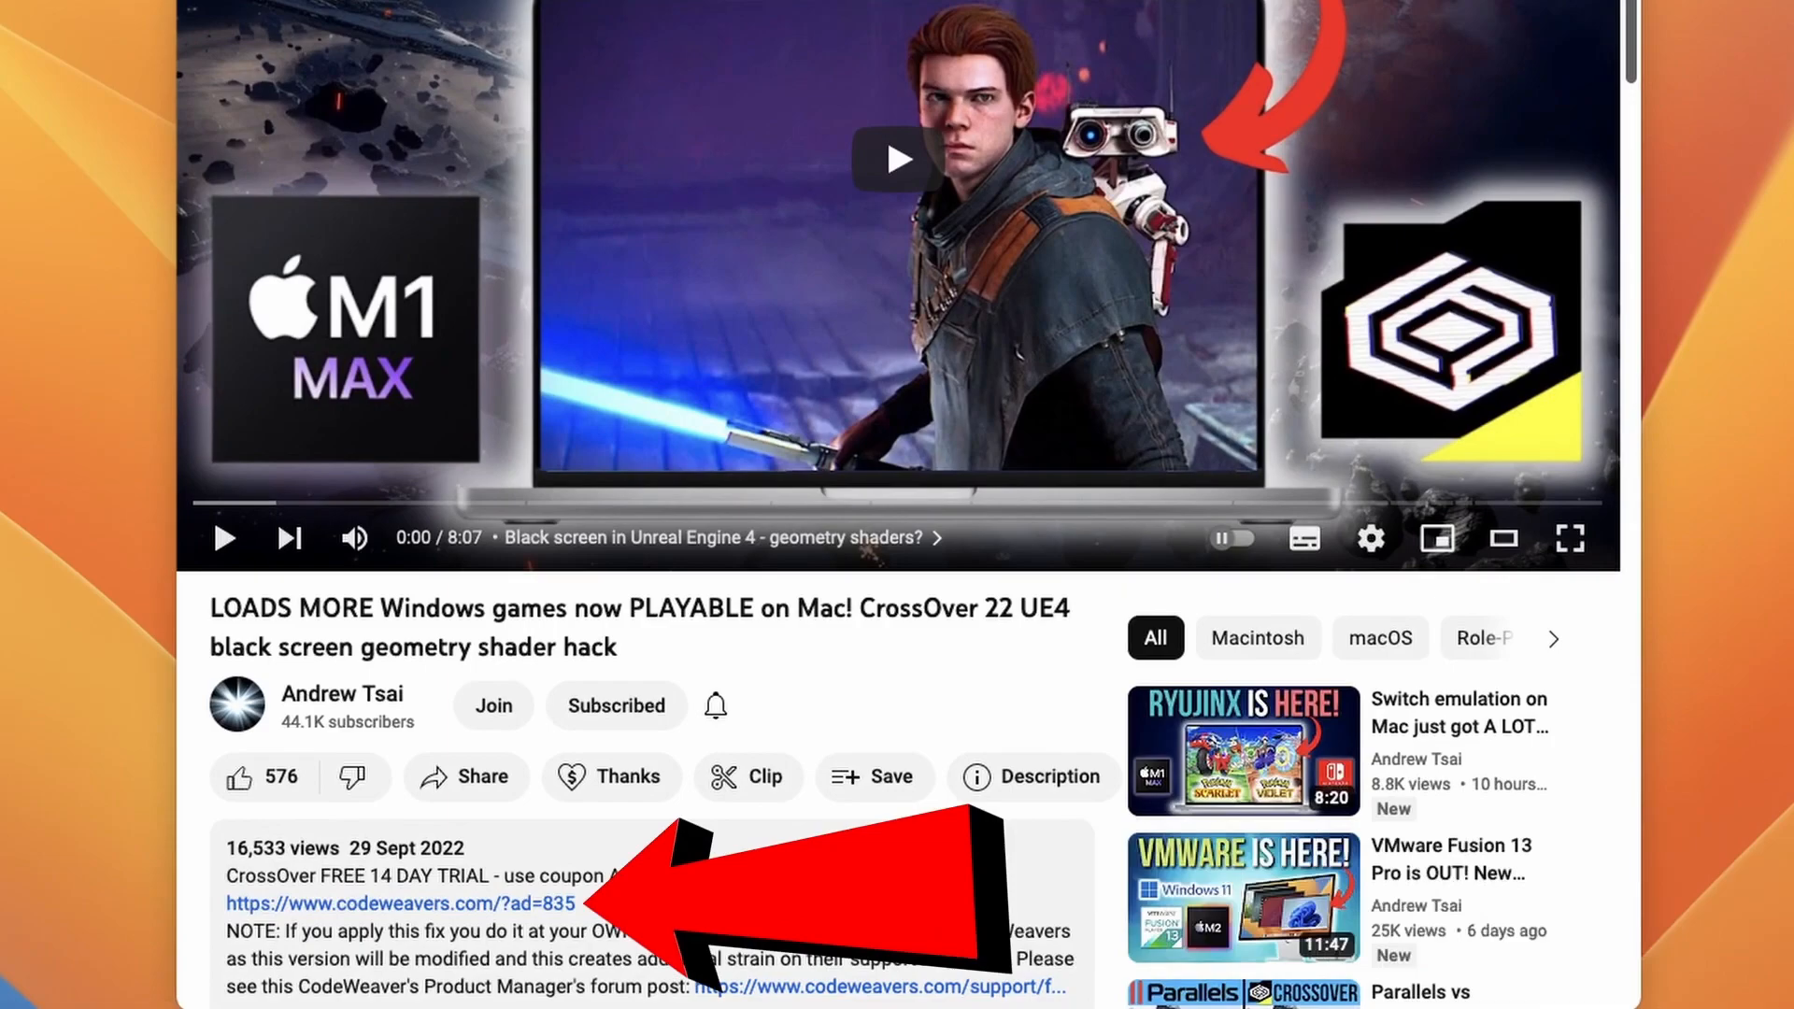
{"action": "left_click", "coordinate": [394, 903]}
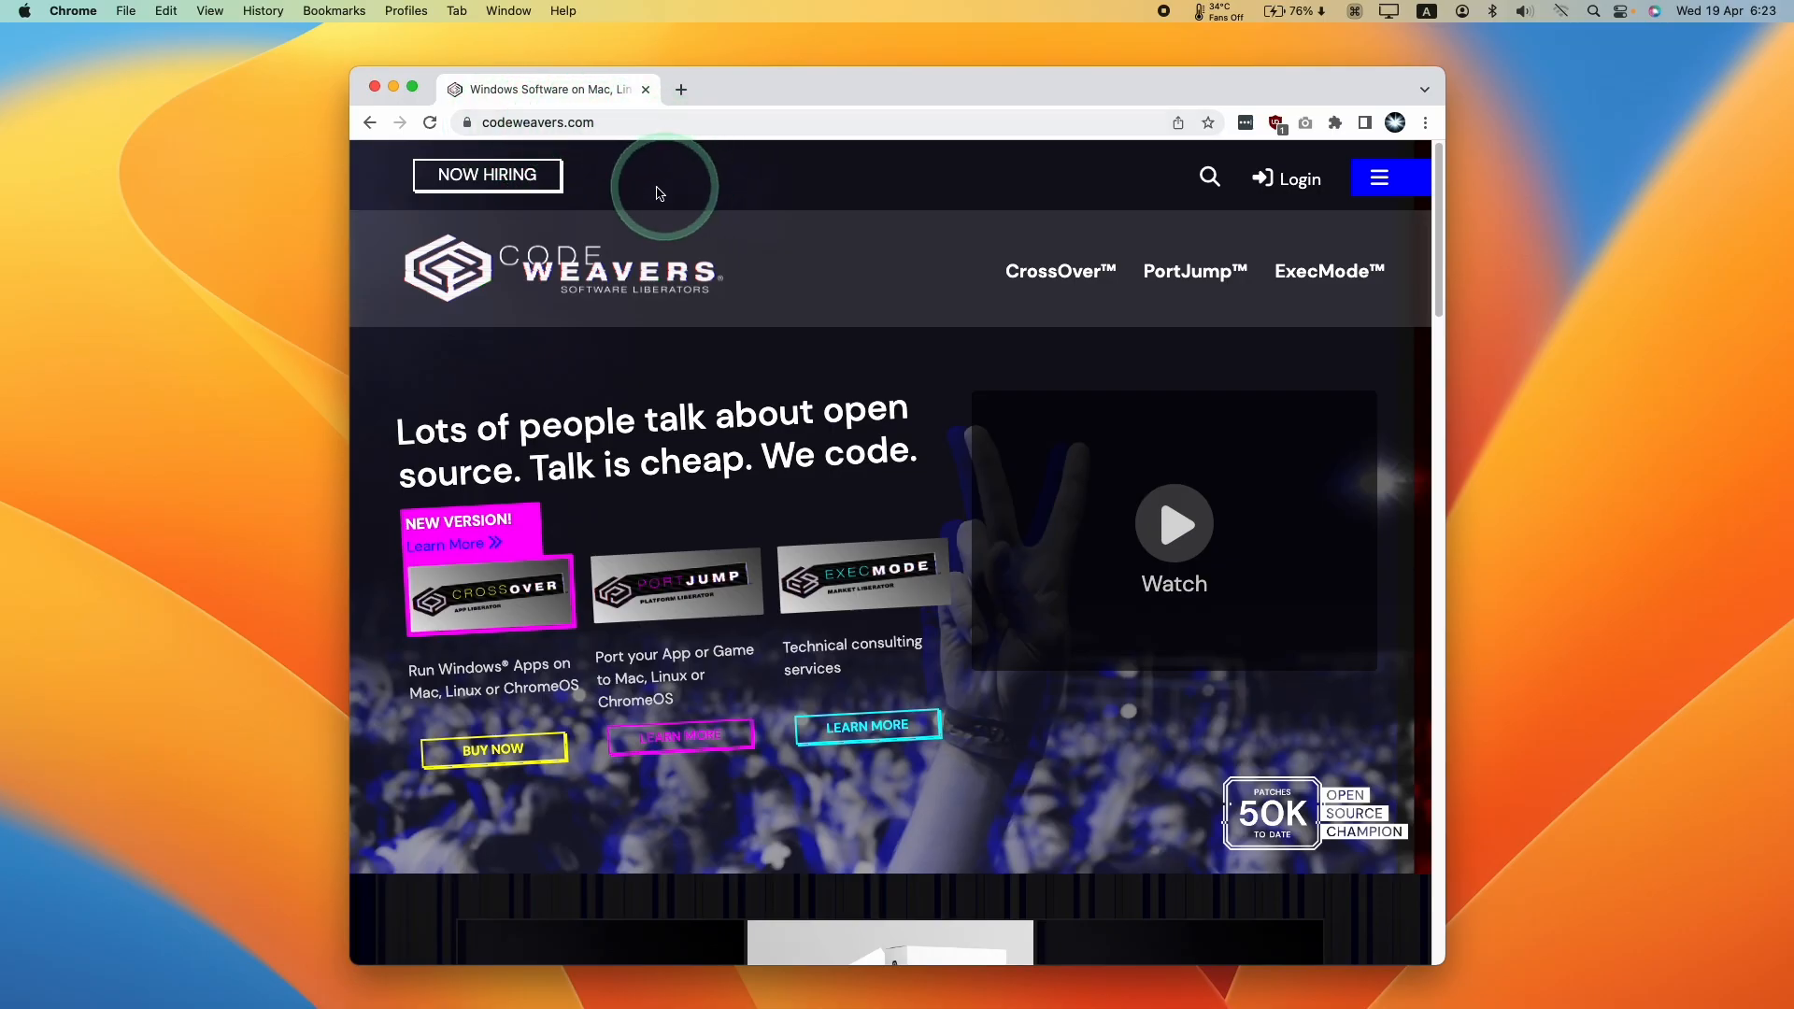
- Go to the CrossOver Buy Now page and apply the promo code, cutting CrossOver+ to £48
{"action": "scroll", "scroll_direction": "down", "scroll_amount": 3}
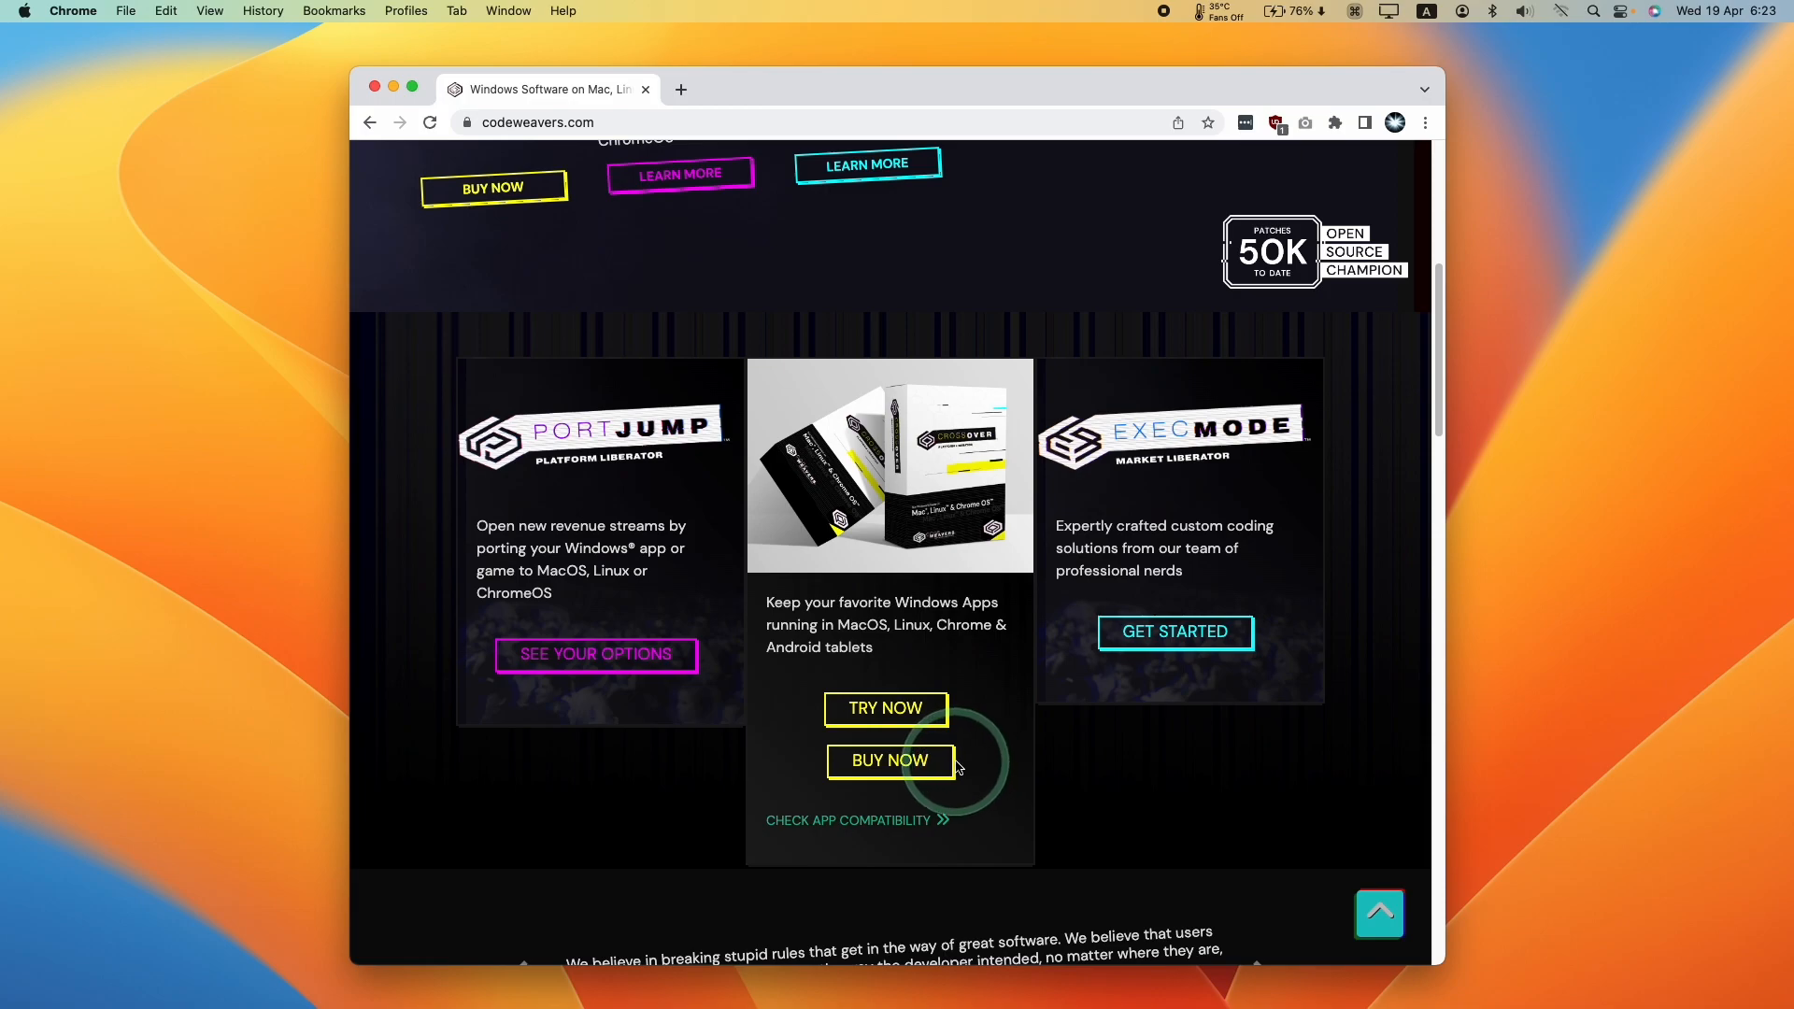
{"action": "left_click", "coordinate": [888, 761]}
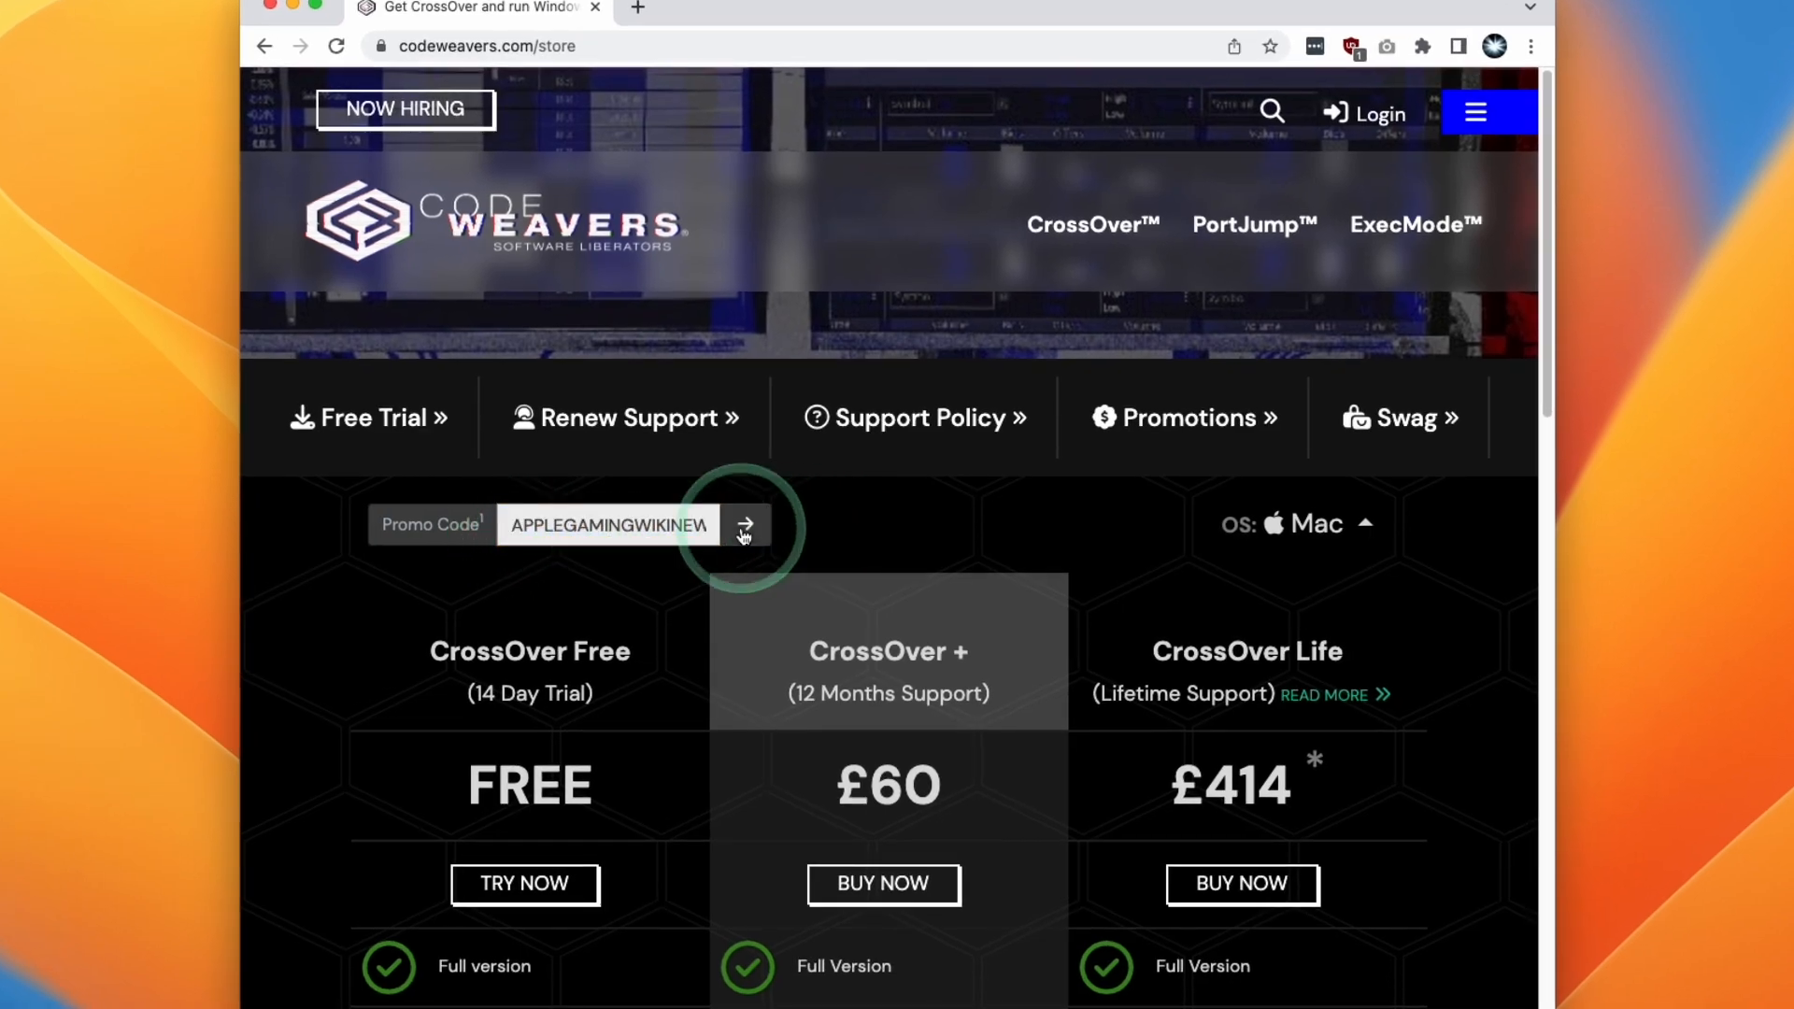
{"action": "left_click", "coordinate": [744, 525]}
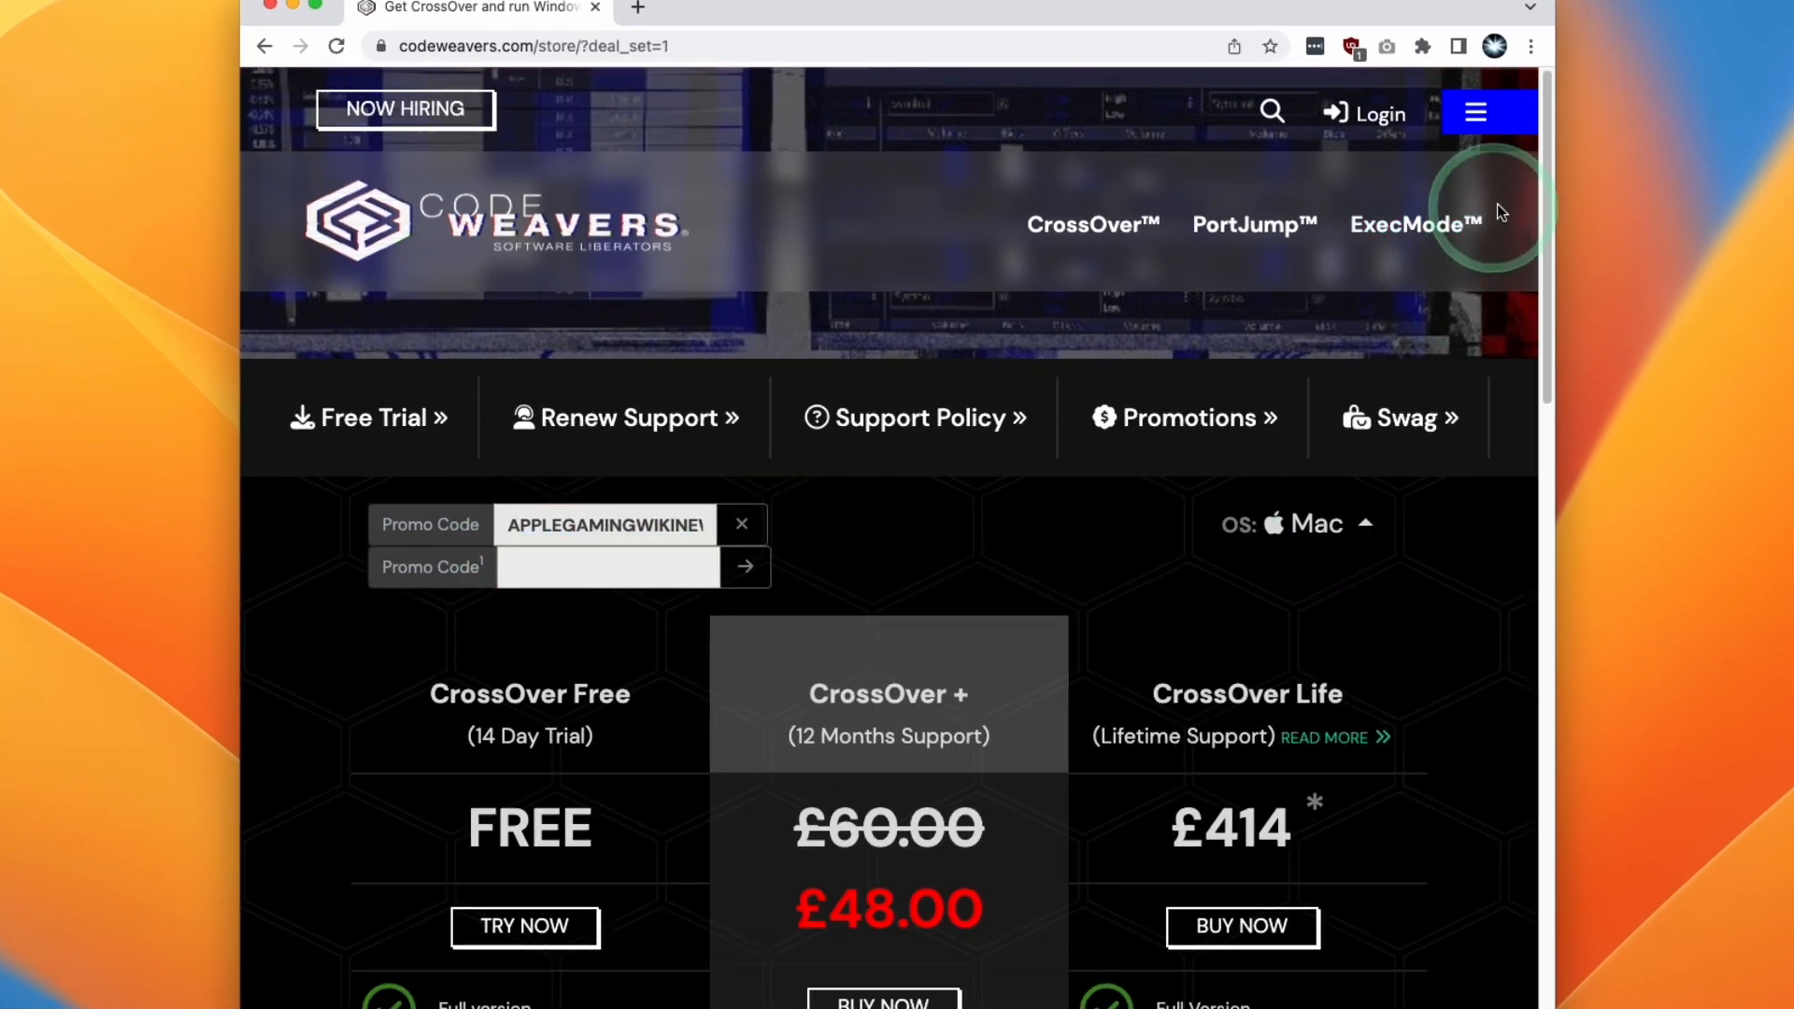
{"action": "scroll", "scroll_direction": "down", "scroll_amount": 3}
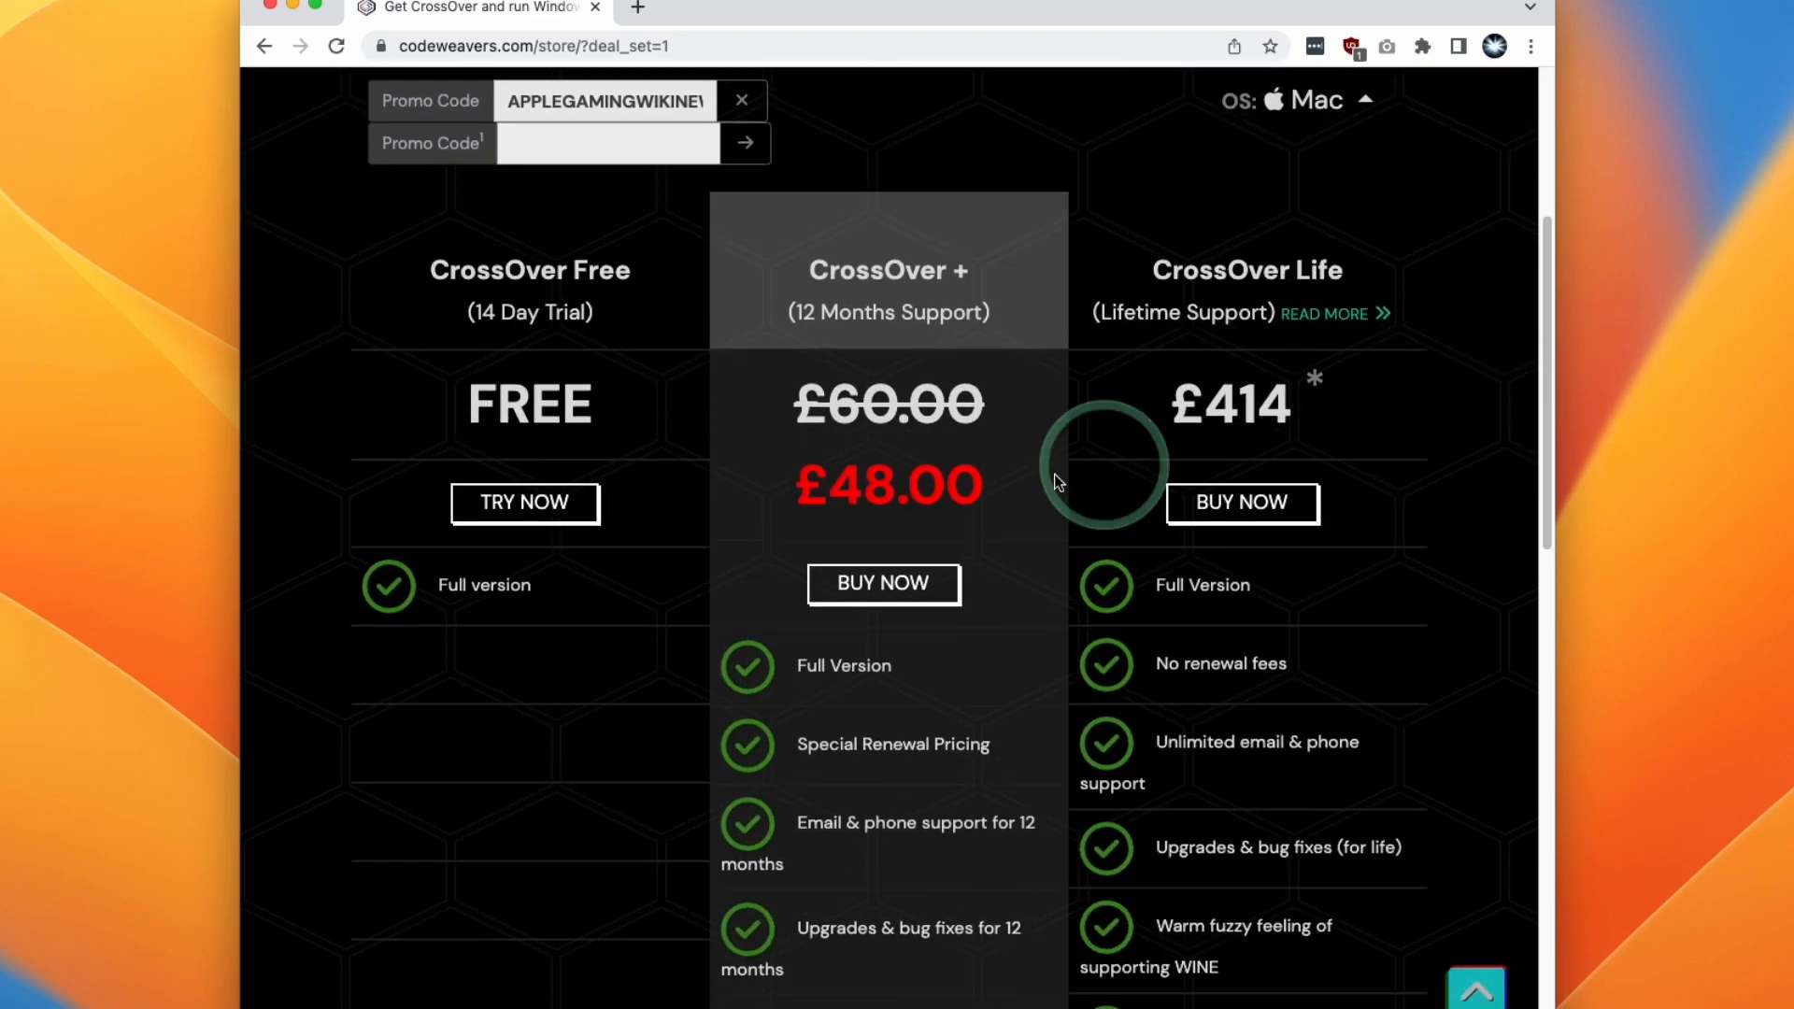
{"action": "mouse_move", "coordinate": [845, 303]}
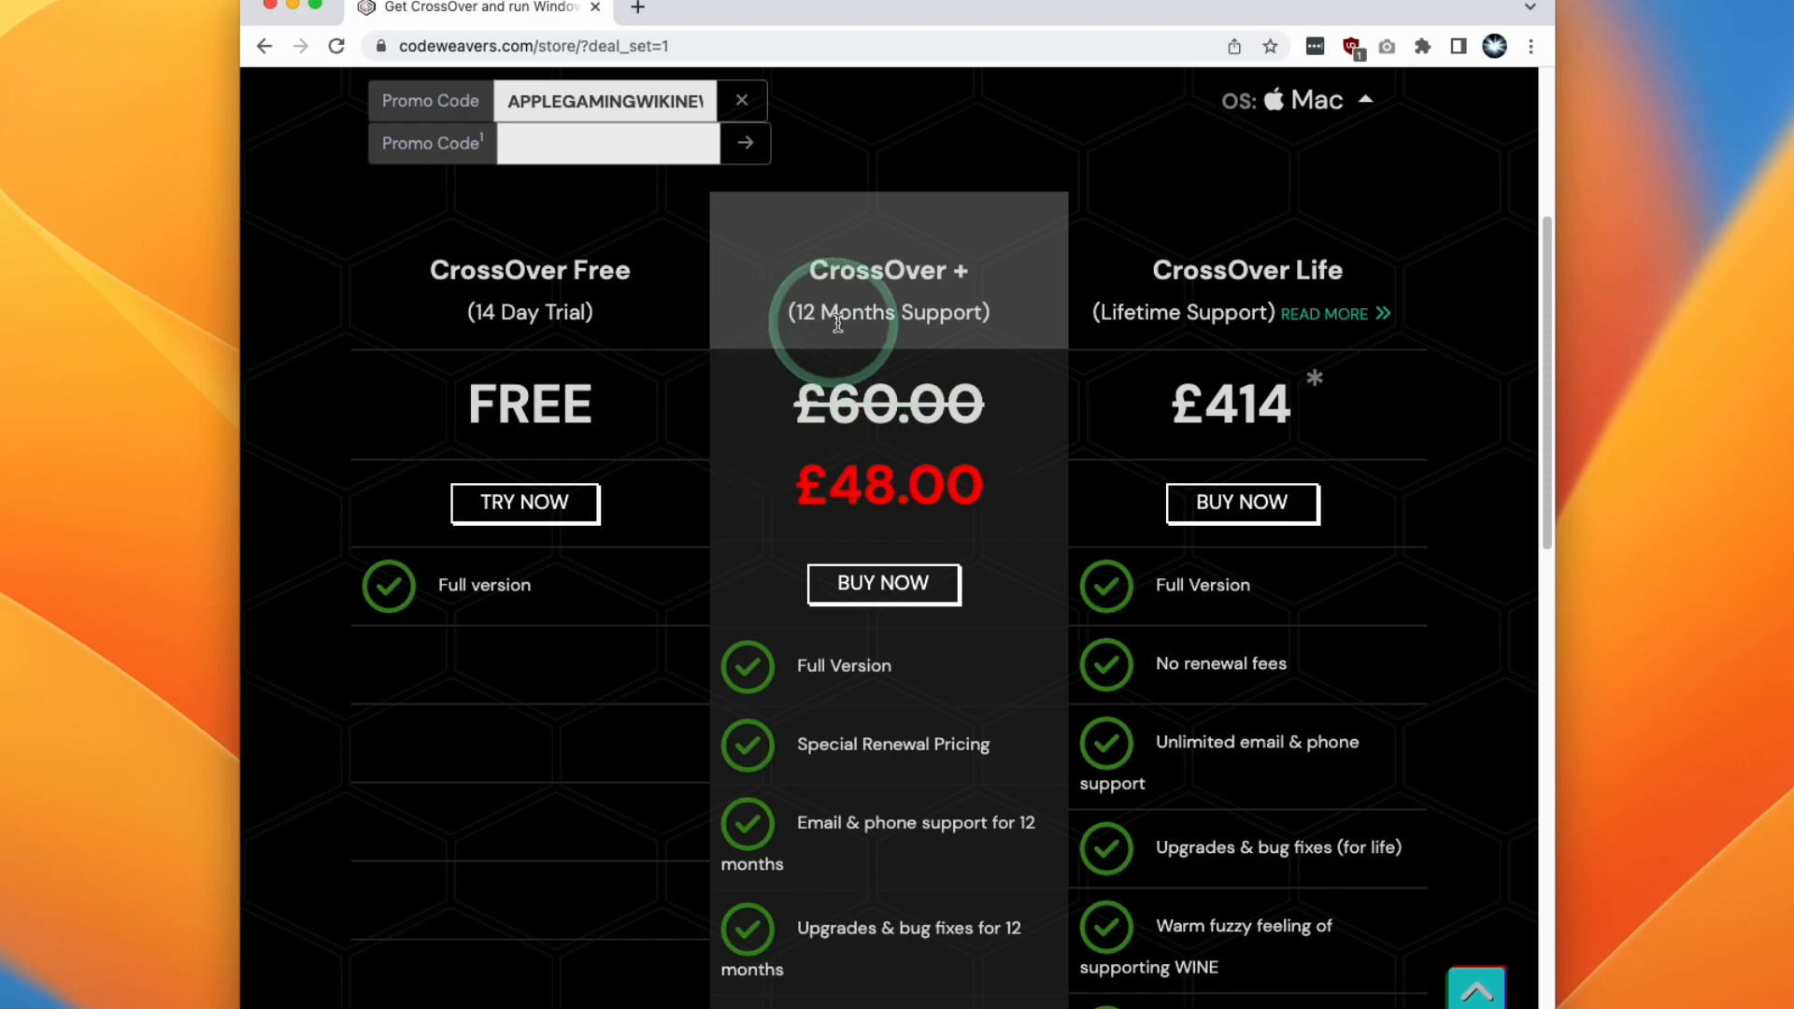
{"action": "mouse_move", "coordinate": [760, 419]}
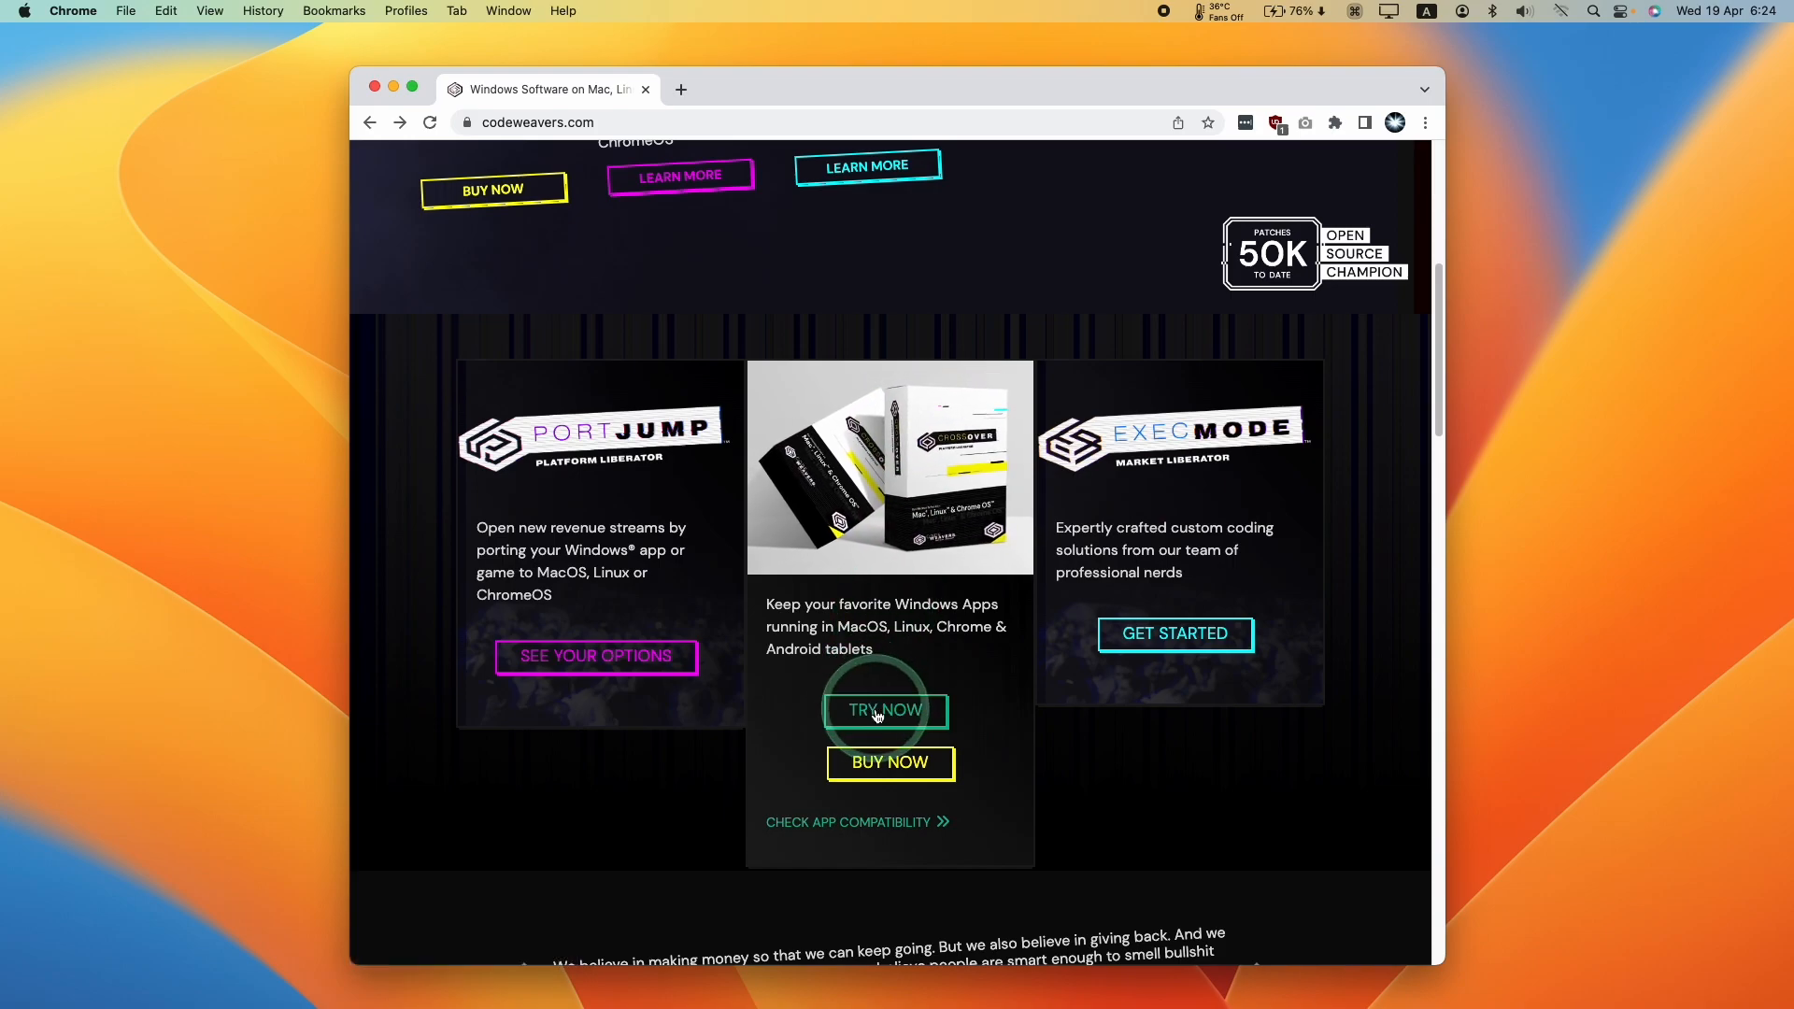
- Open the CrossOver free trial page and download the macOS trial
{"action": "left_click", "coordinate": [885, 710]}
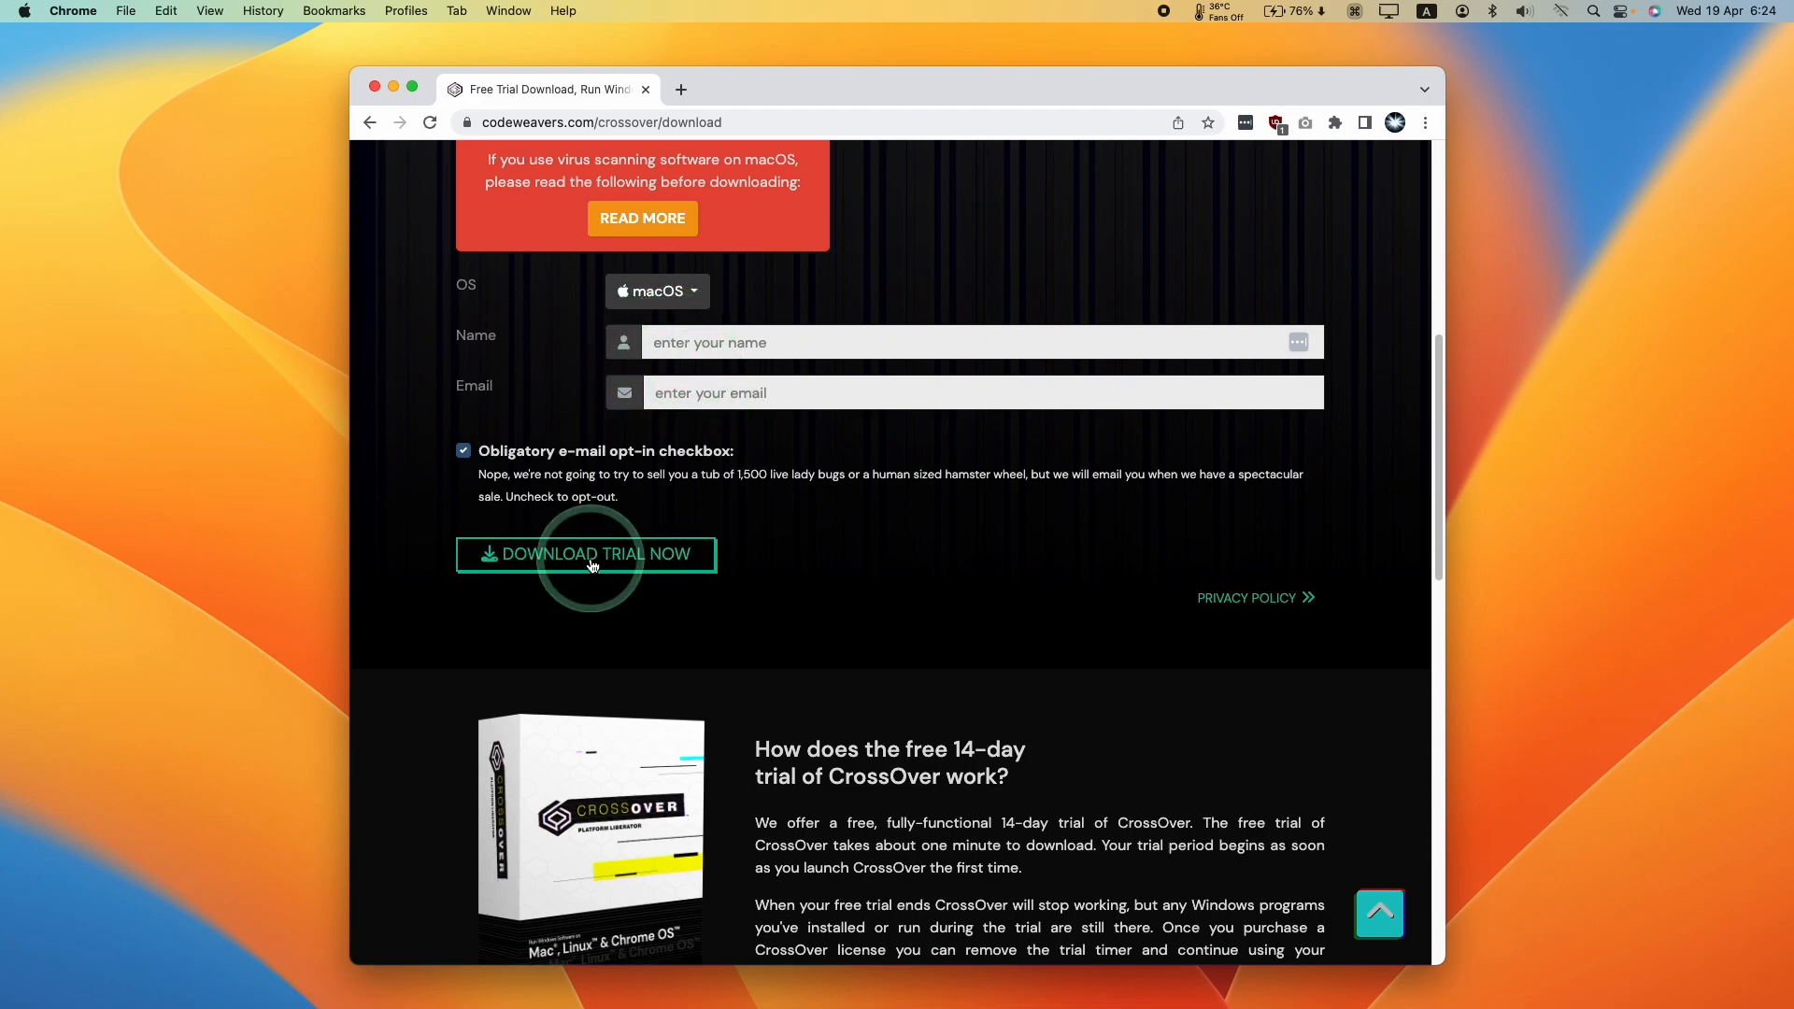
{"action": "left_click", "coordinate": [586, 554]}
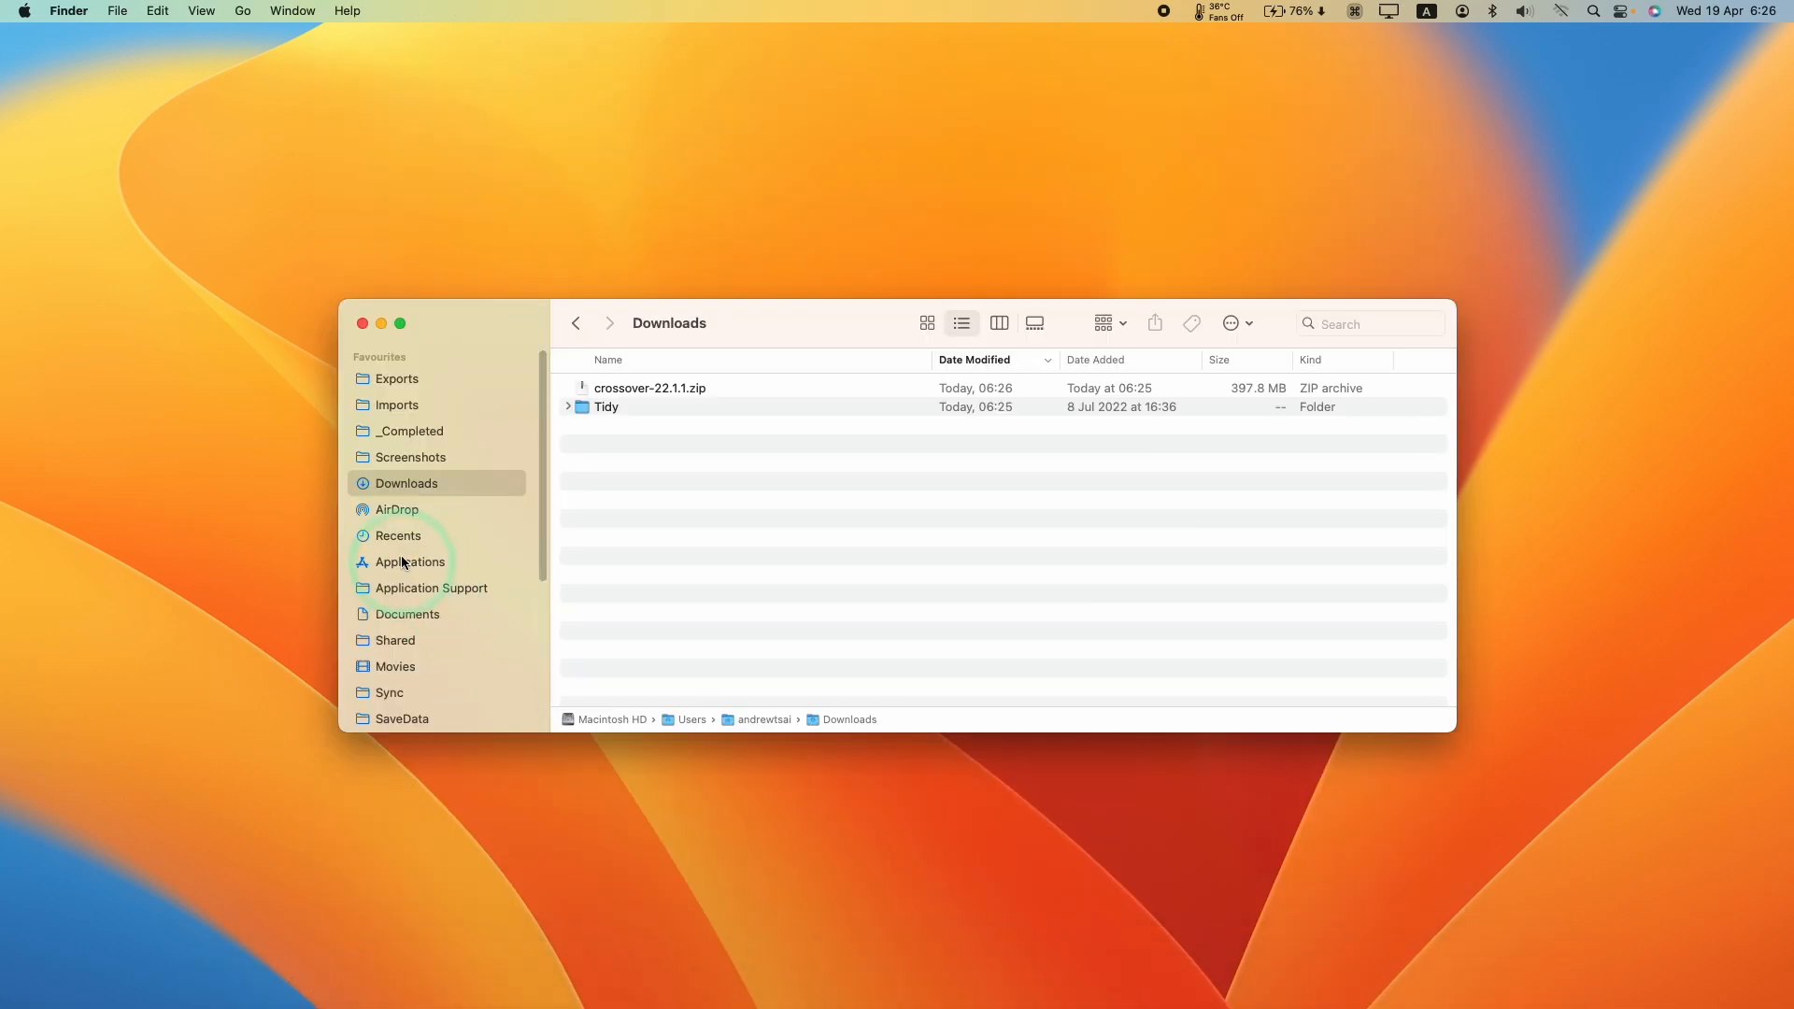
- Unzip crossover-22.1.1.zip, launch CrossOver from Applications and start the 14-day trial
{"action": "left_click", "coordinate": [649, 388]}
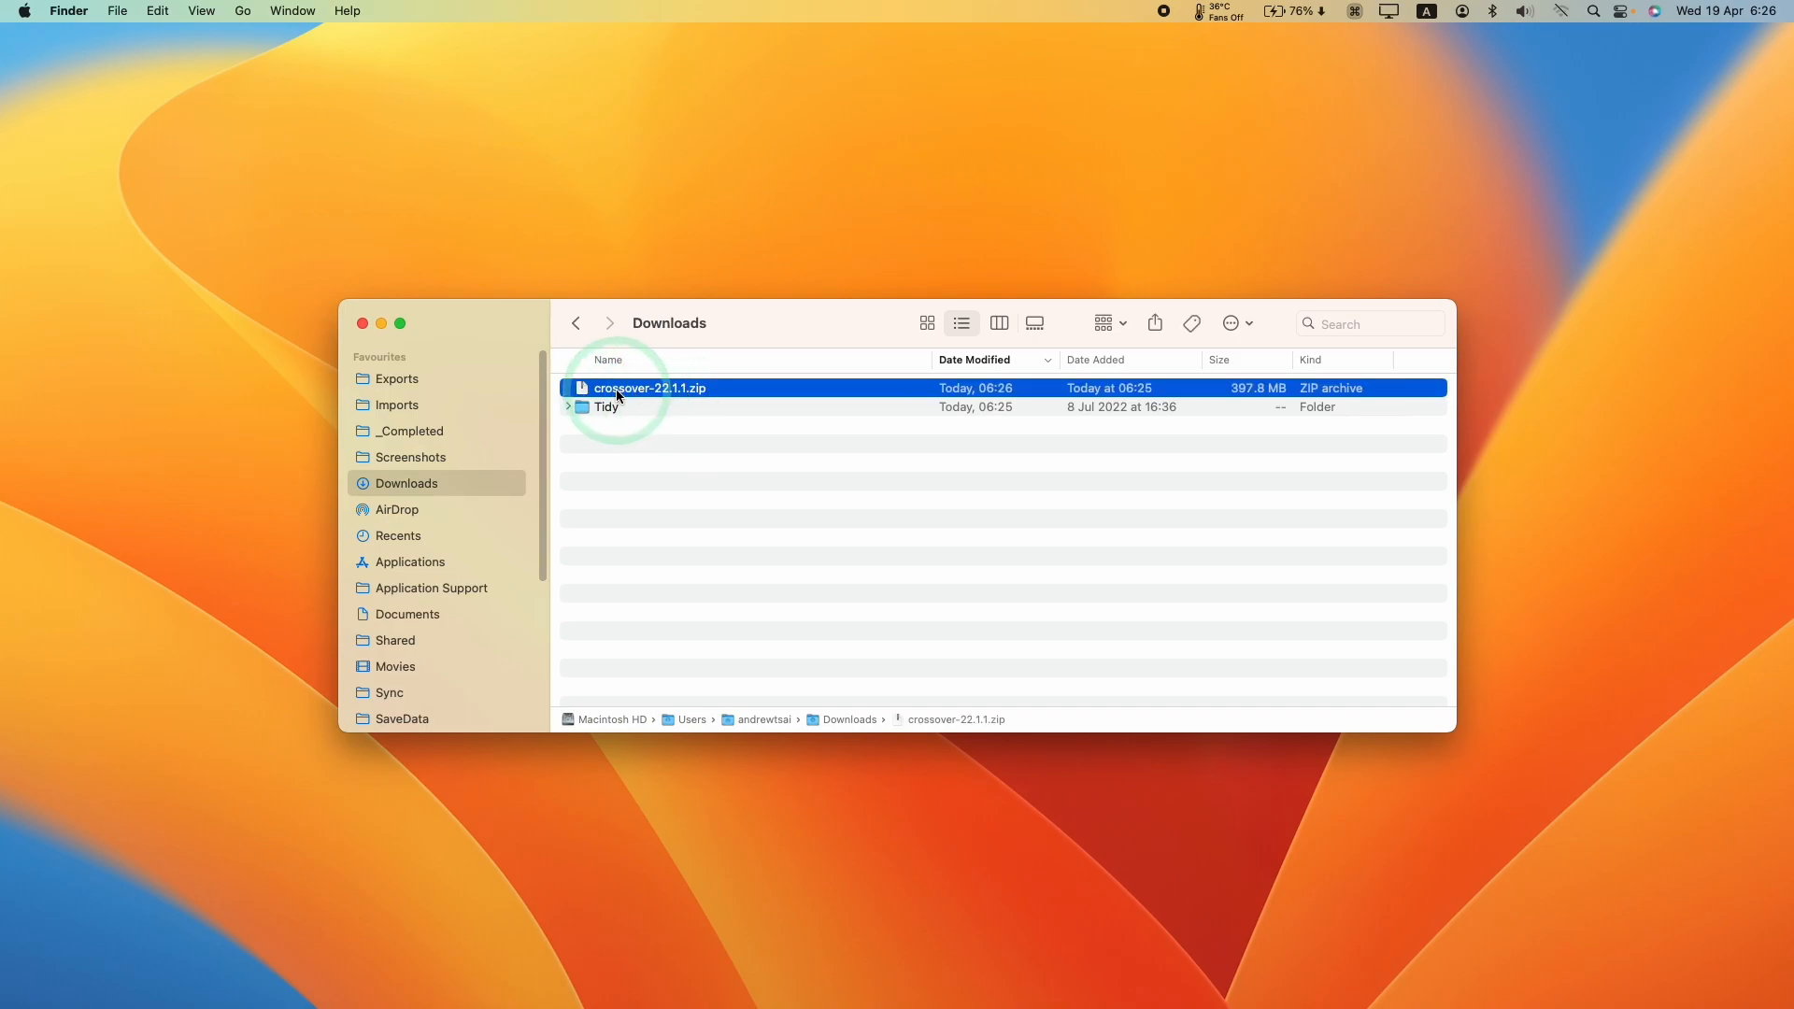
{"action": "double_click", "coordinate": [648, 388]}
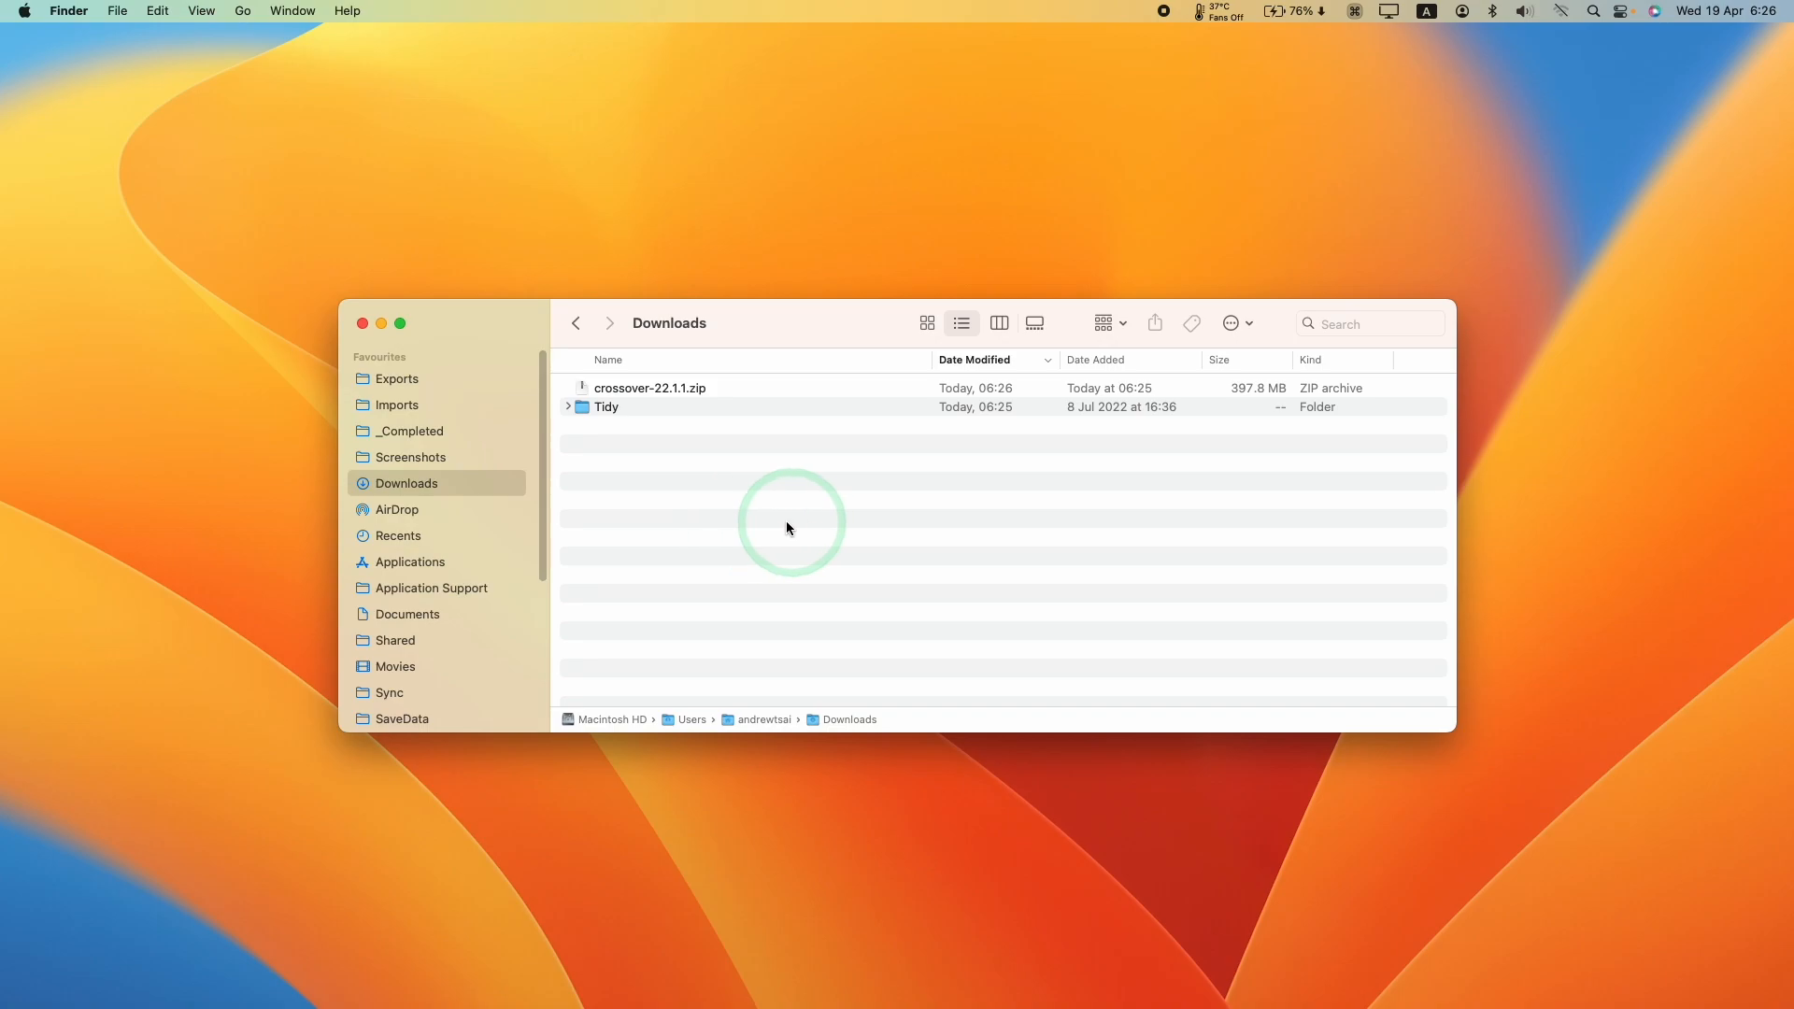
{"action": "left_click", "coordinate": [408, 561]}
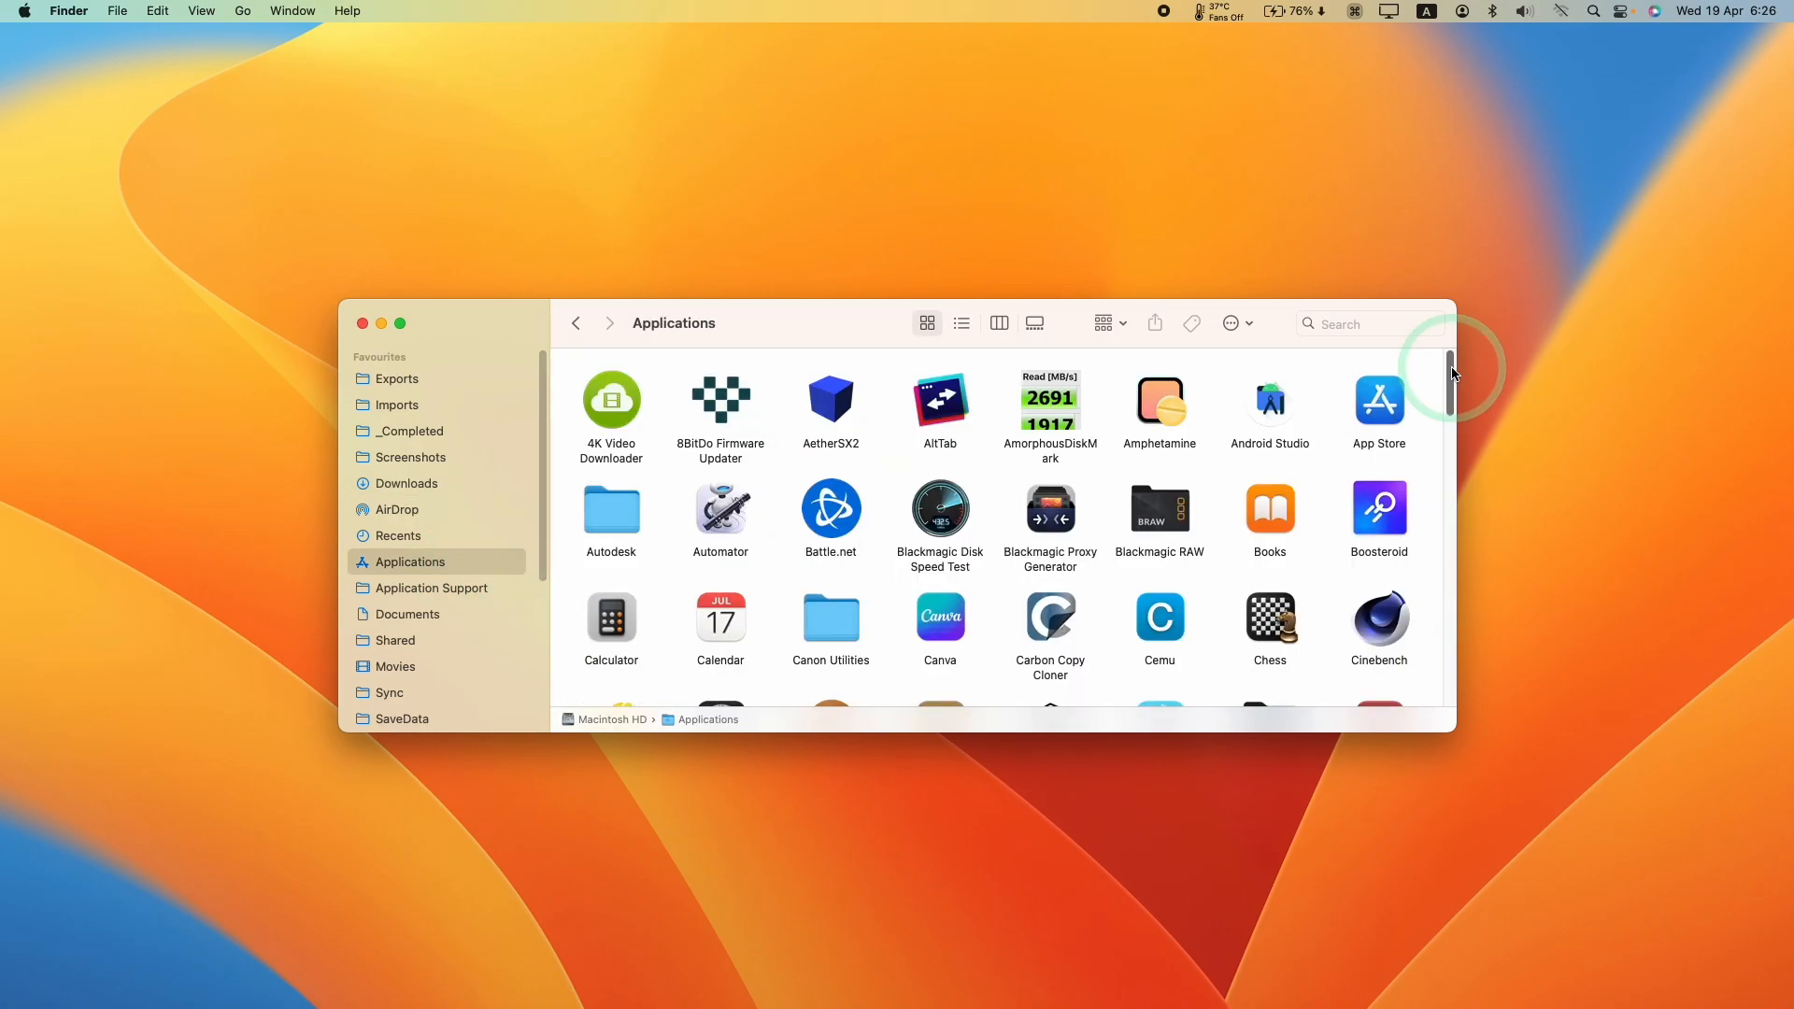
{"action": "scroll", "scroll_direction": "down", "scroll_amount": 3}
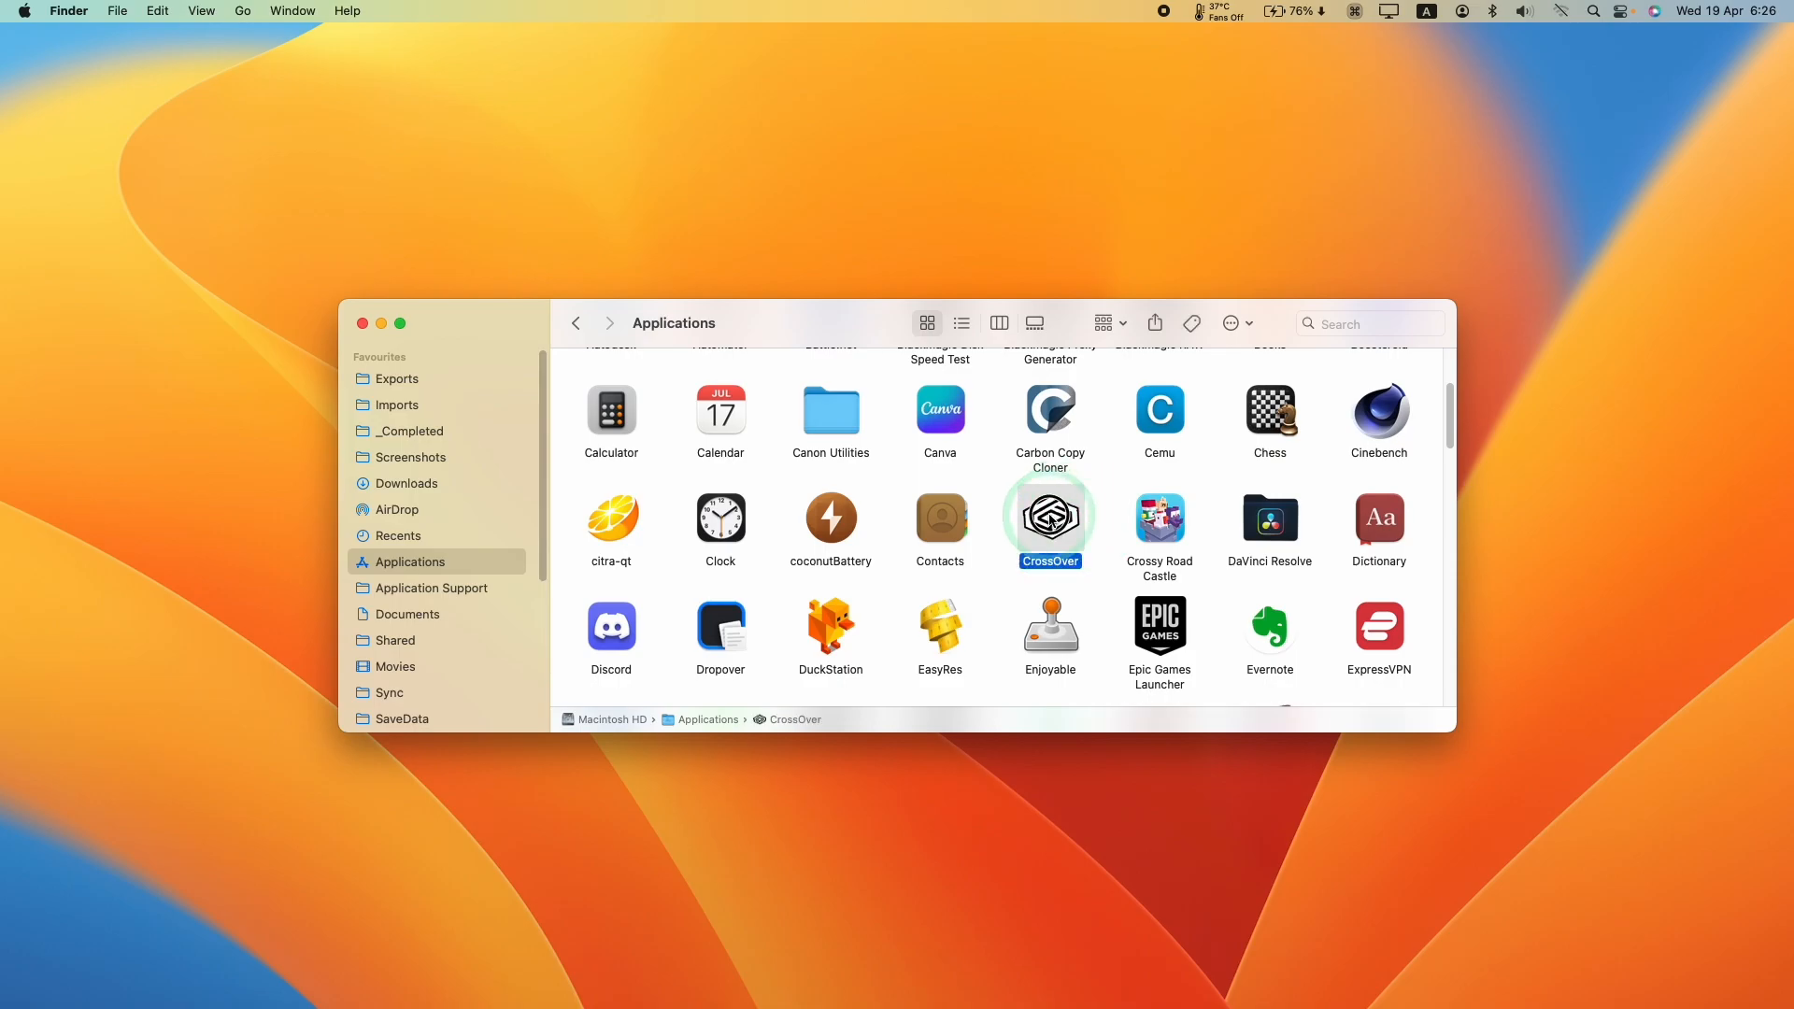
{"action": "double_click", "coordinate": [1050, 521]}
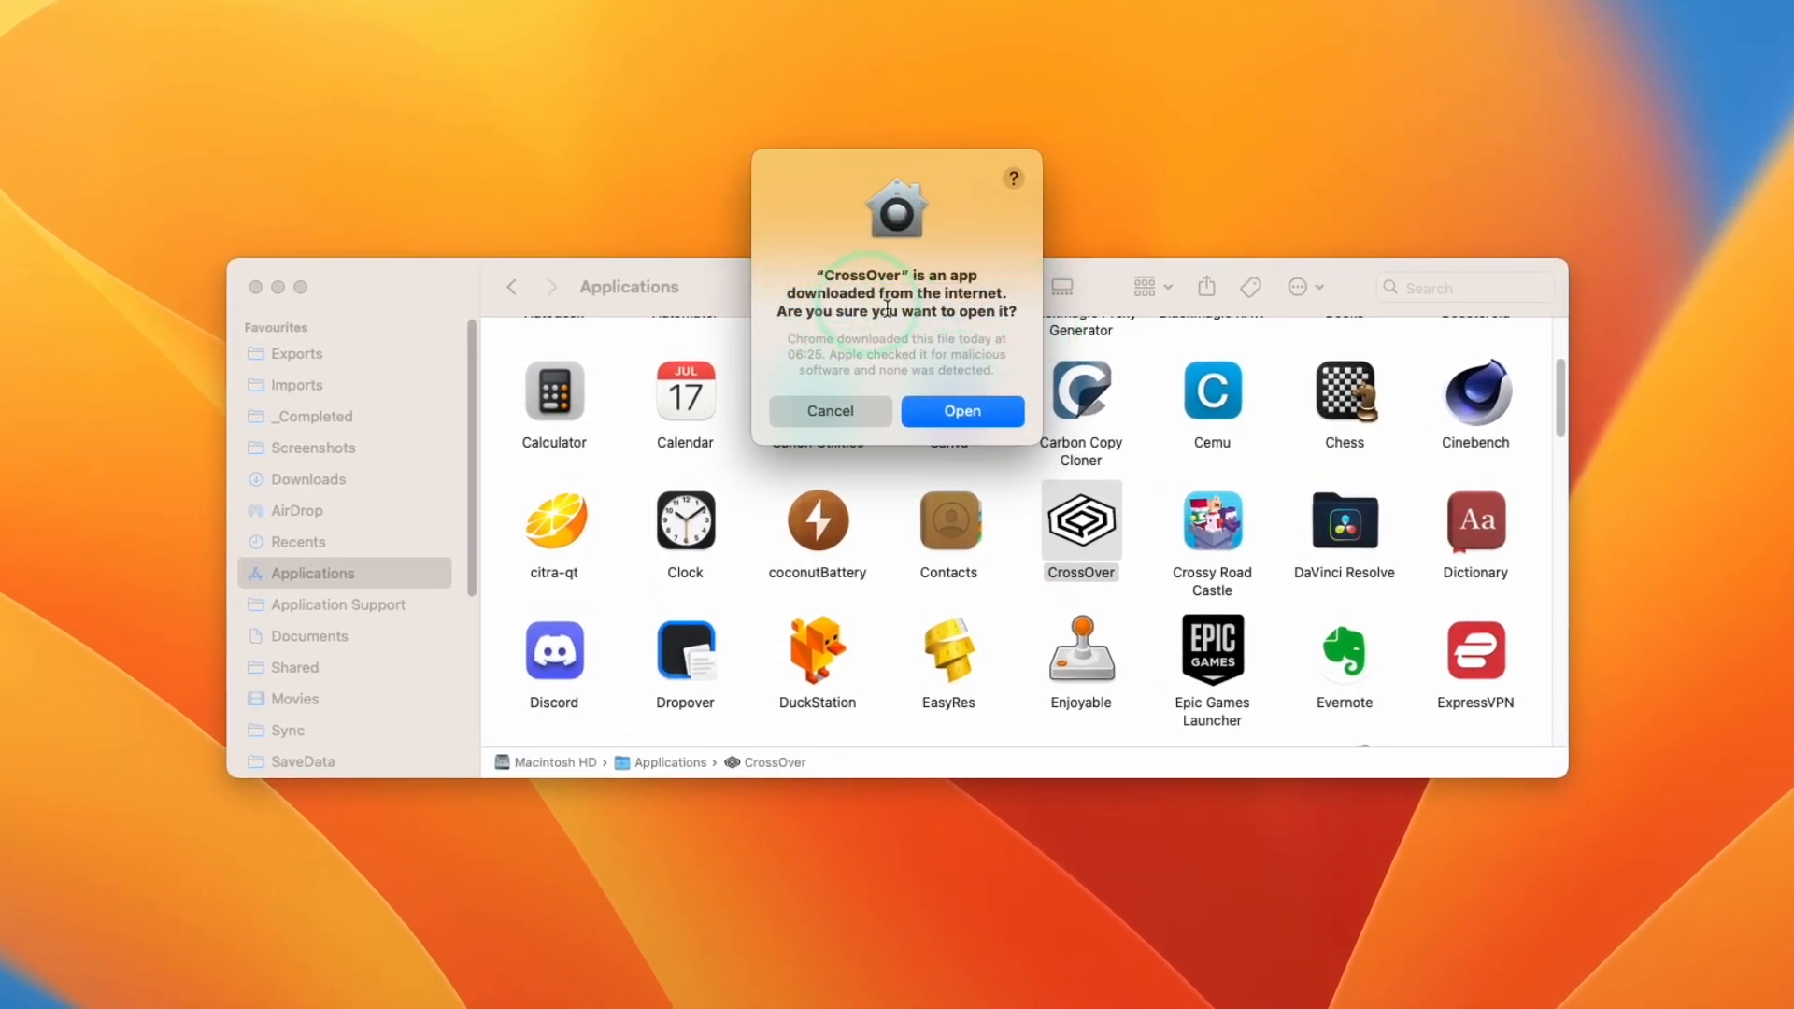
{"action": "left_click", "coordinate": [961, 411]}
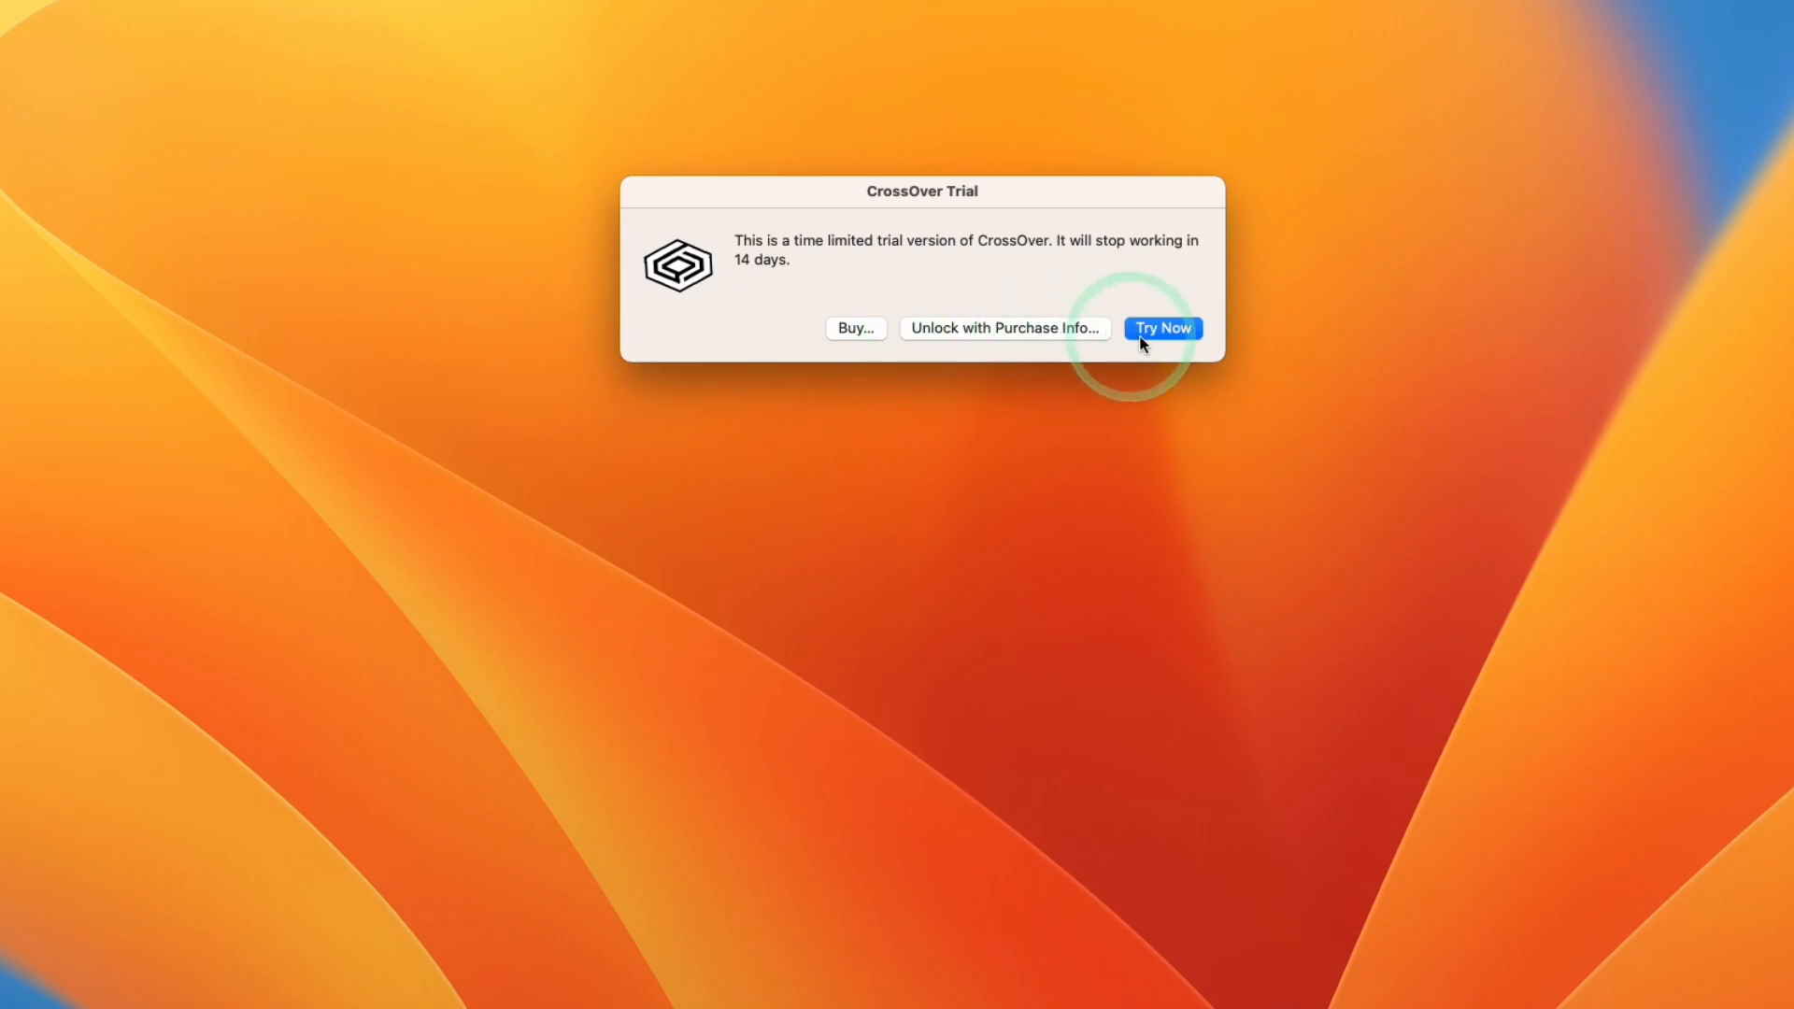
{"action": "left_click", "coordinate": [1162, 328]}
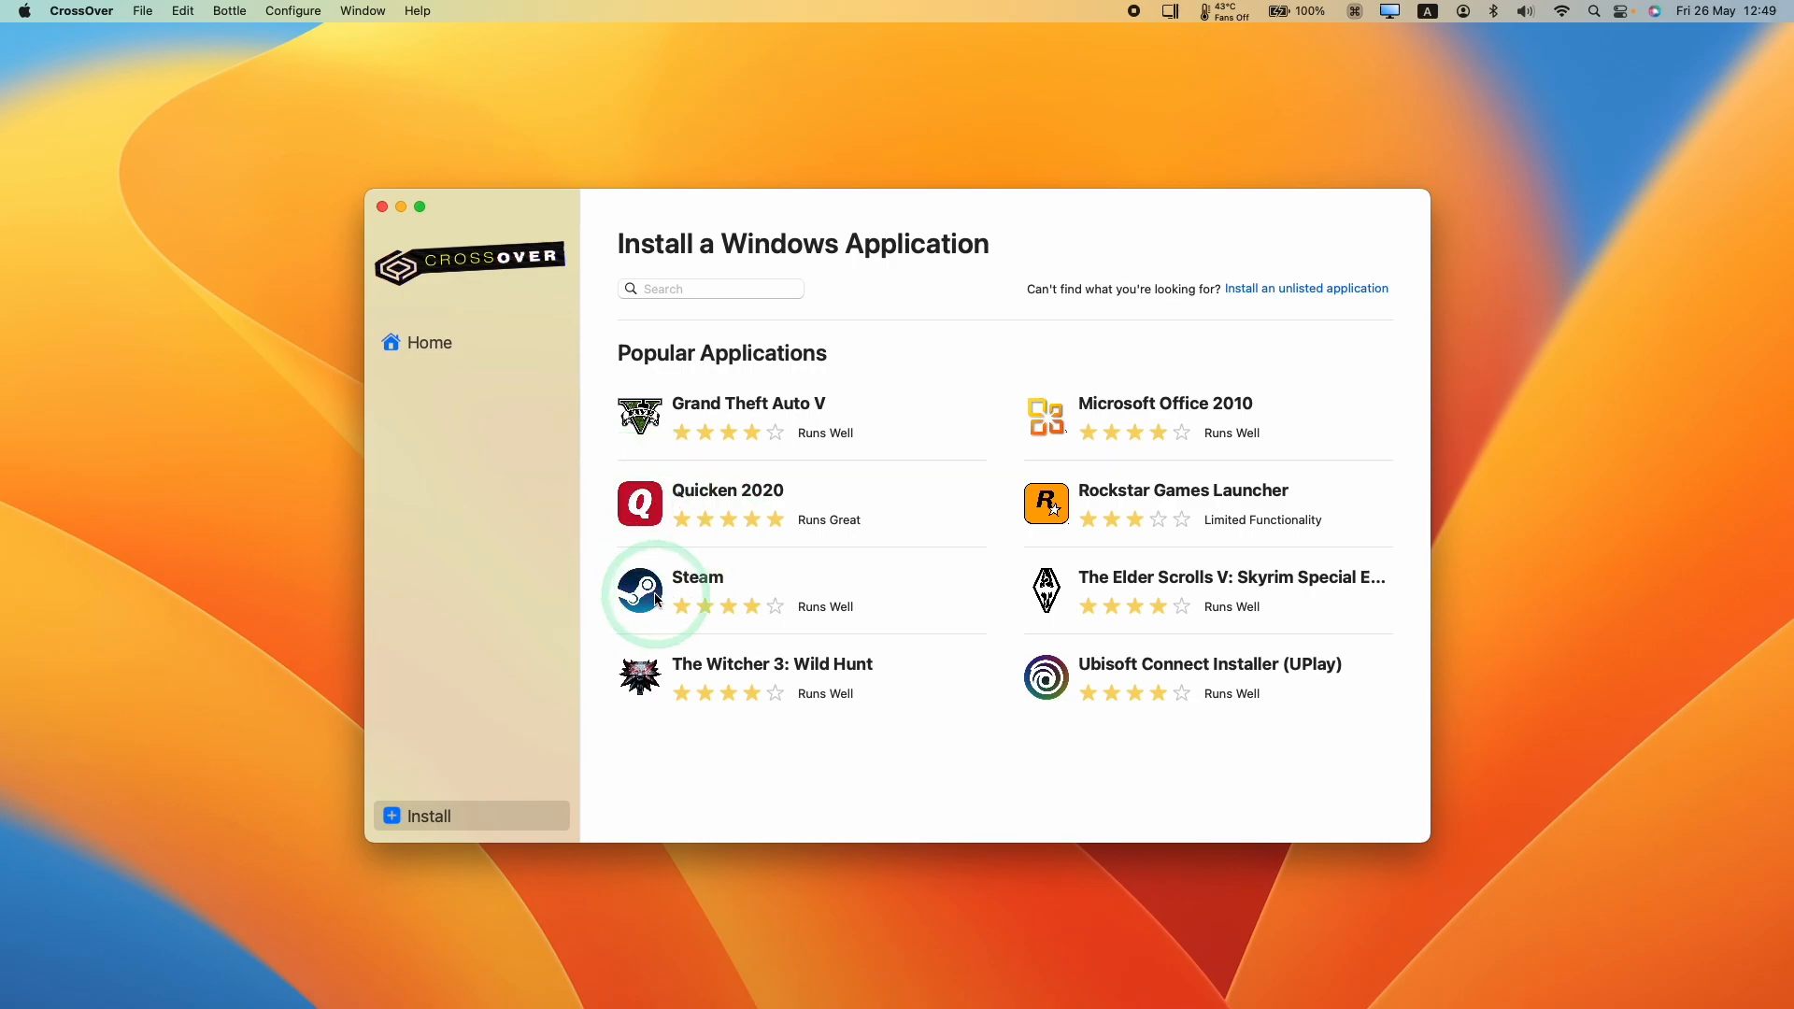
- Install Steam into a new bottle, accepting the Arial font and MSXML prerequisite prompts
{"action": "left_click", "coordinate": [709, 289]}
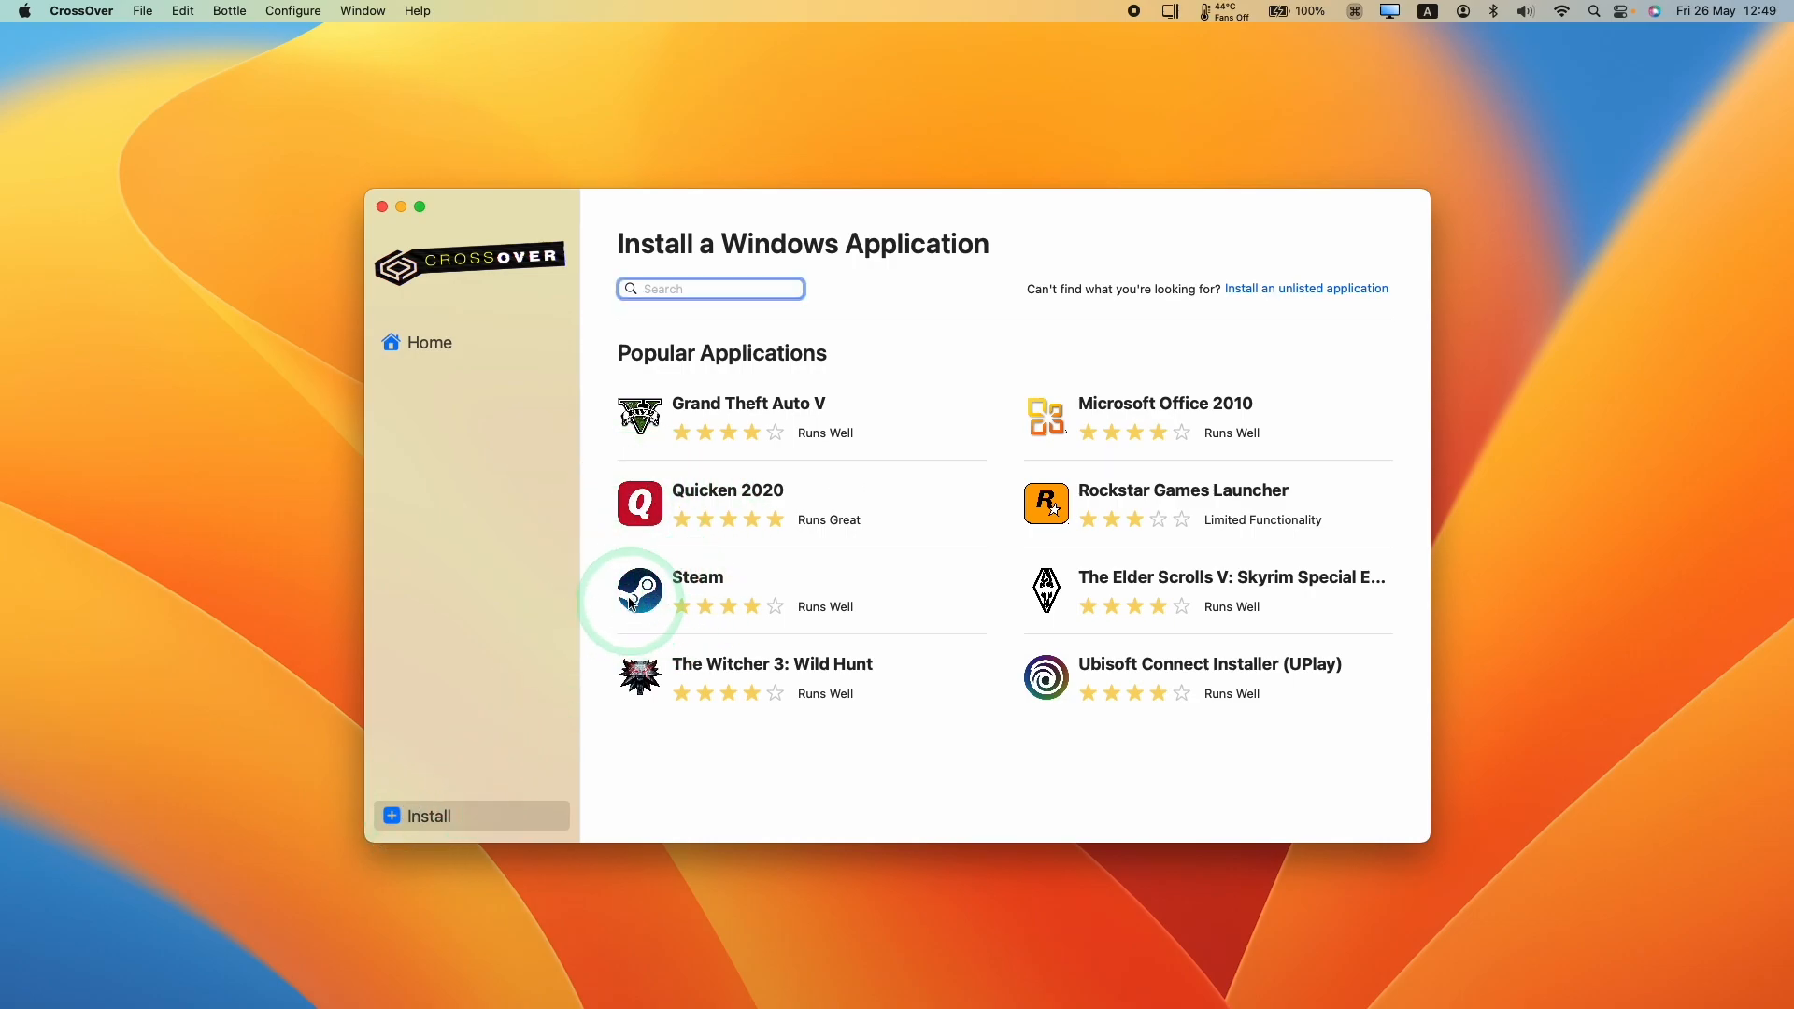
{"action": "type", "text": "steam"}
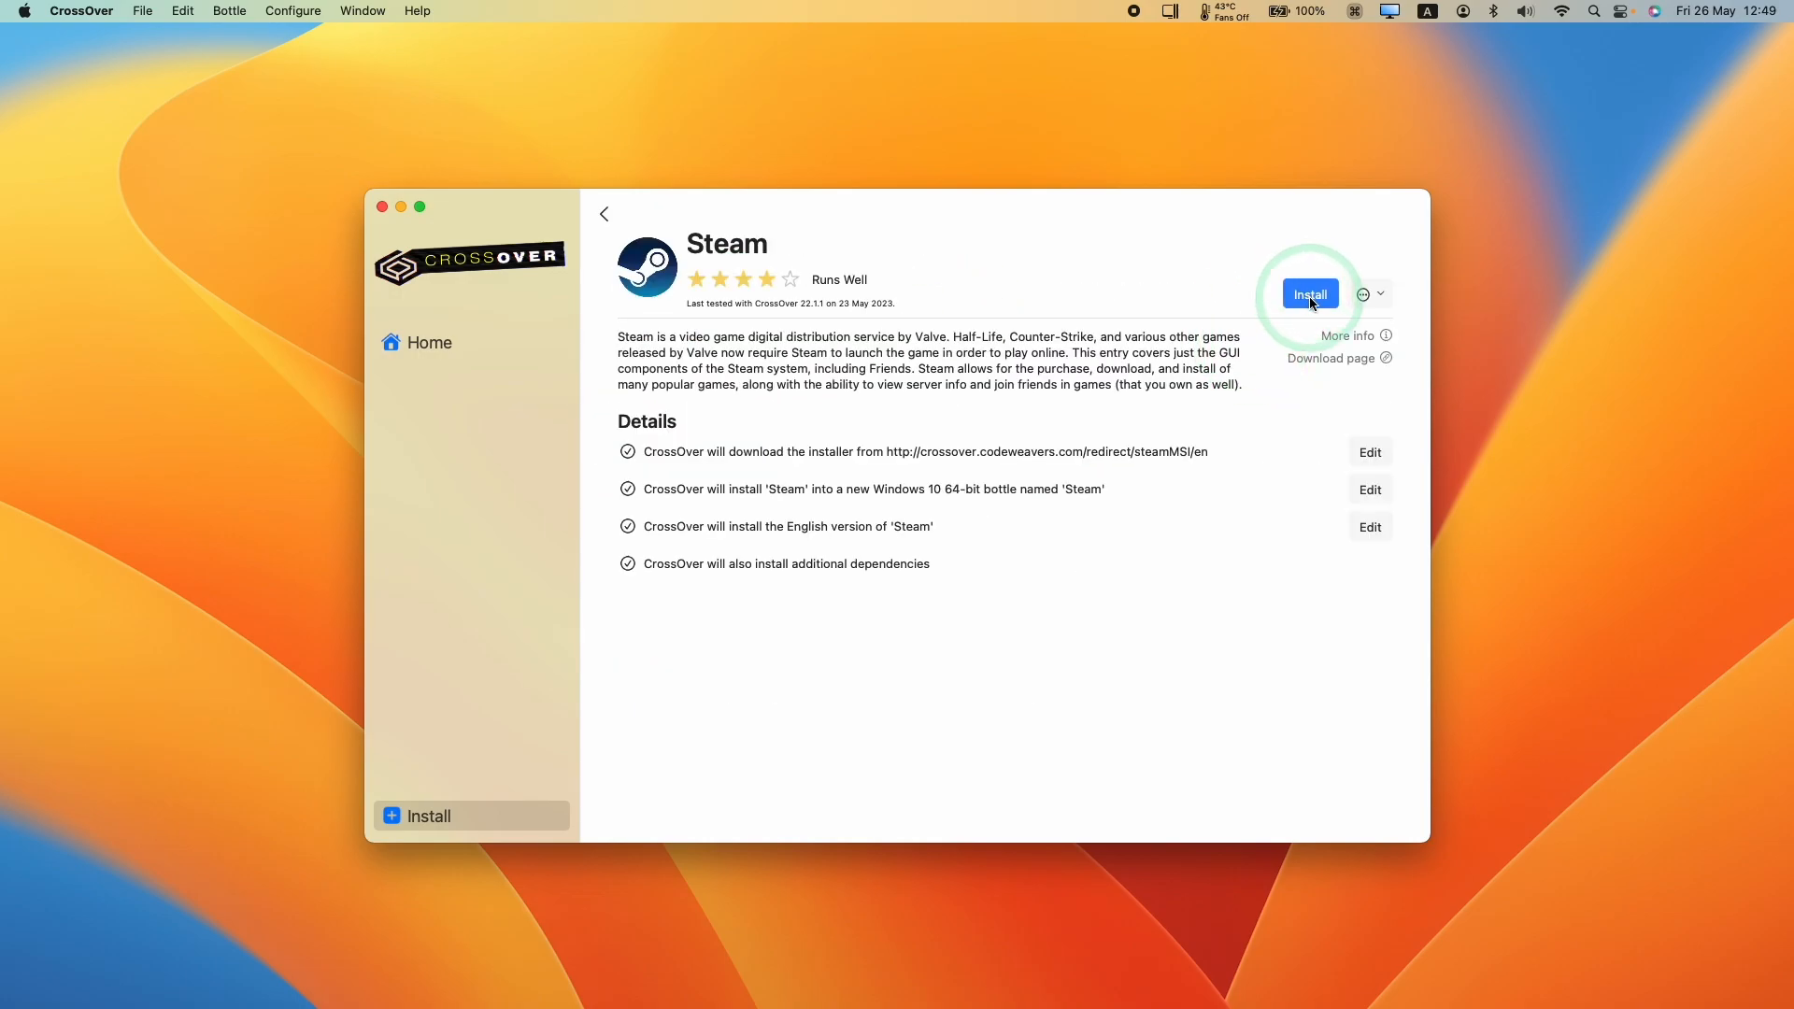
{"action": "left_click", "coordinate": [1309, 294]}
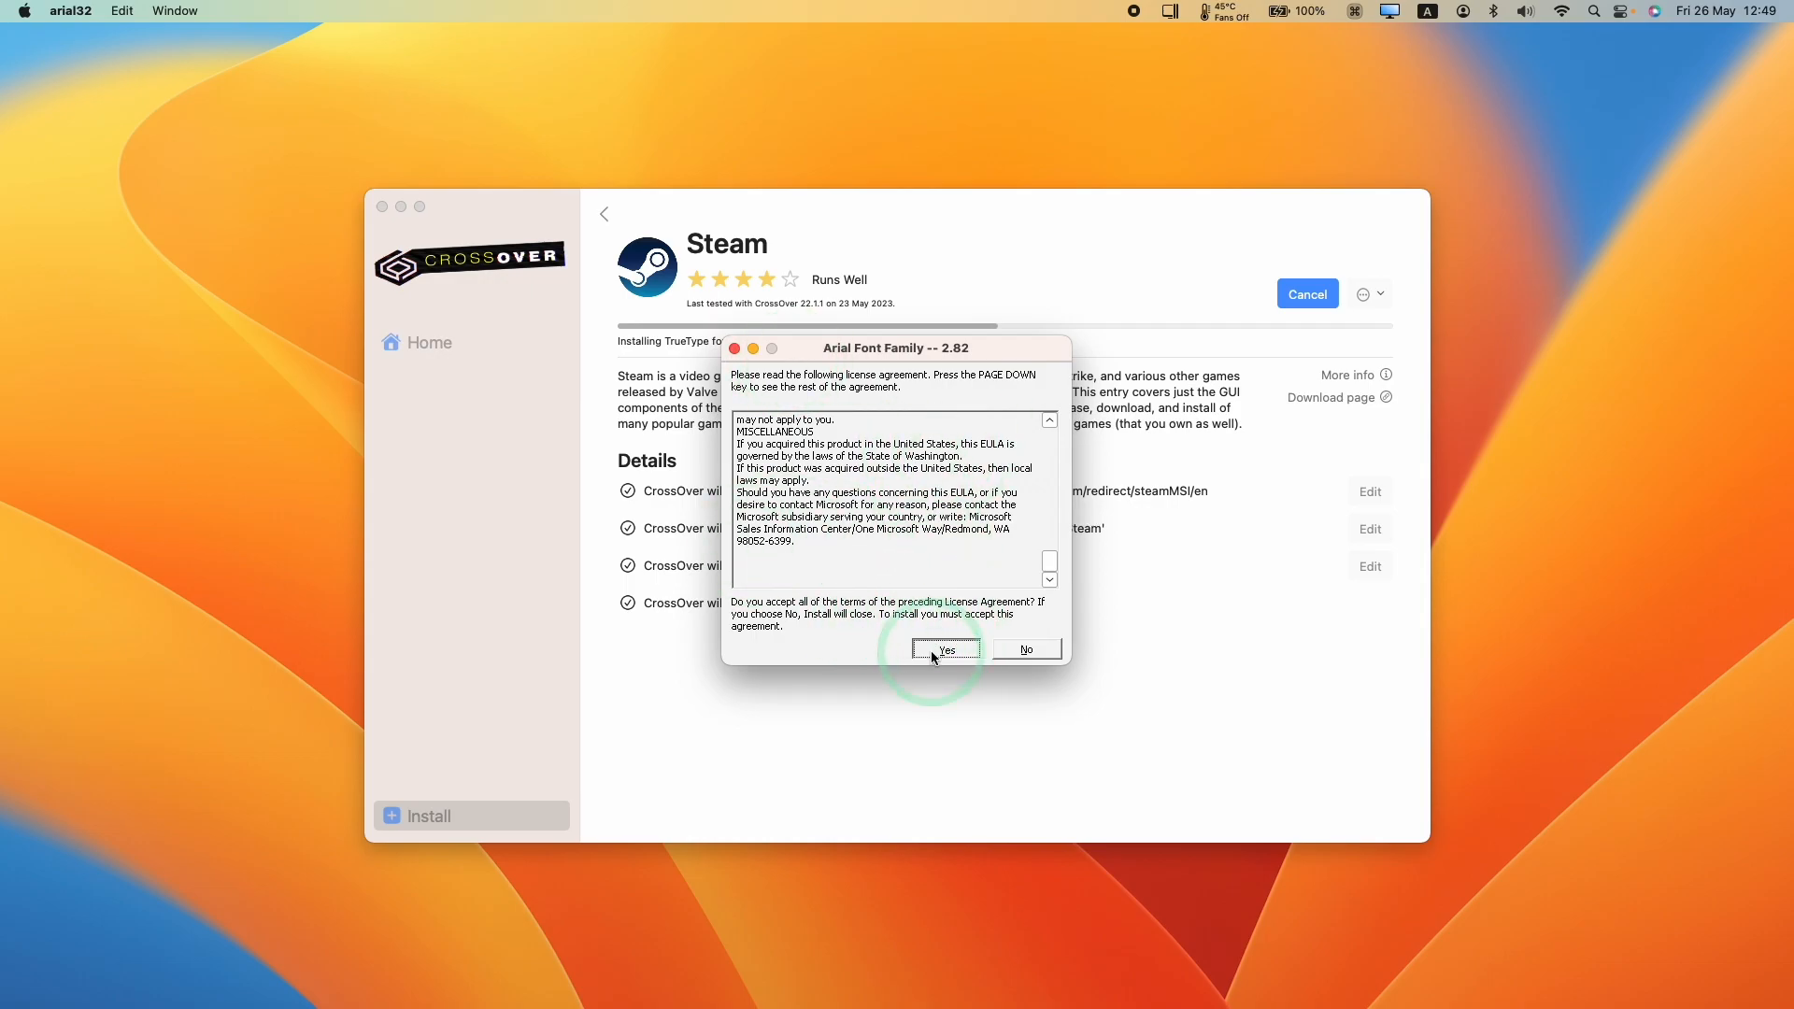
{"action": "left_click", "coordinate": [943, 648]}
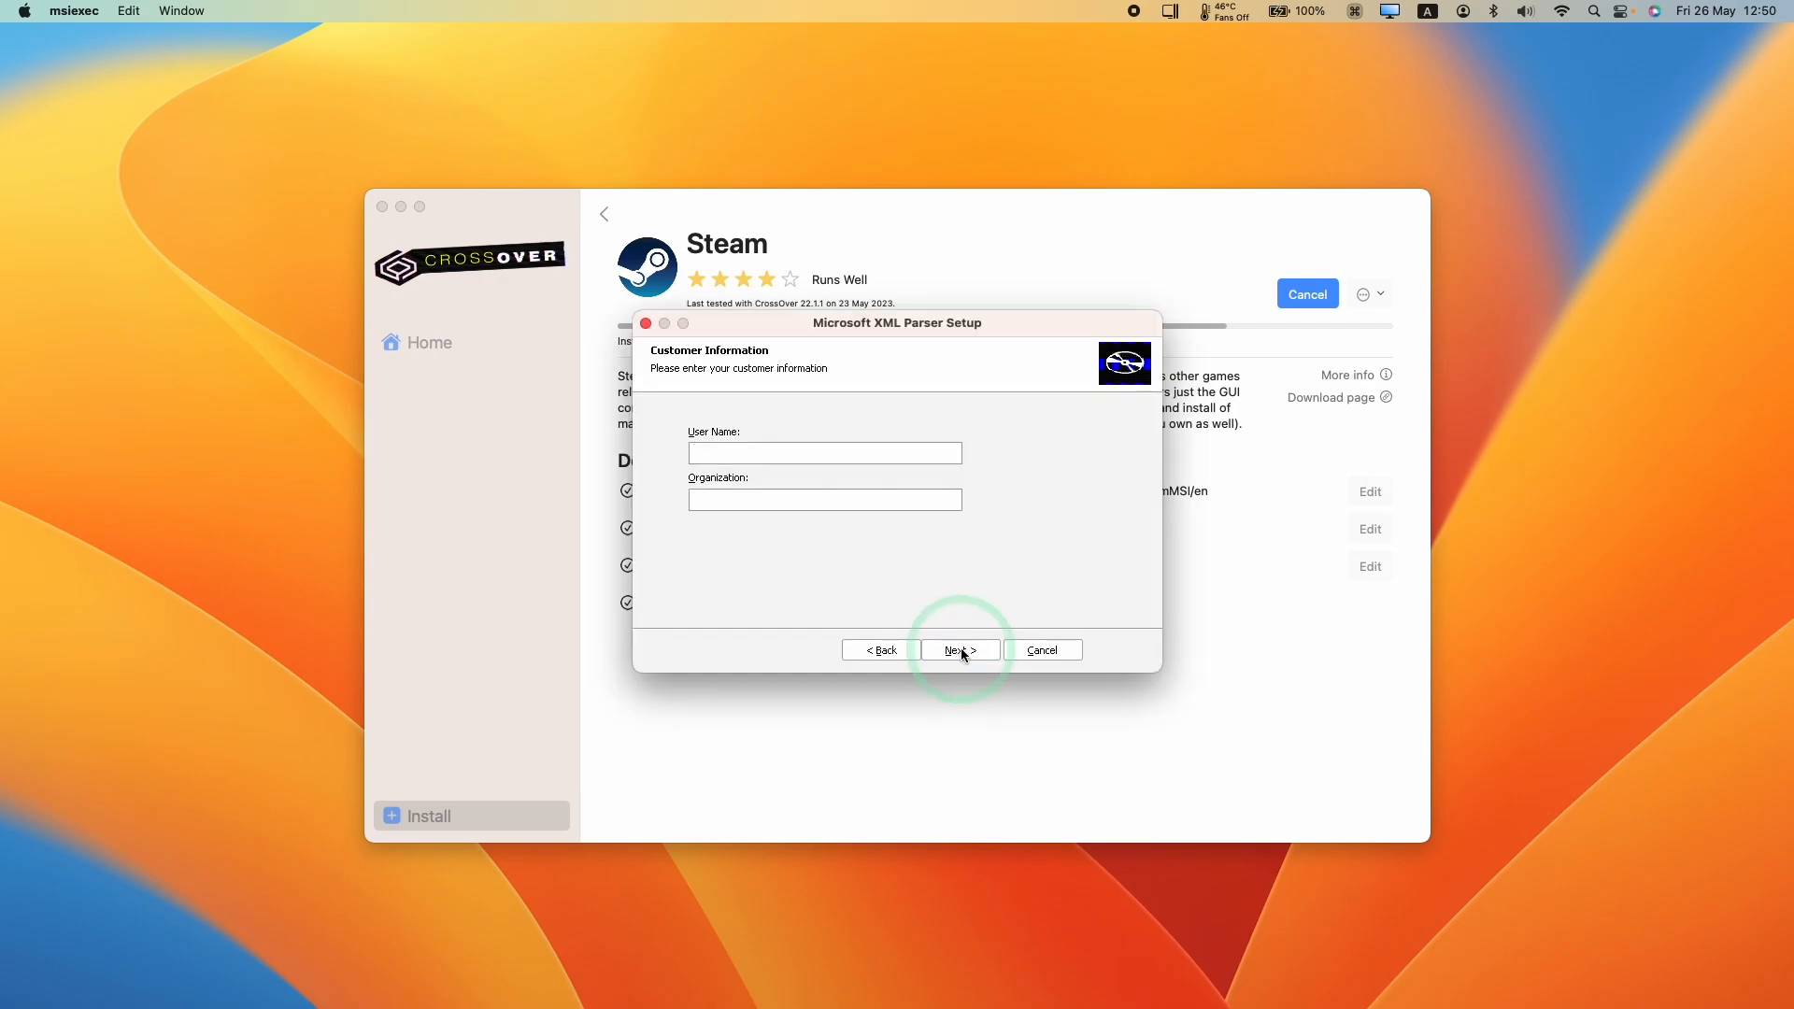
{"action": "left_click", "coordinate": [957, 651]}
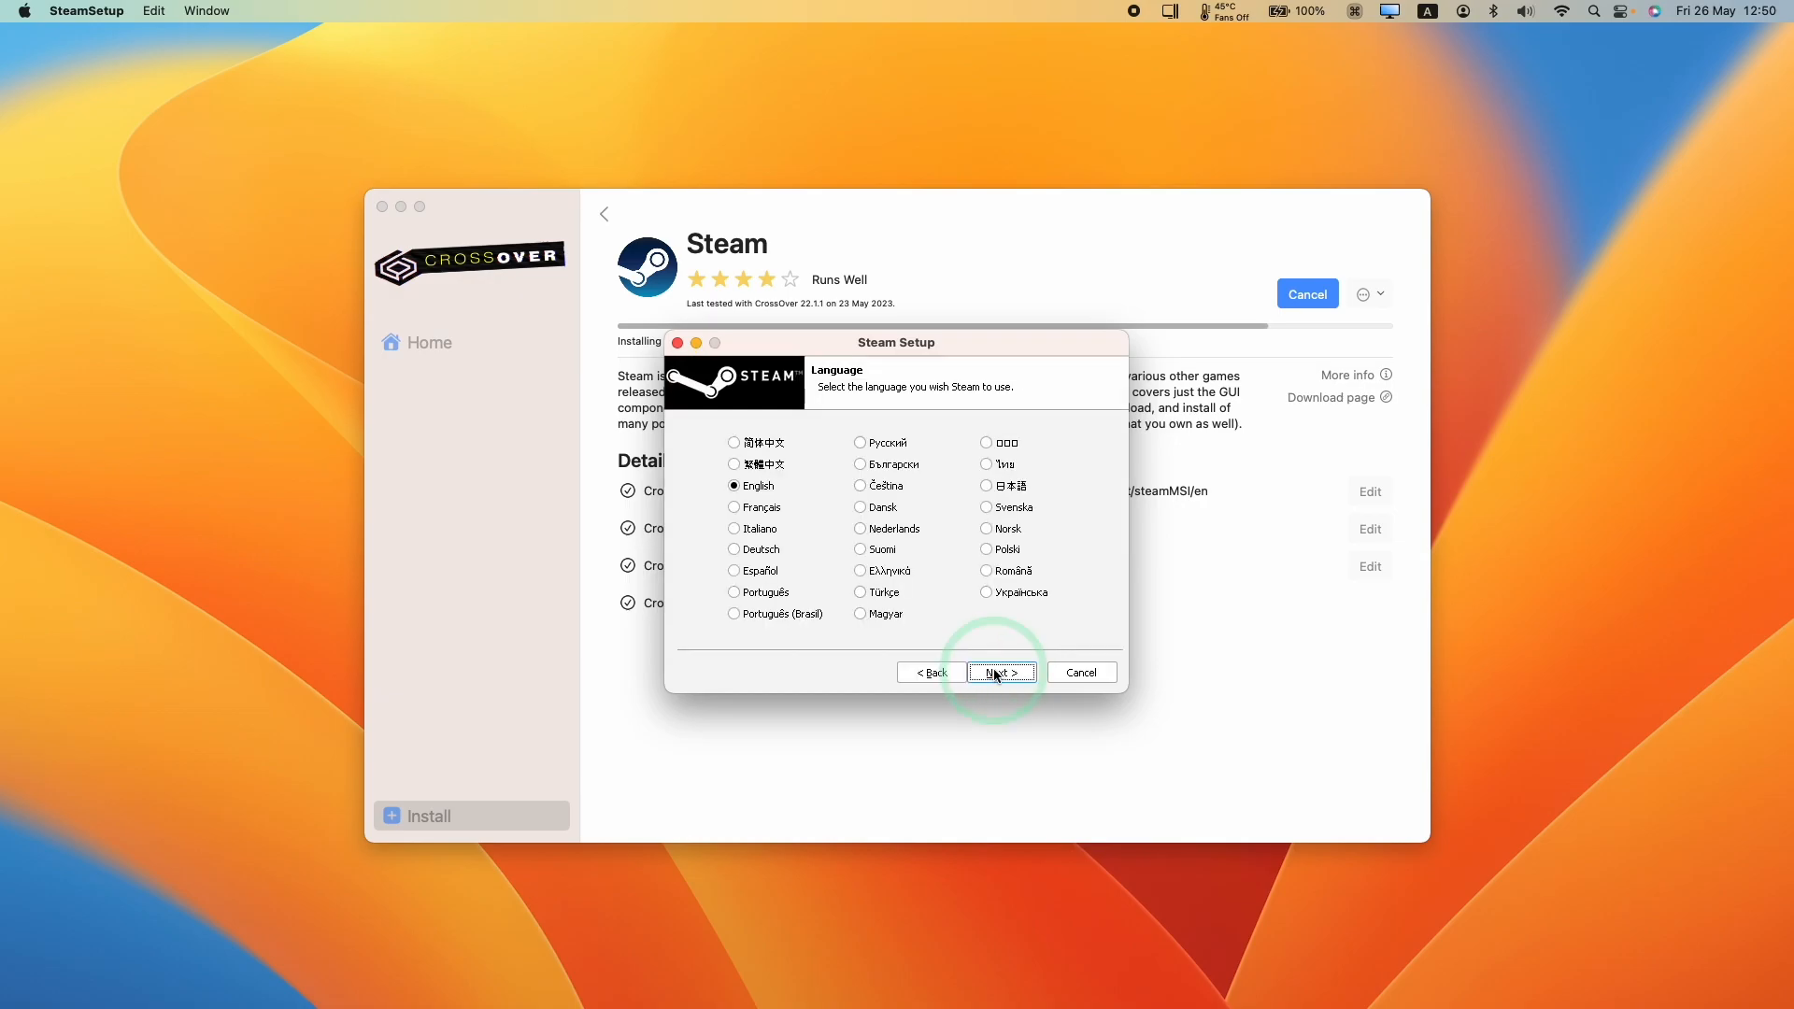
- Finish the Steam wizard with English and the default folder, then run Steam
{"action": "left_click", "coordinate": [999, 672]}
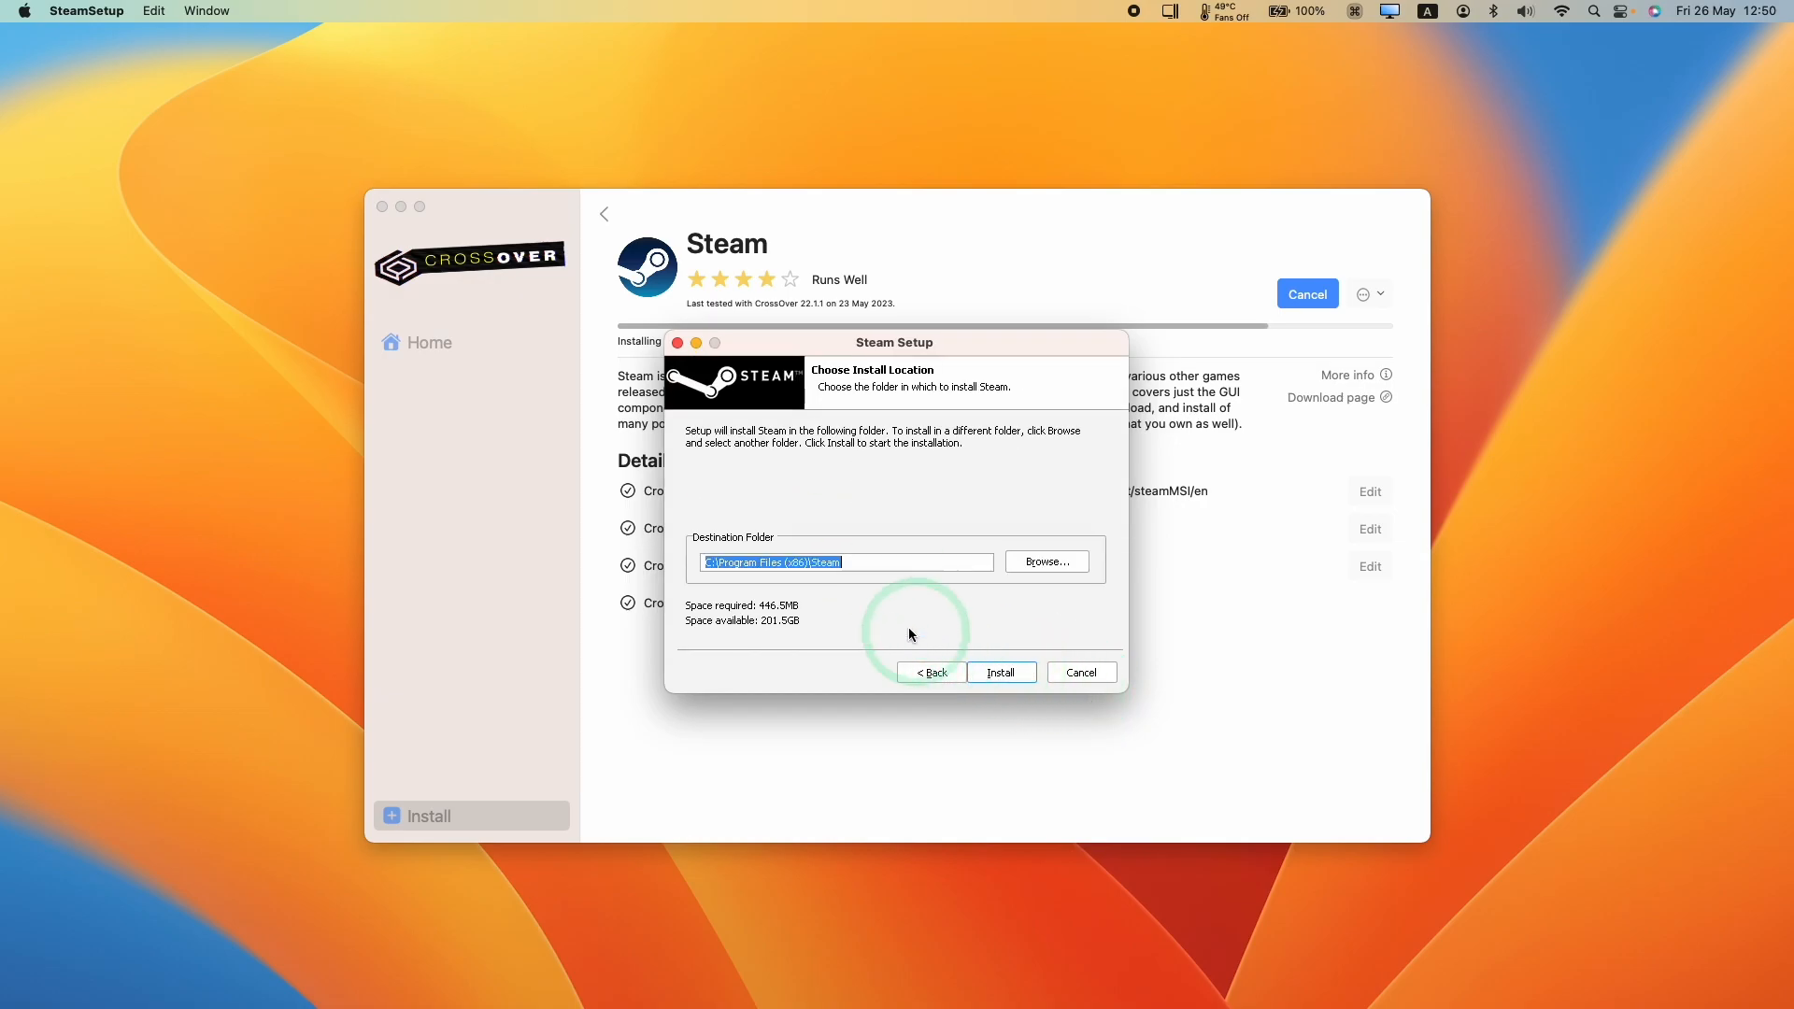
{"action": "left_click", "coordinate": [999, 672]}
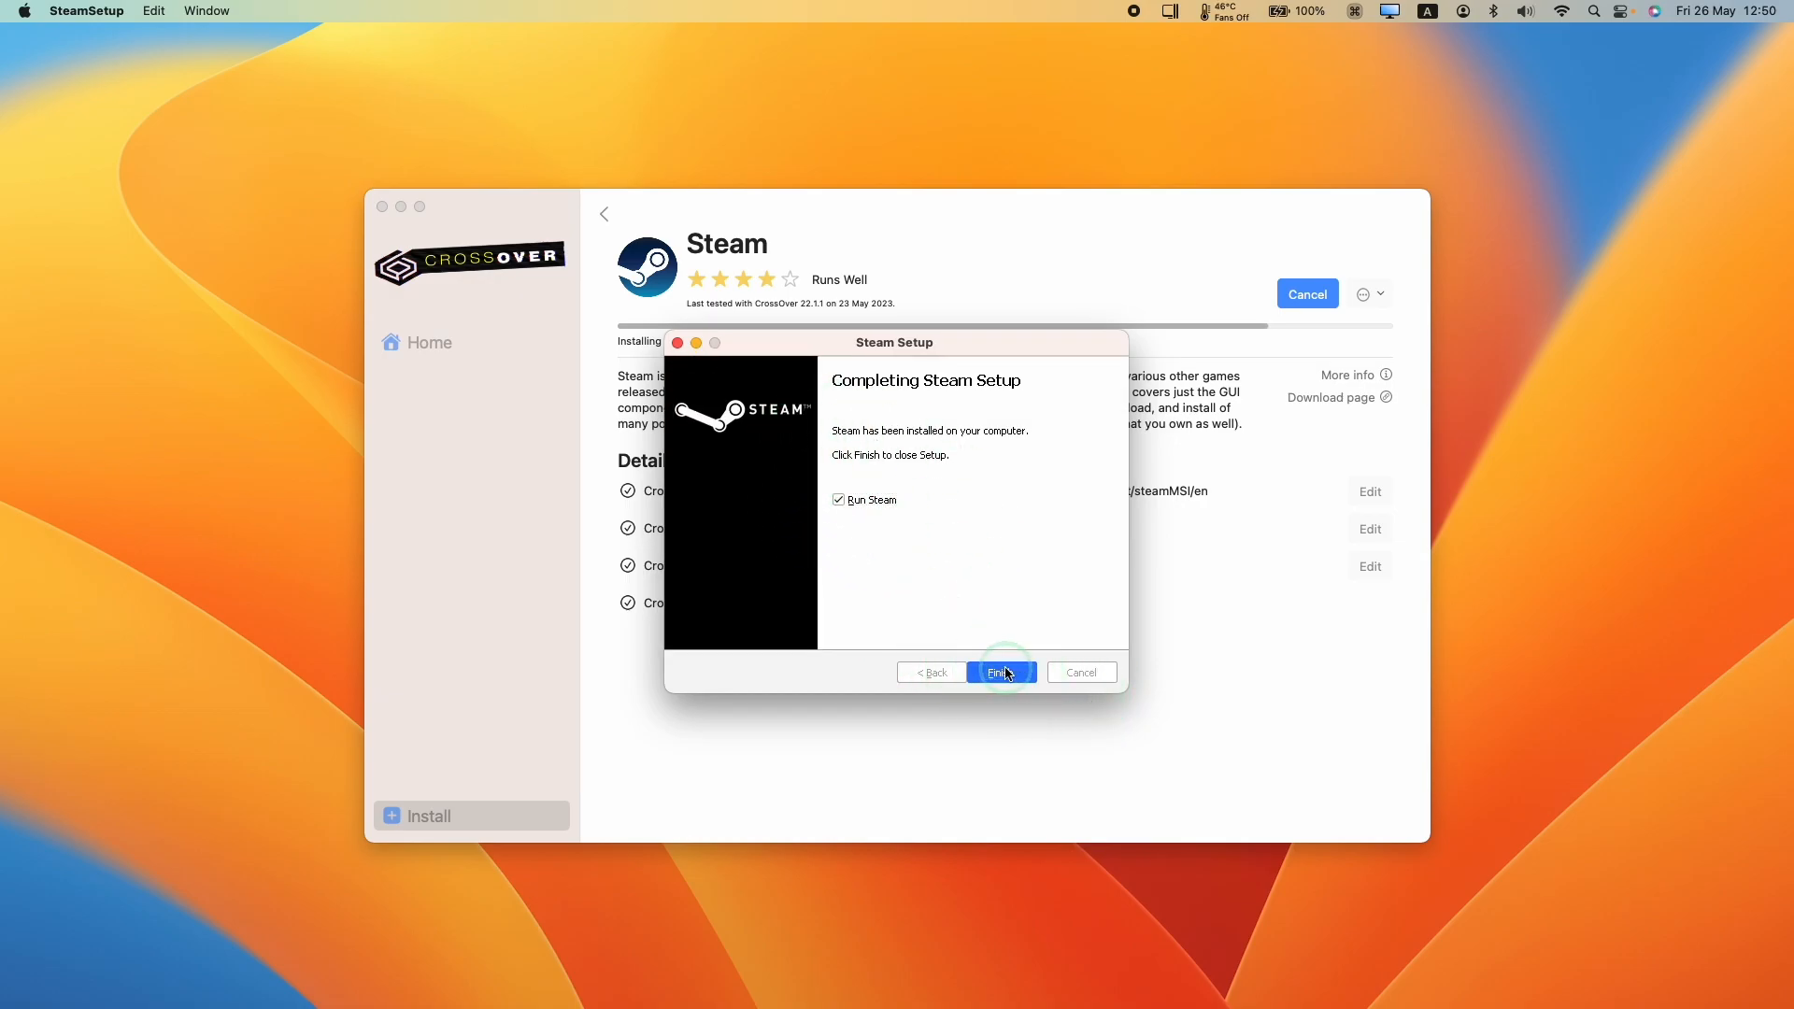
{"action": "left_click", "coordinate": [999, 672]}
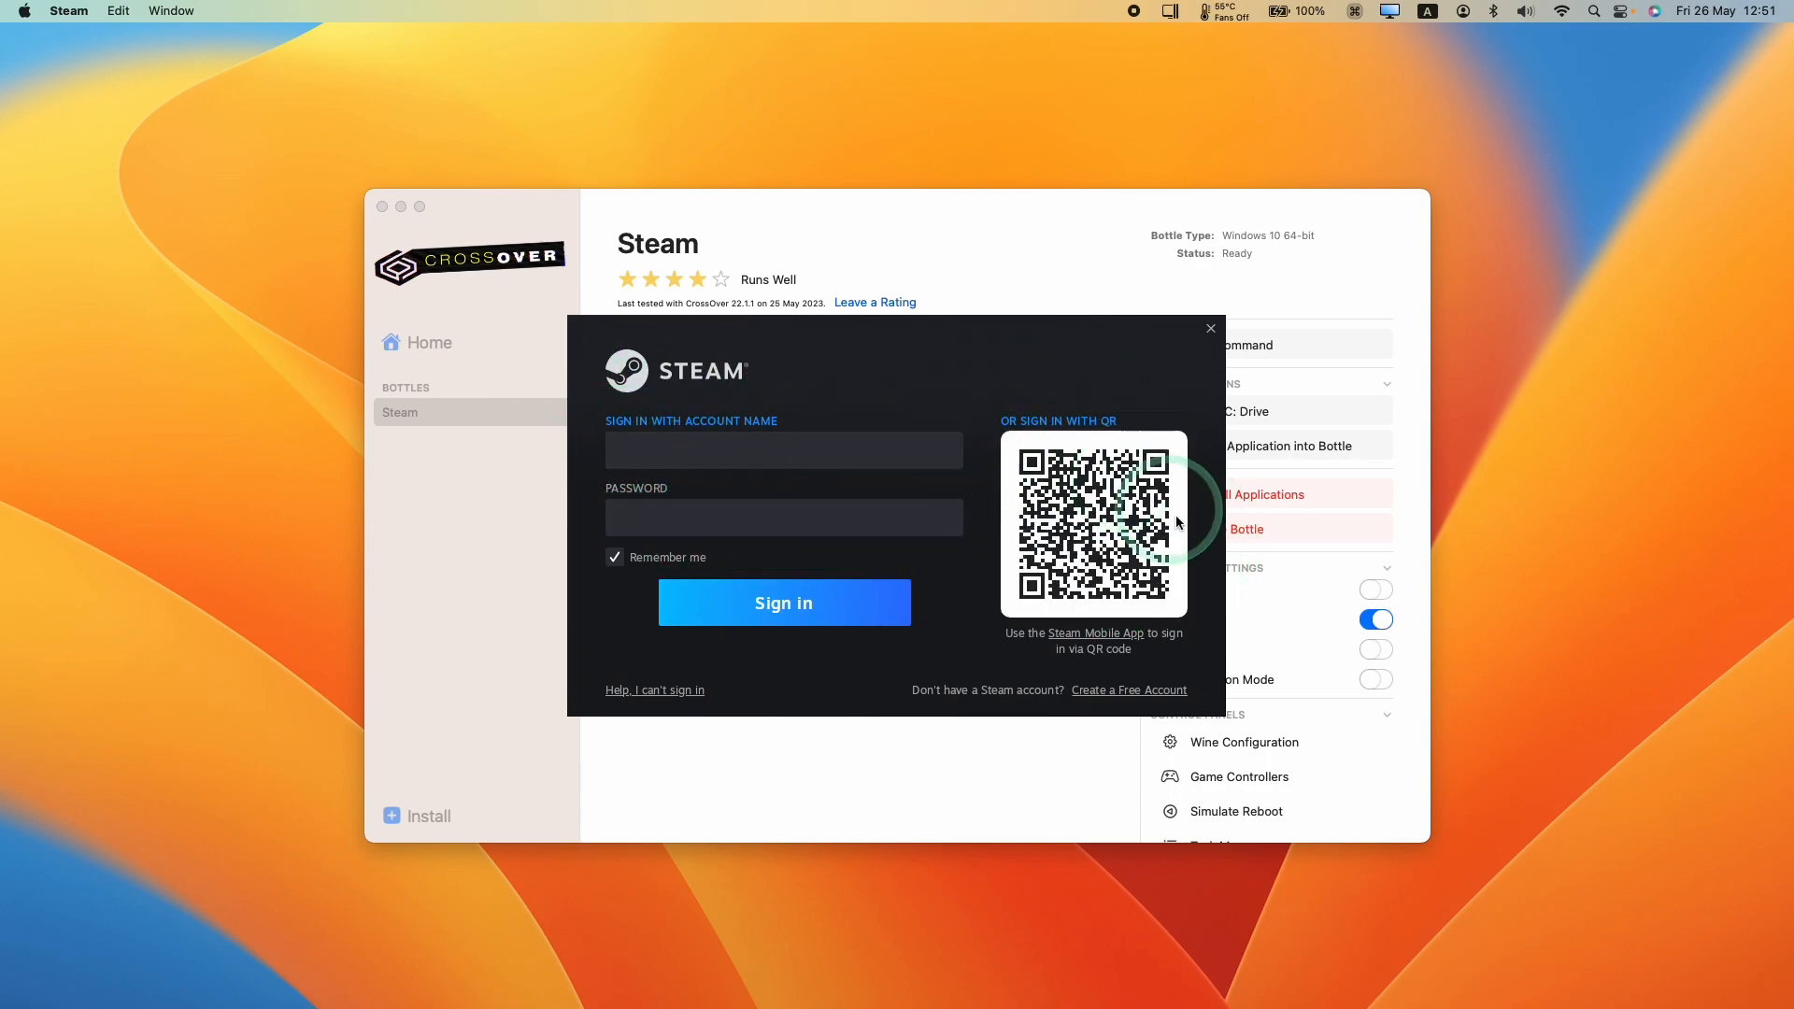
- Sign in to Steam, scroll the Library, then exit the client from the Steam menu
{"action": "left_click", "coordinate": [784, 448]}
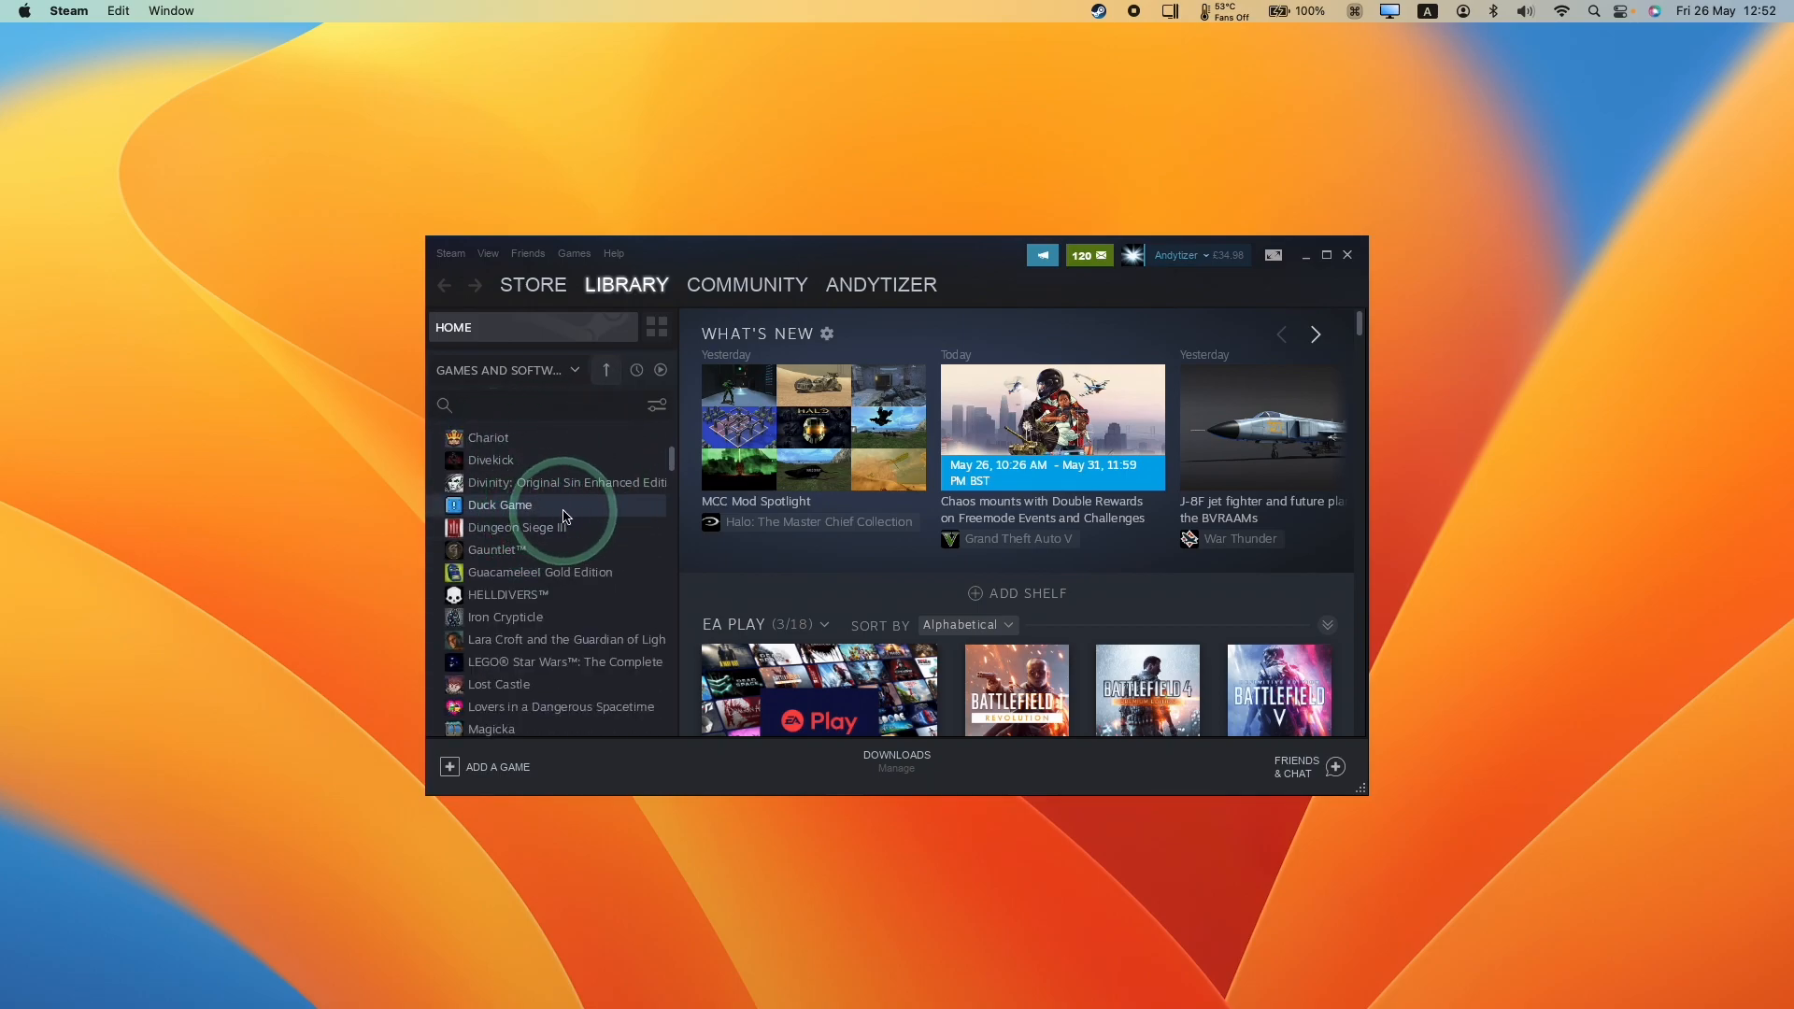
{"action": "mouse_move", "coordinate": [678, 472]}
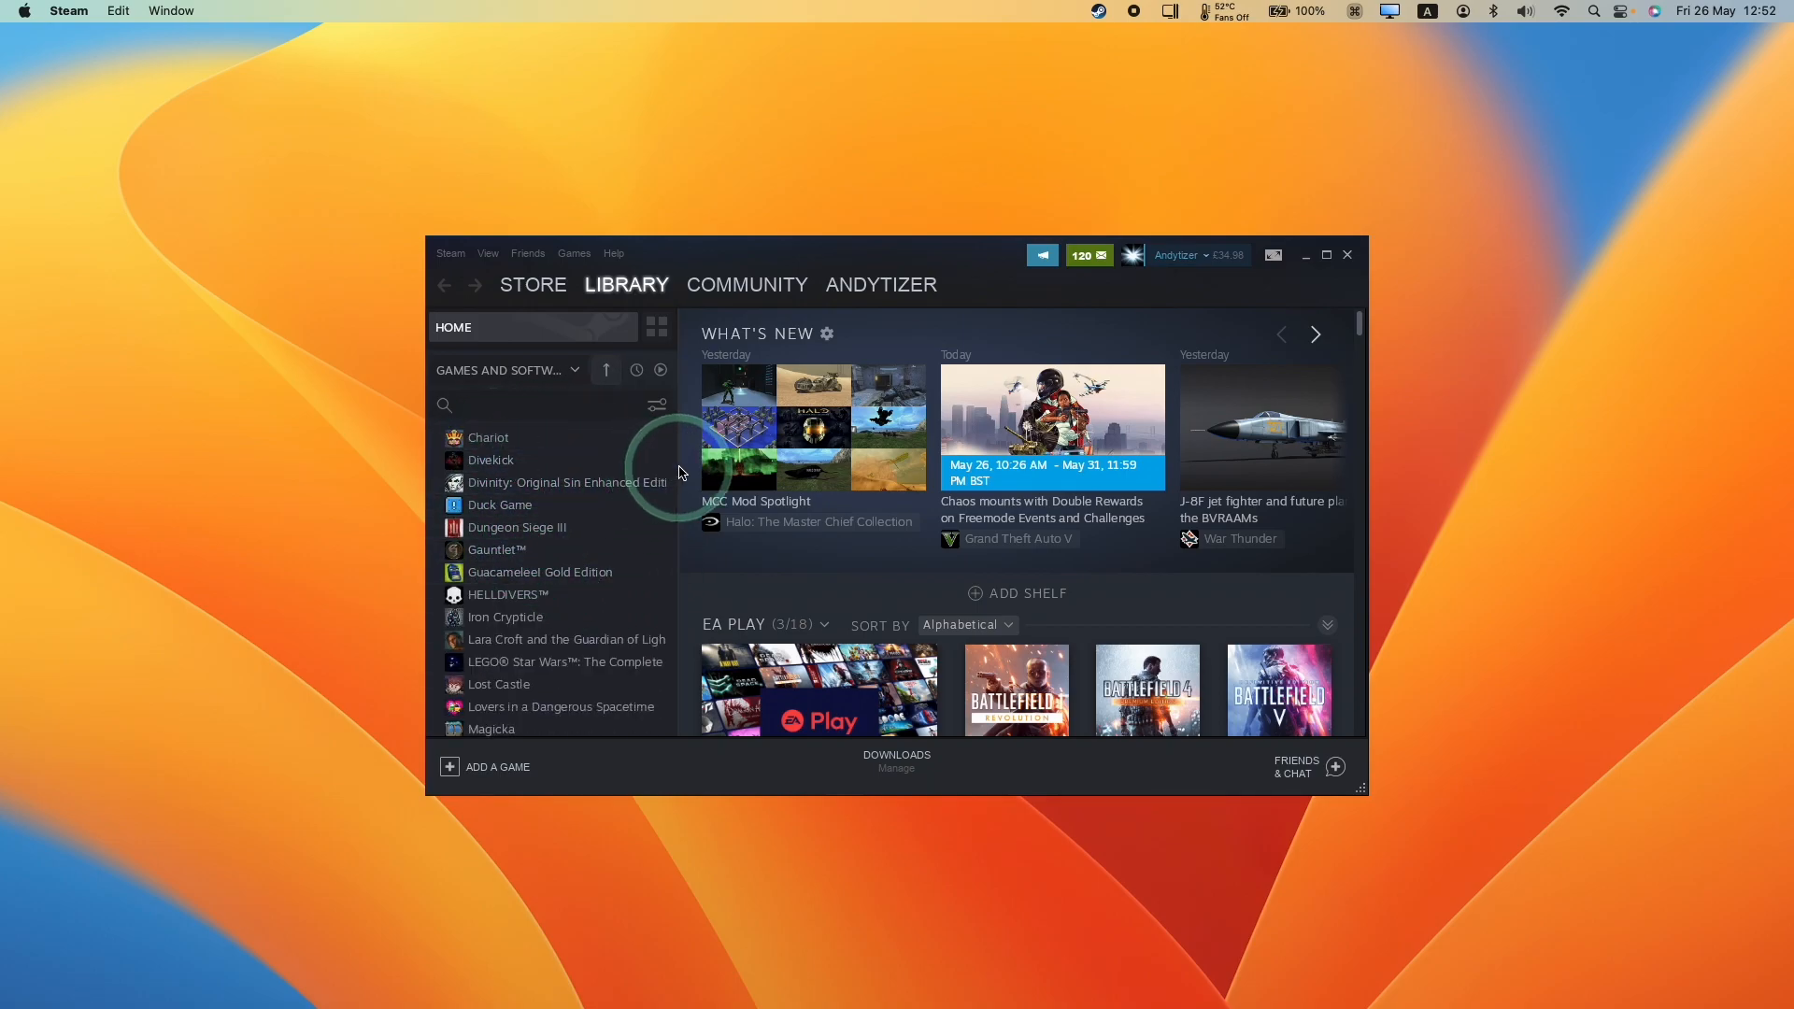
{"action": "scroll", "scroll_direction": "down", "scroll_amount": 3}
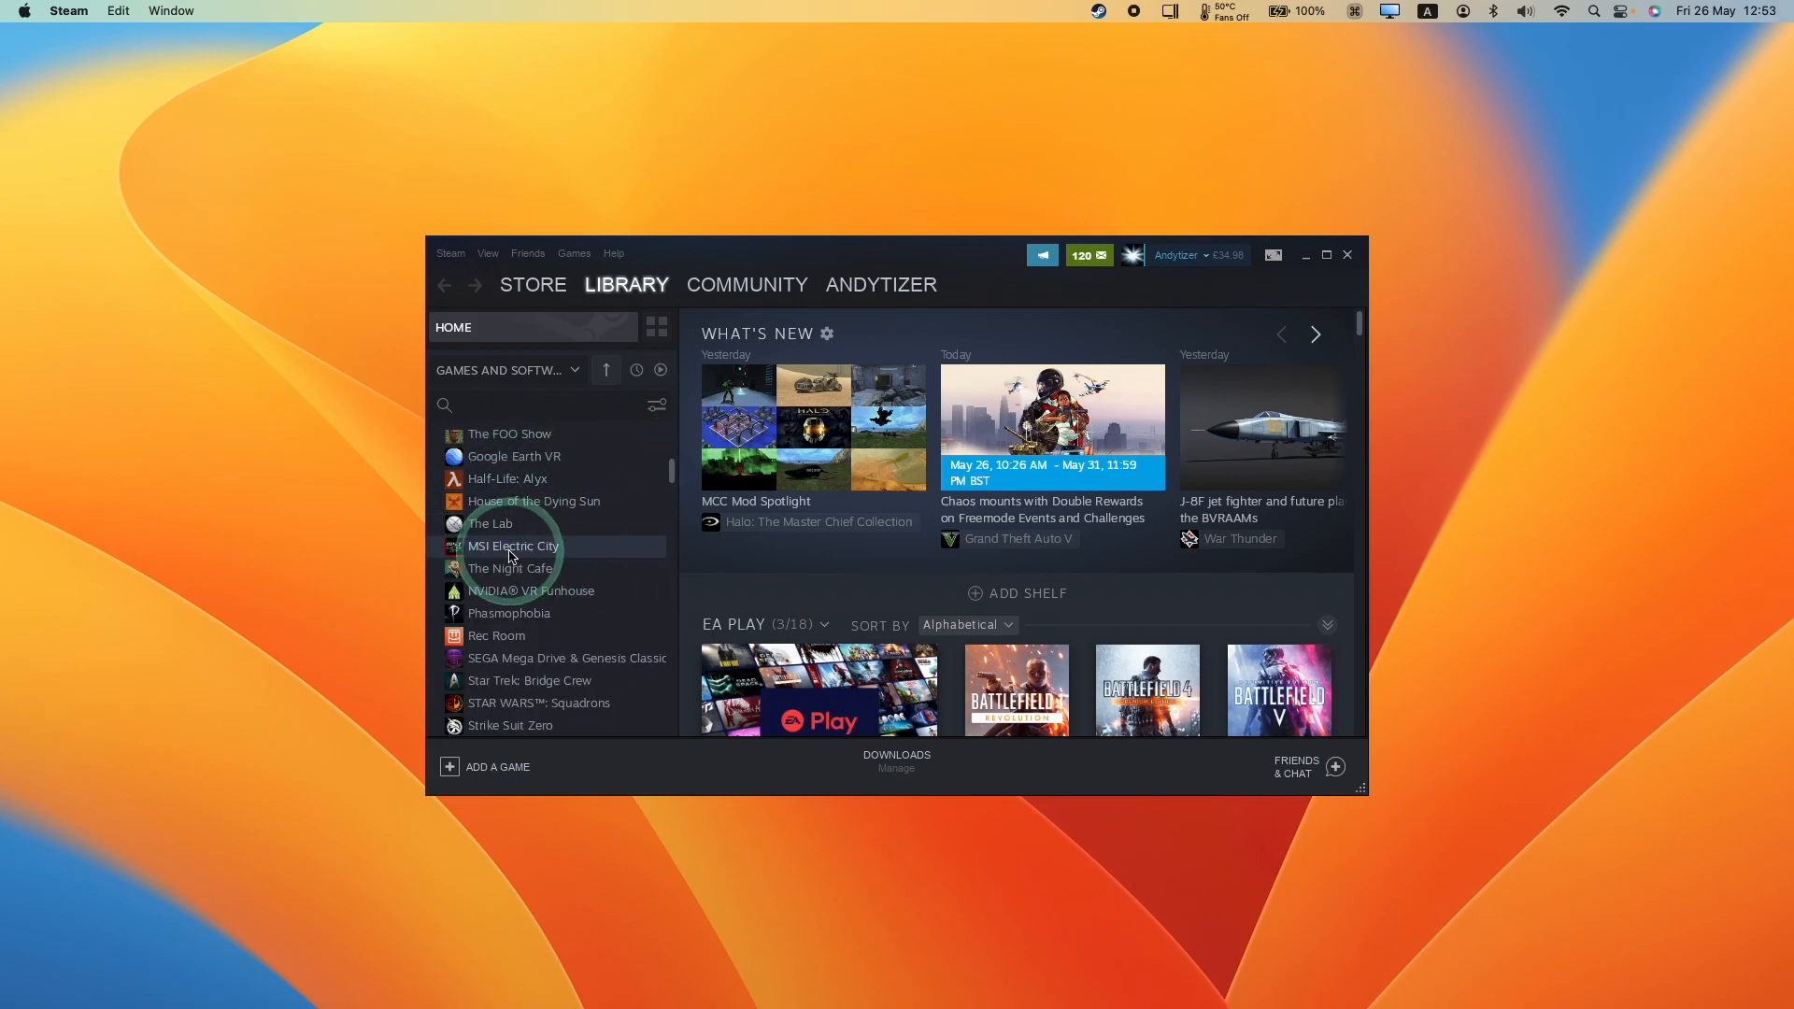
{"action": "left_click", "coordinate": [450, 253]}
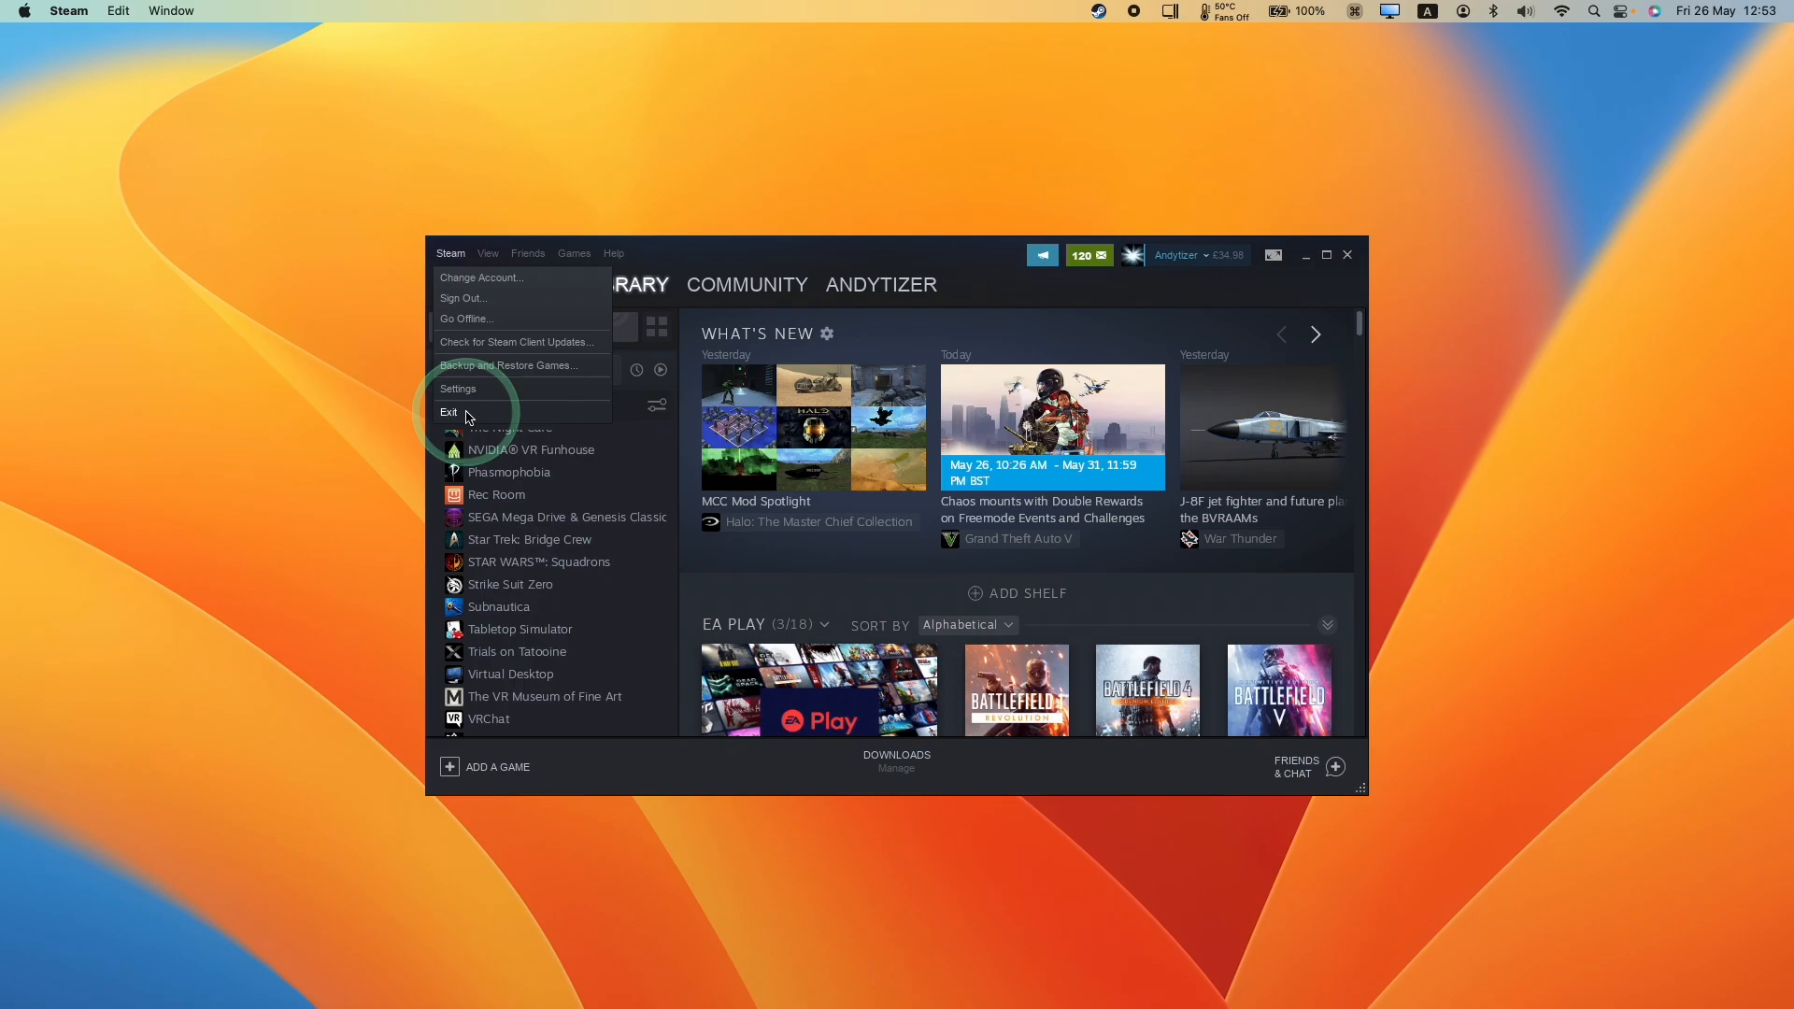
{"action": "left_click", "coordinate": [450, 412]}
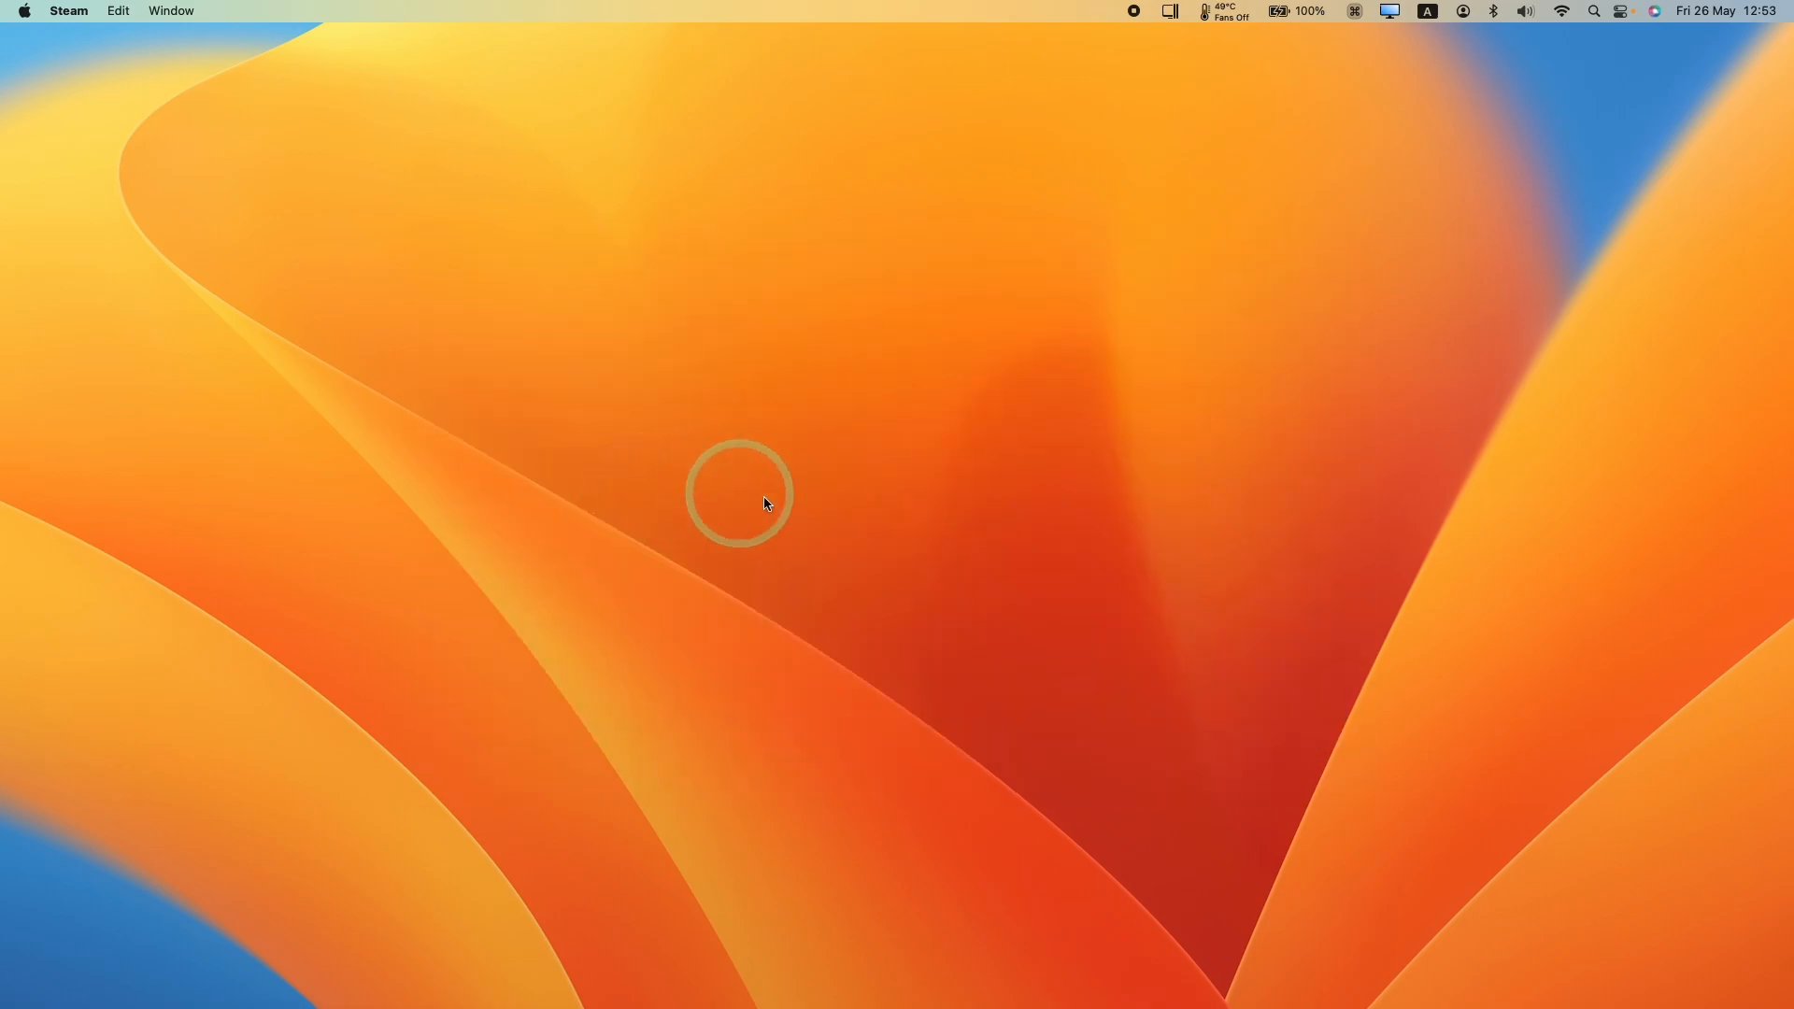
- Bring back the Steam bottle window and switch on DXVK
{"action": "left_click", "coordinate": [1375, 590]}
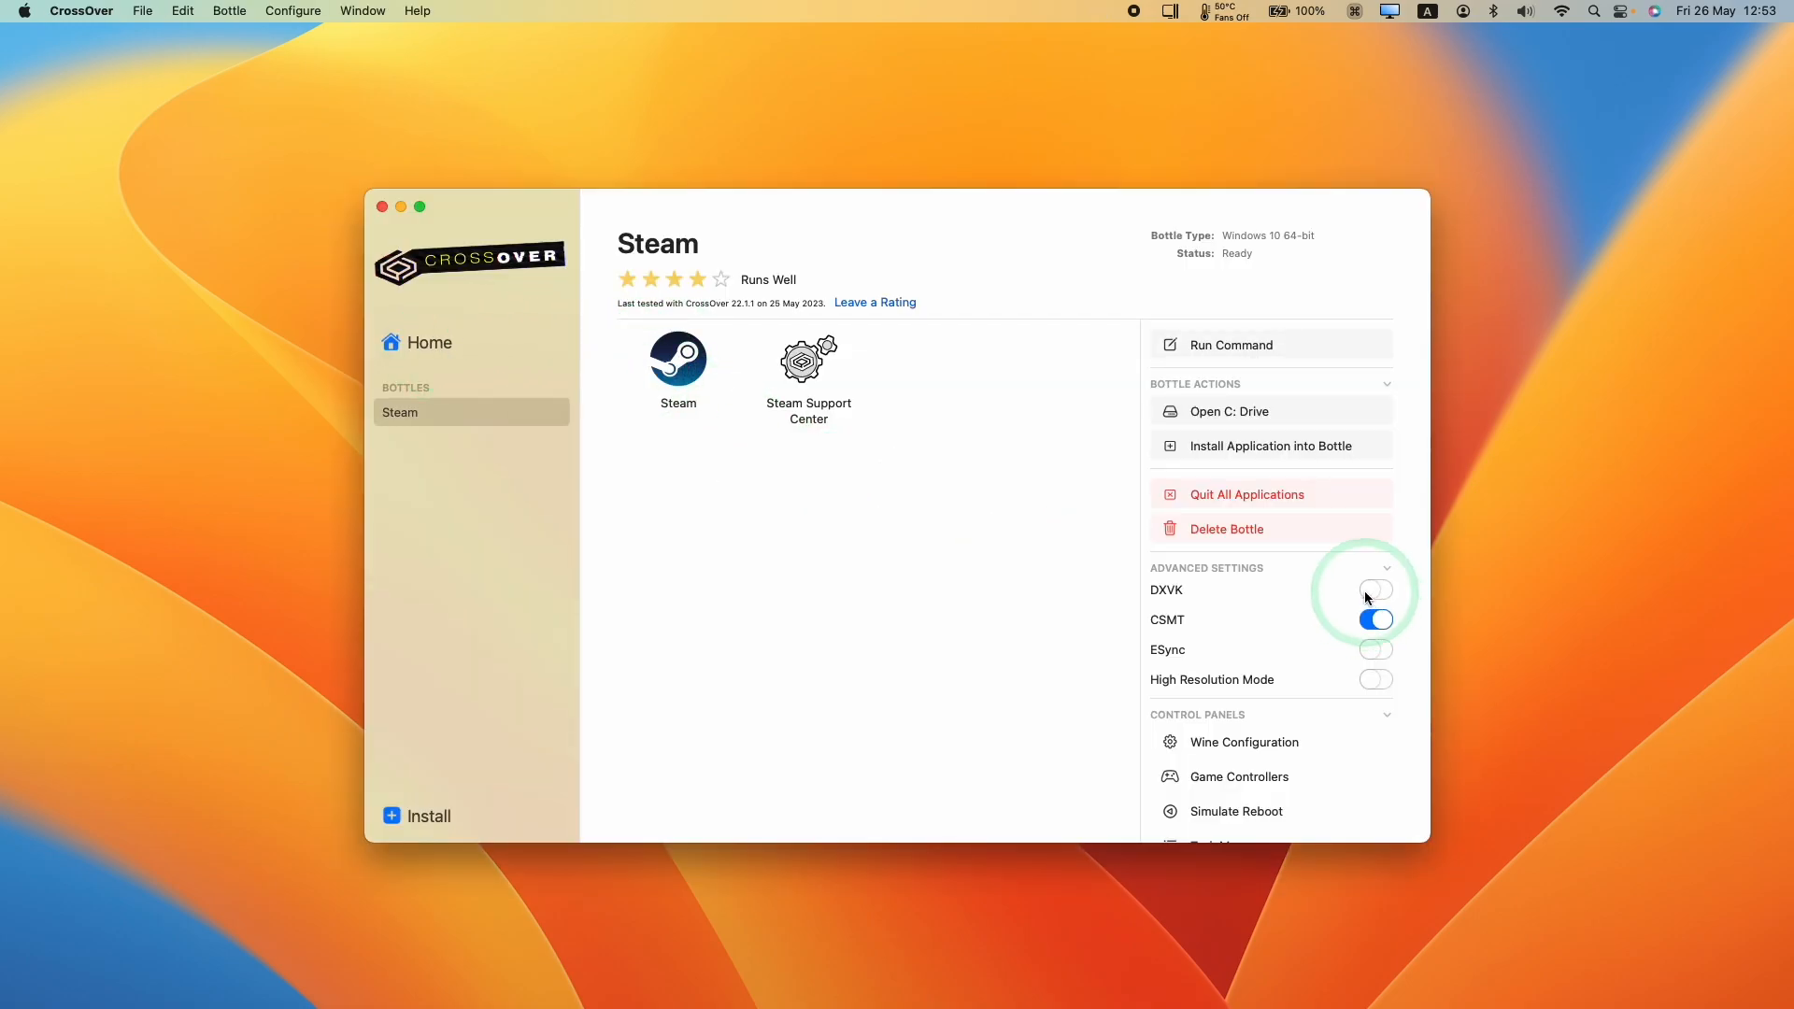
{"action": "left_click", "coordinate": [1376, 589]}
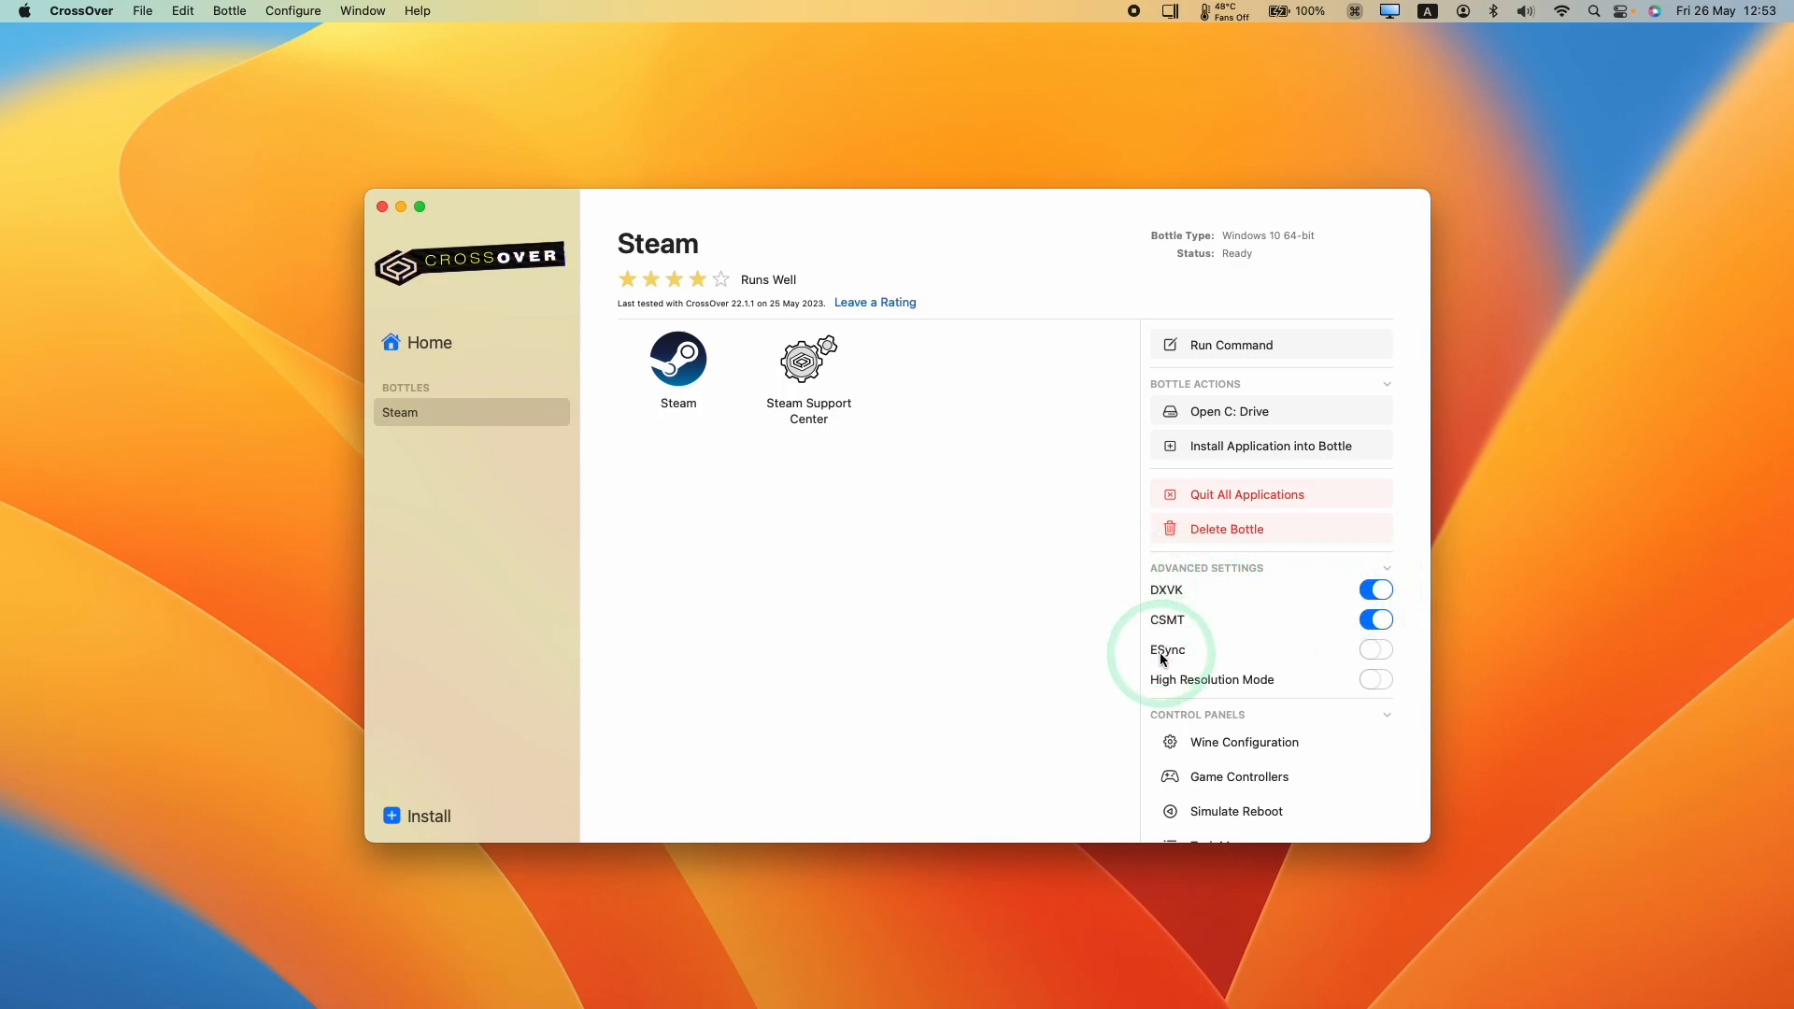
{"action": "mouse_move", "coordinate": [1375, 648]}
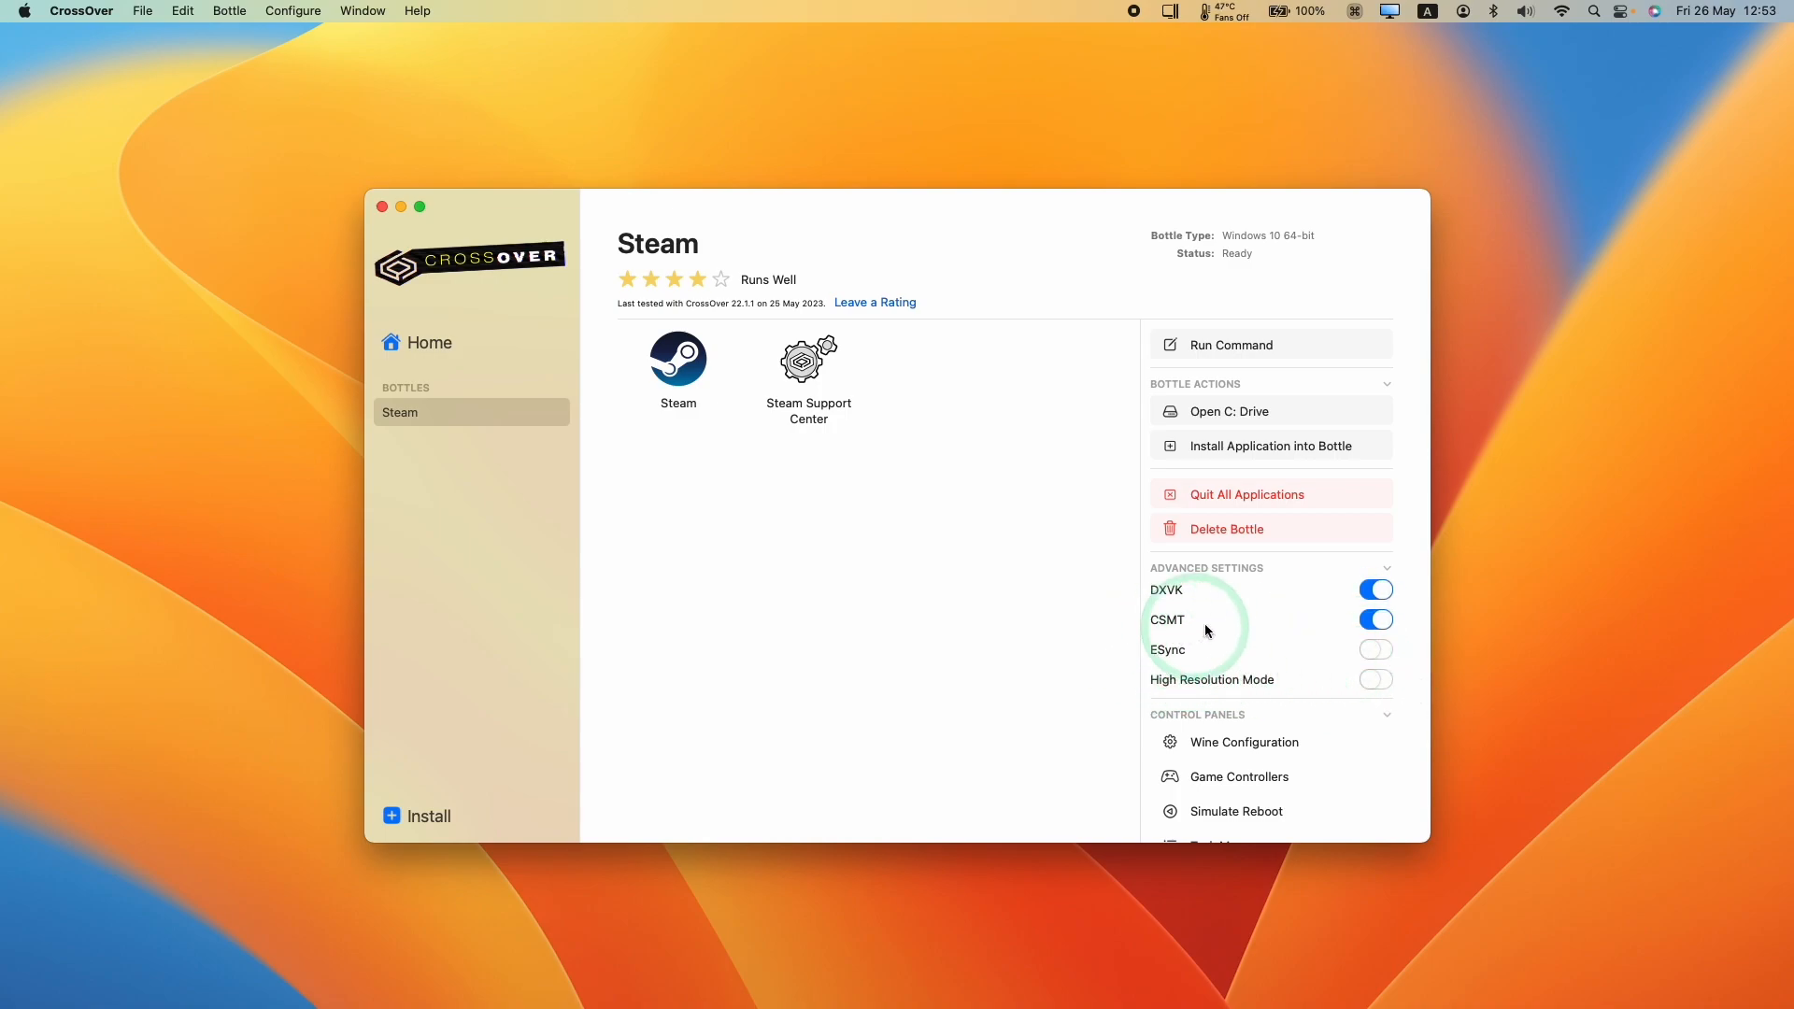
{"action": "mouse_move", "coordinate": [286, 134]}
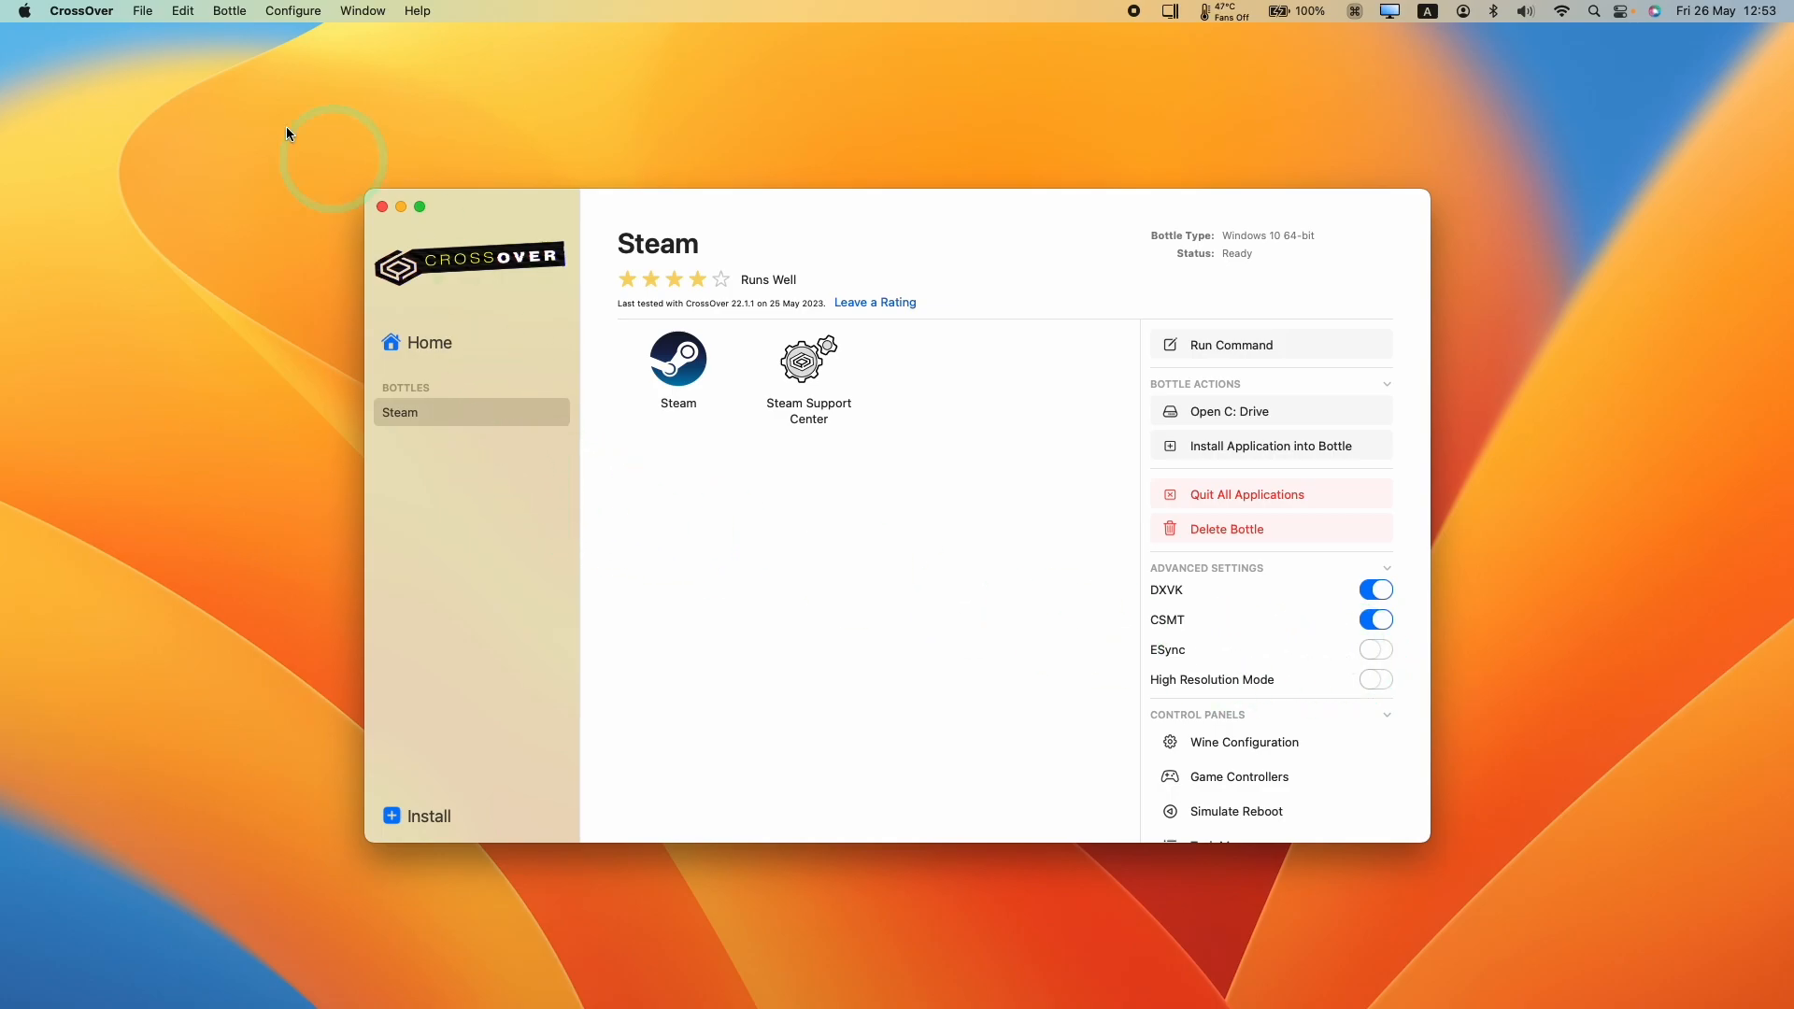
- Quit CrossOver from its application menu
{"action": "left_click", "coordinate": [80, 10]}
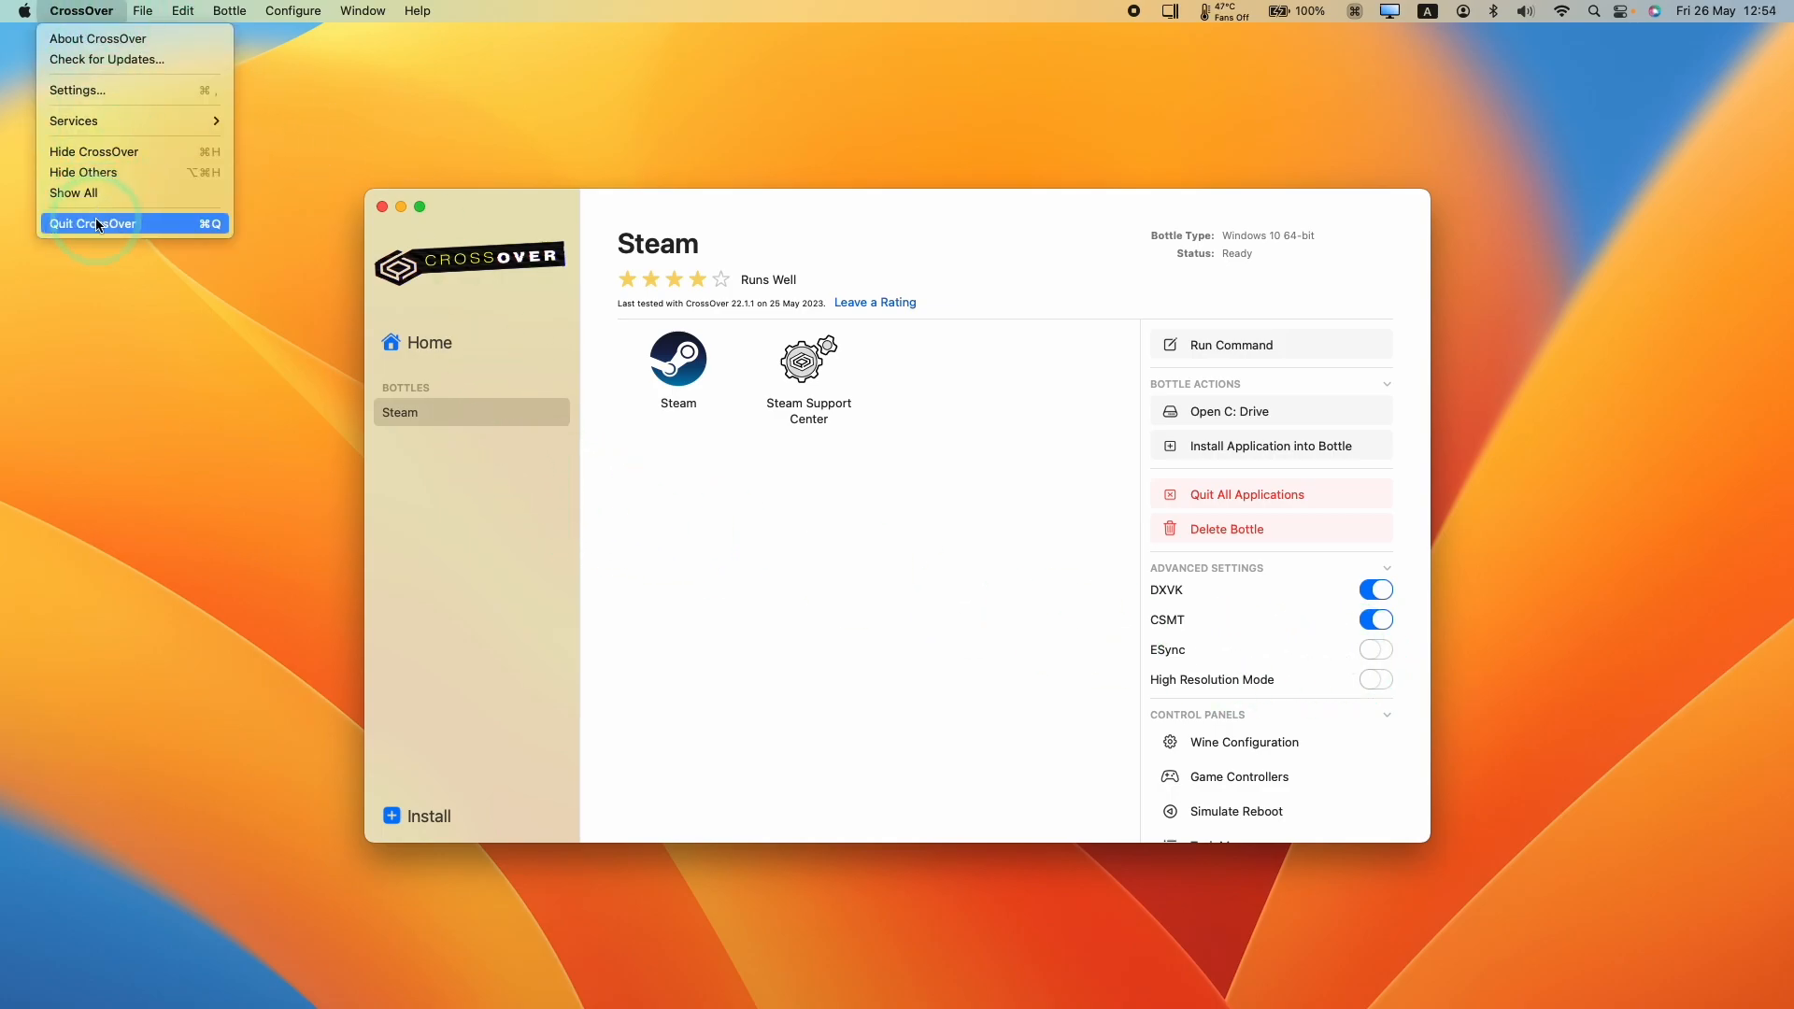
{"action": "left_click", "coordinate": [91, 223]}
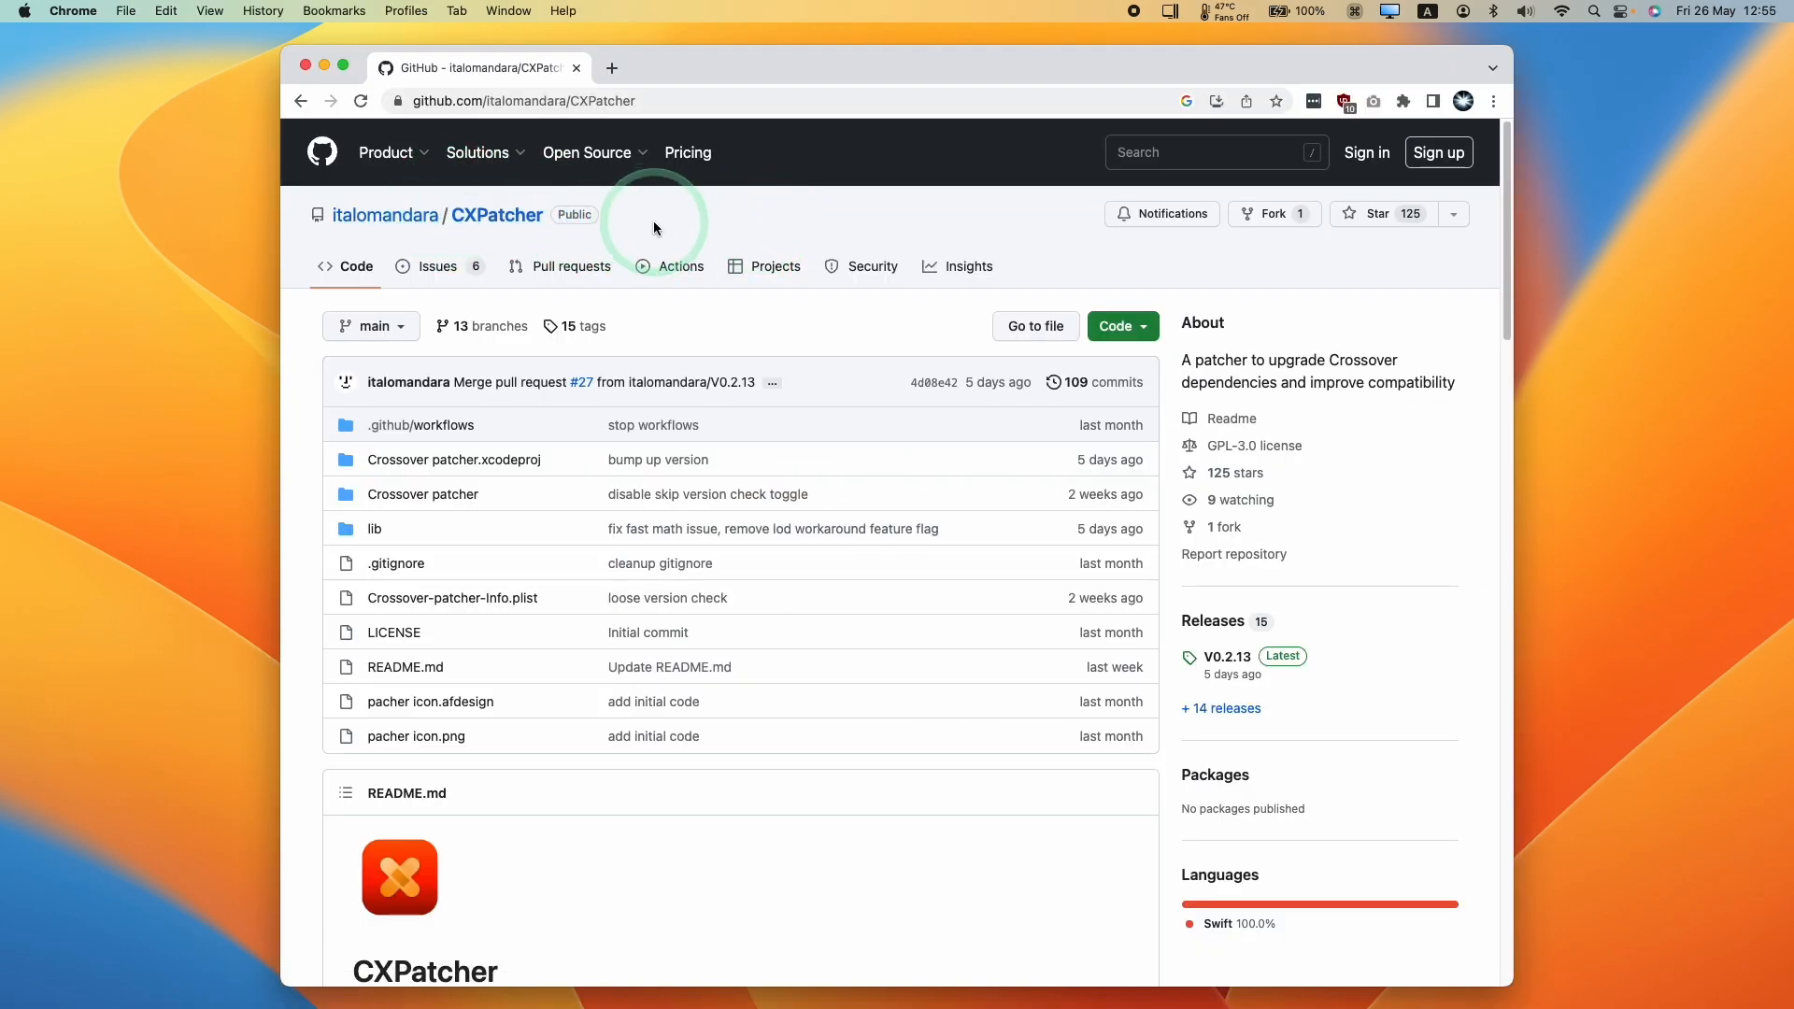
- Download Crossover.patcher.app.zip from the CXPatcher V0.2.13 release assets
{"action": "scroll", "scroll_direction": "down", "scroll_amount": 3}
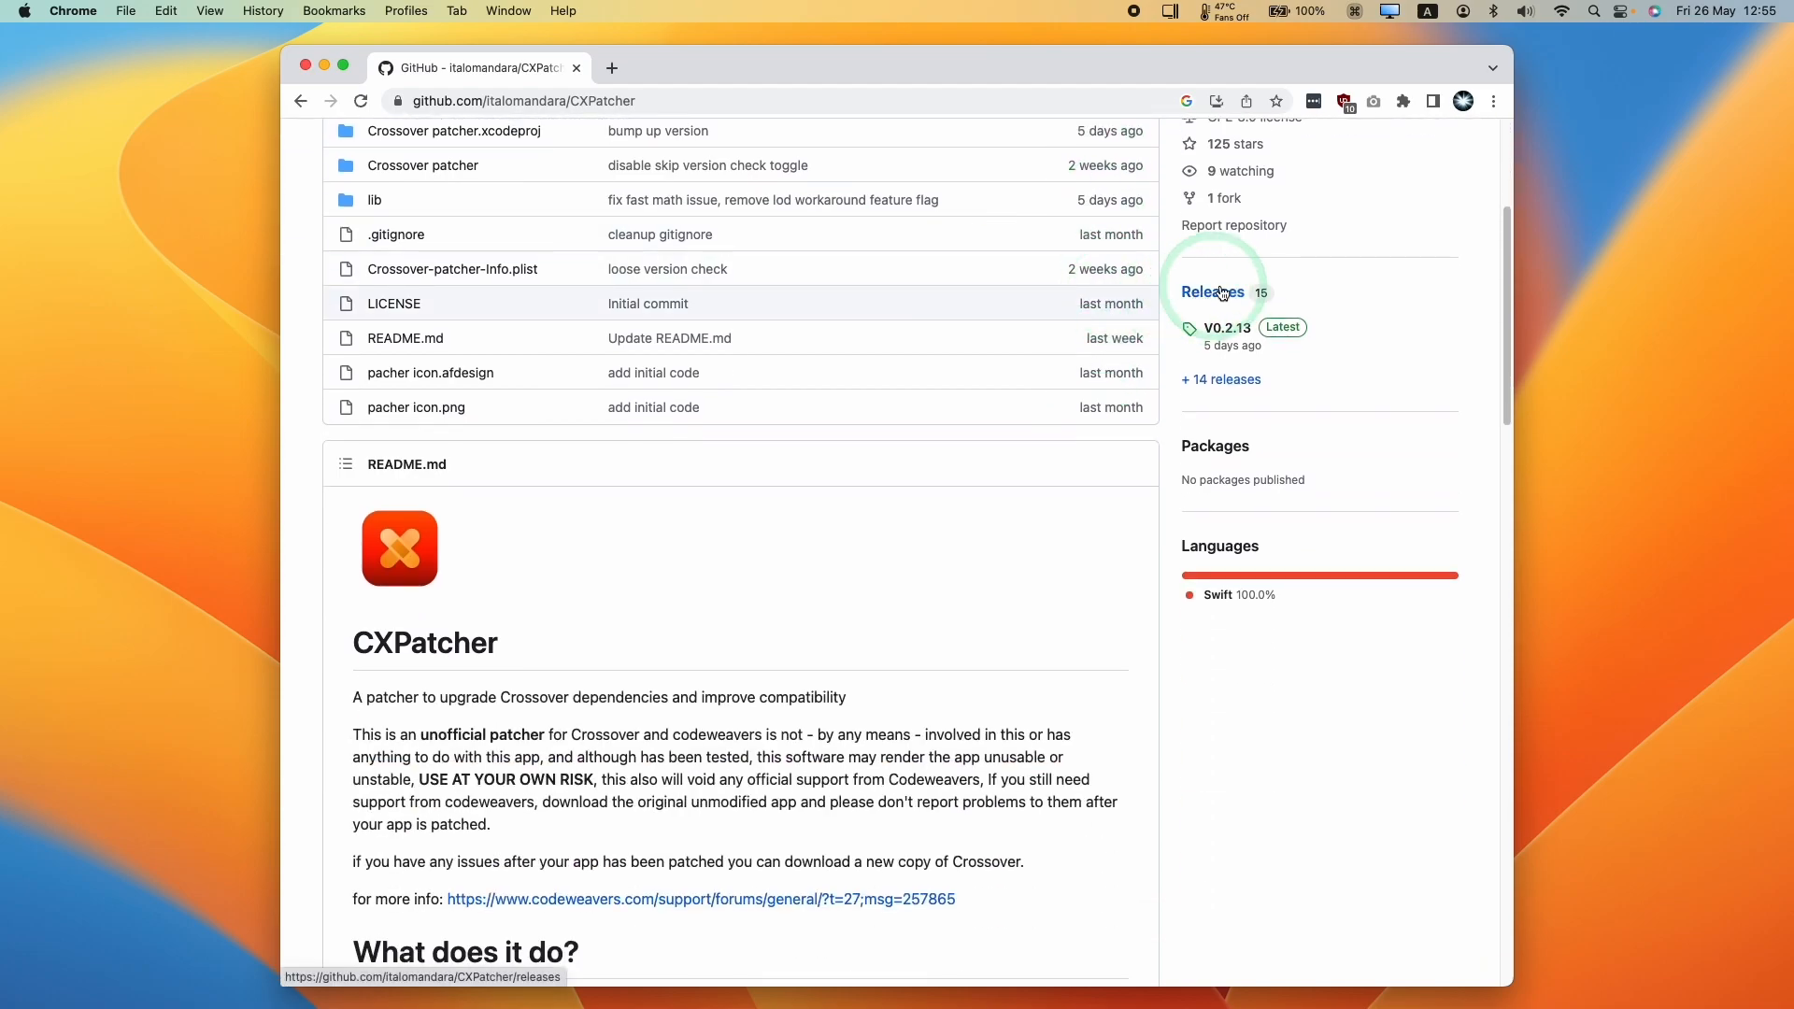
{"action": "left_click", "coordinate": [1214, 291]}
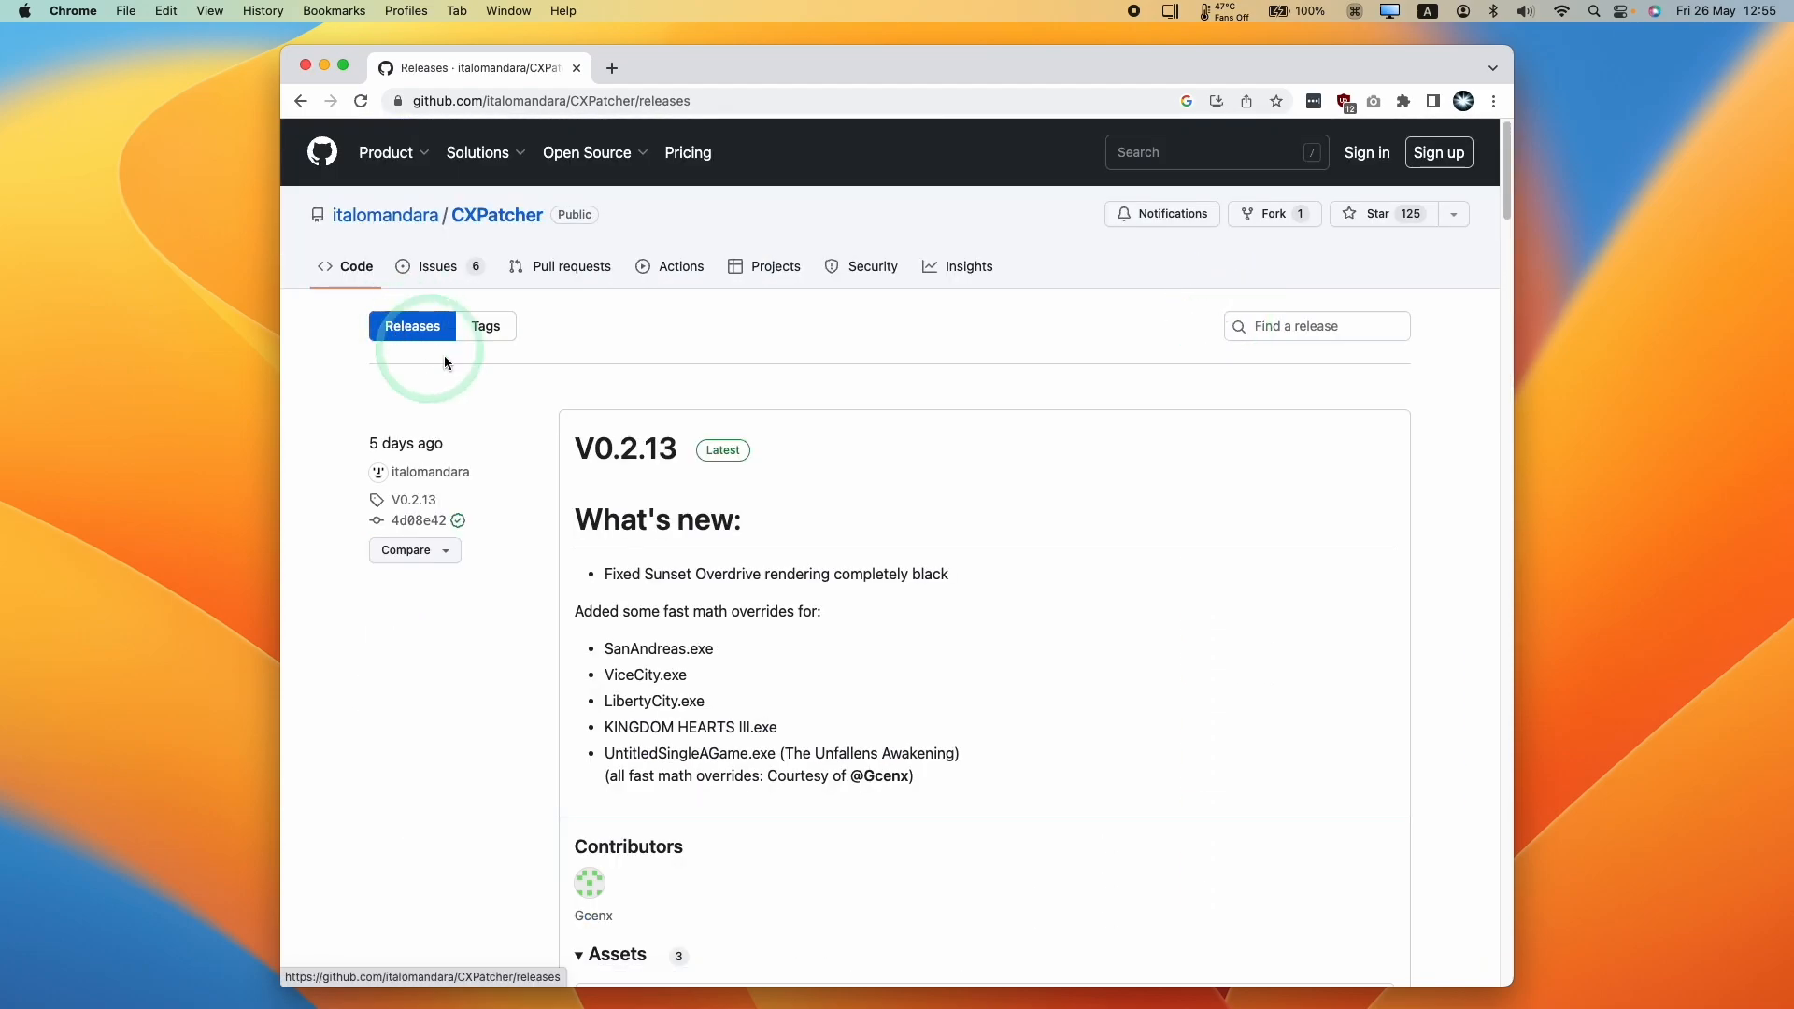
{"action": "scroll", "scroll_direction": "down", "scroll_amount": 3}
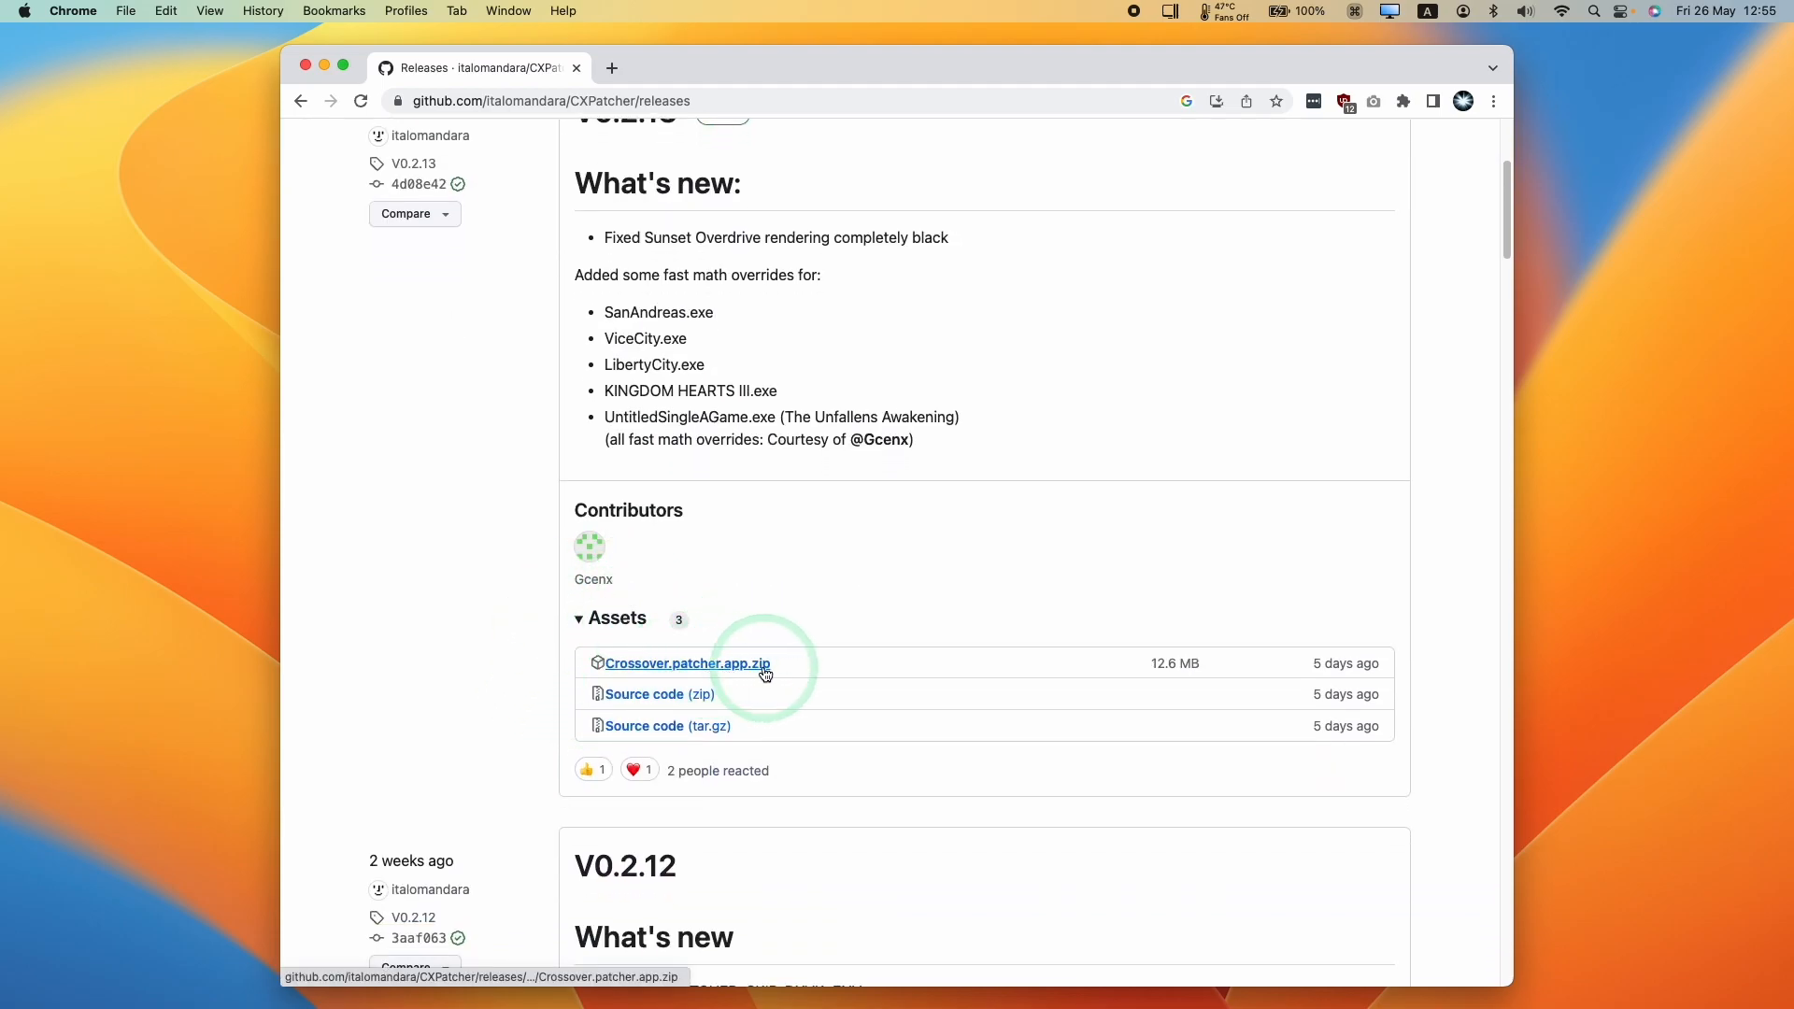
{"action": "left_click", "coordinate": [687, 663]}
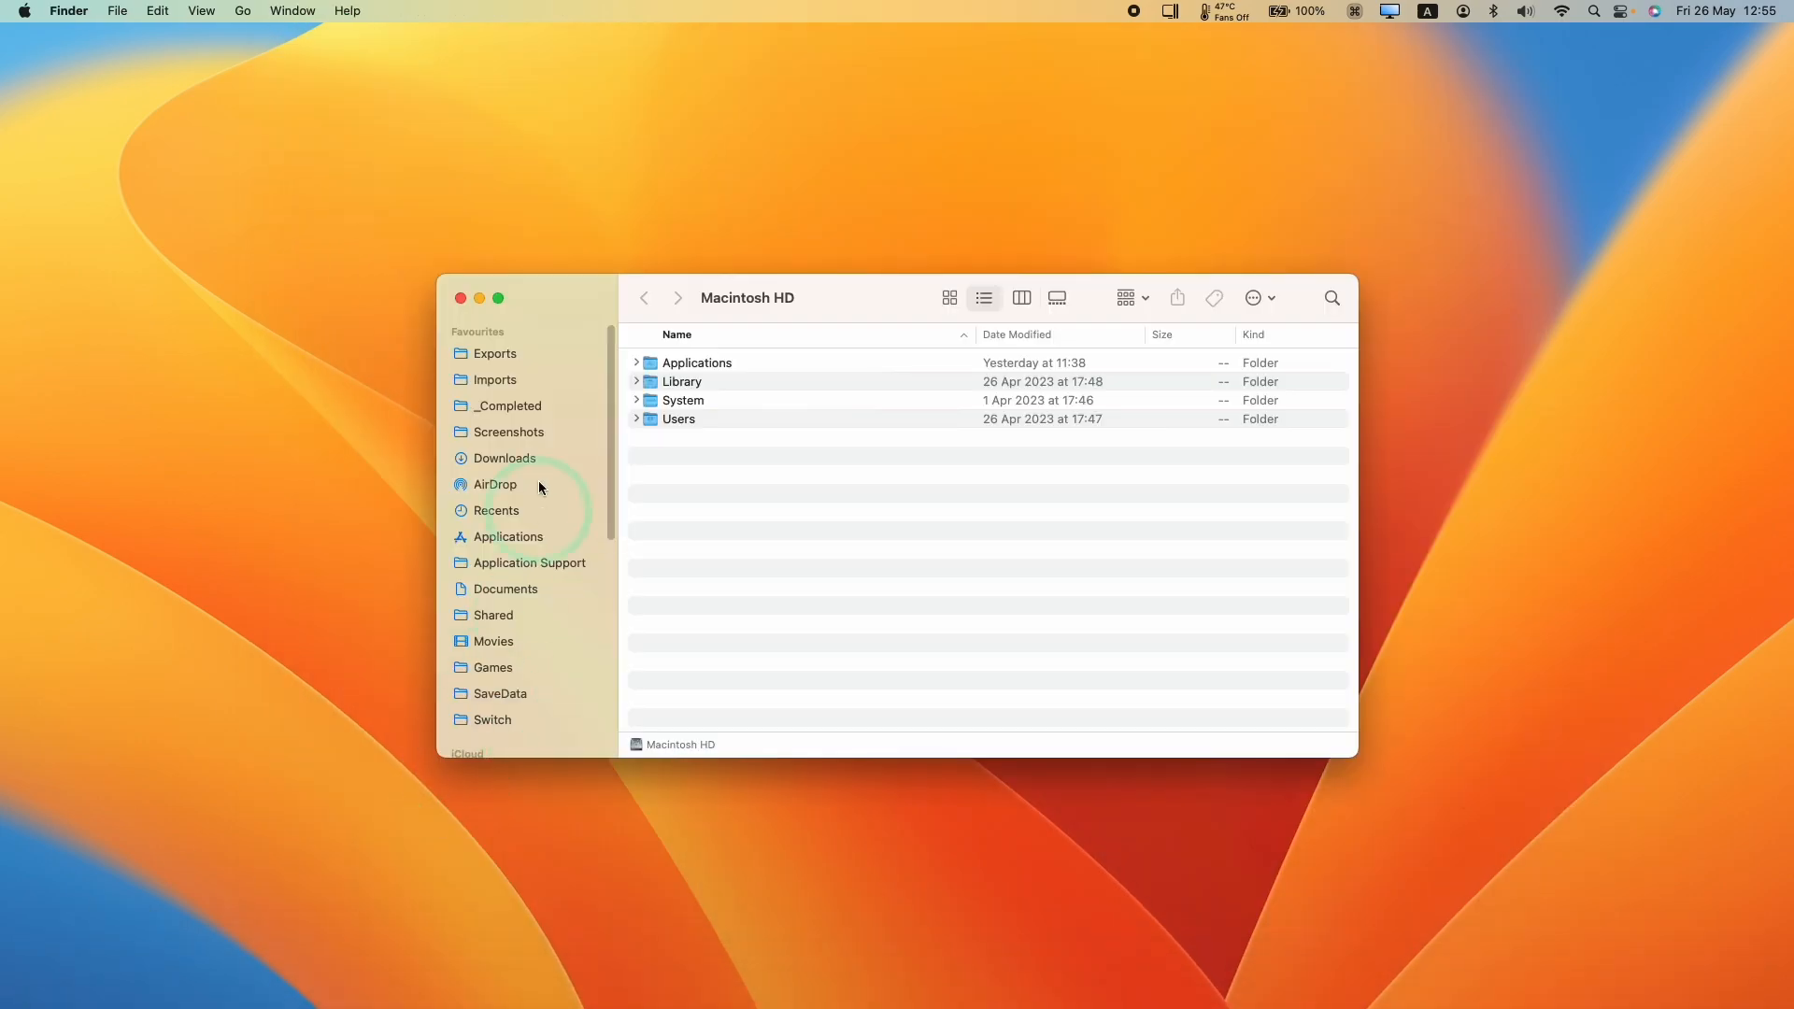
- Unzip the downloaded Crossover patcher archive from the Downloads folder
{"action": "left_click", "coordinate": [503, 457]}
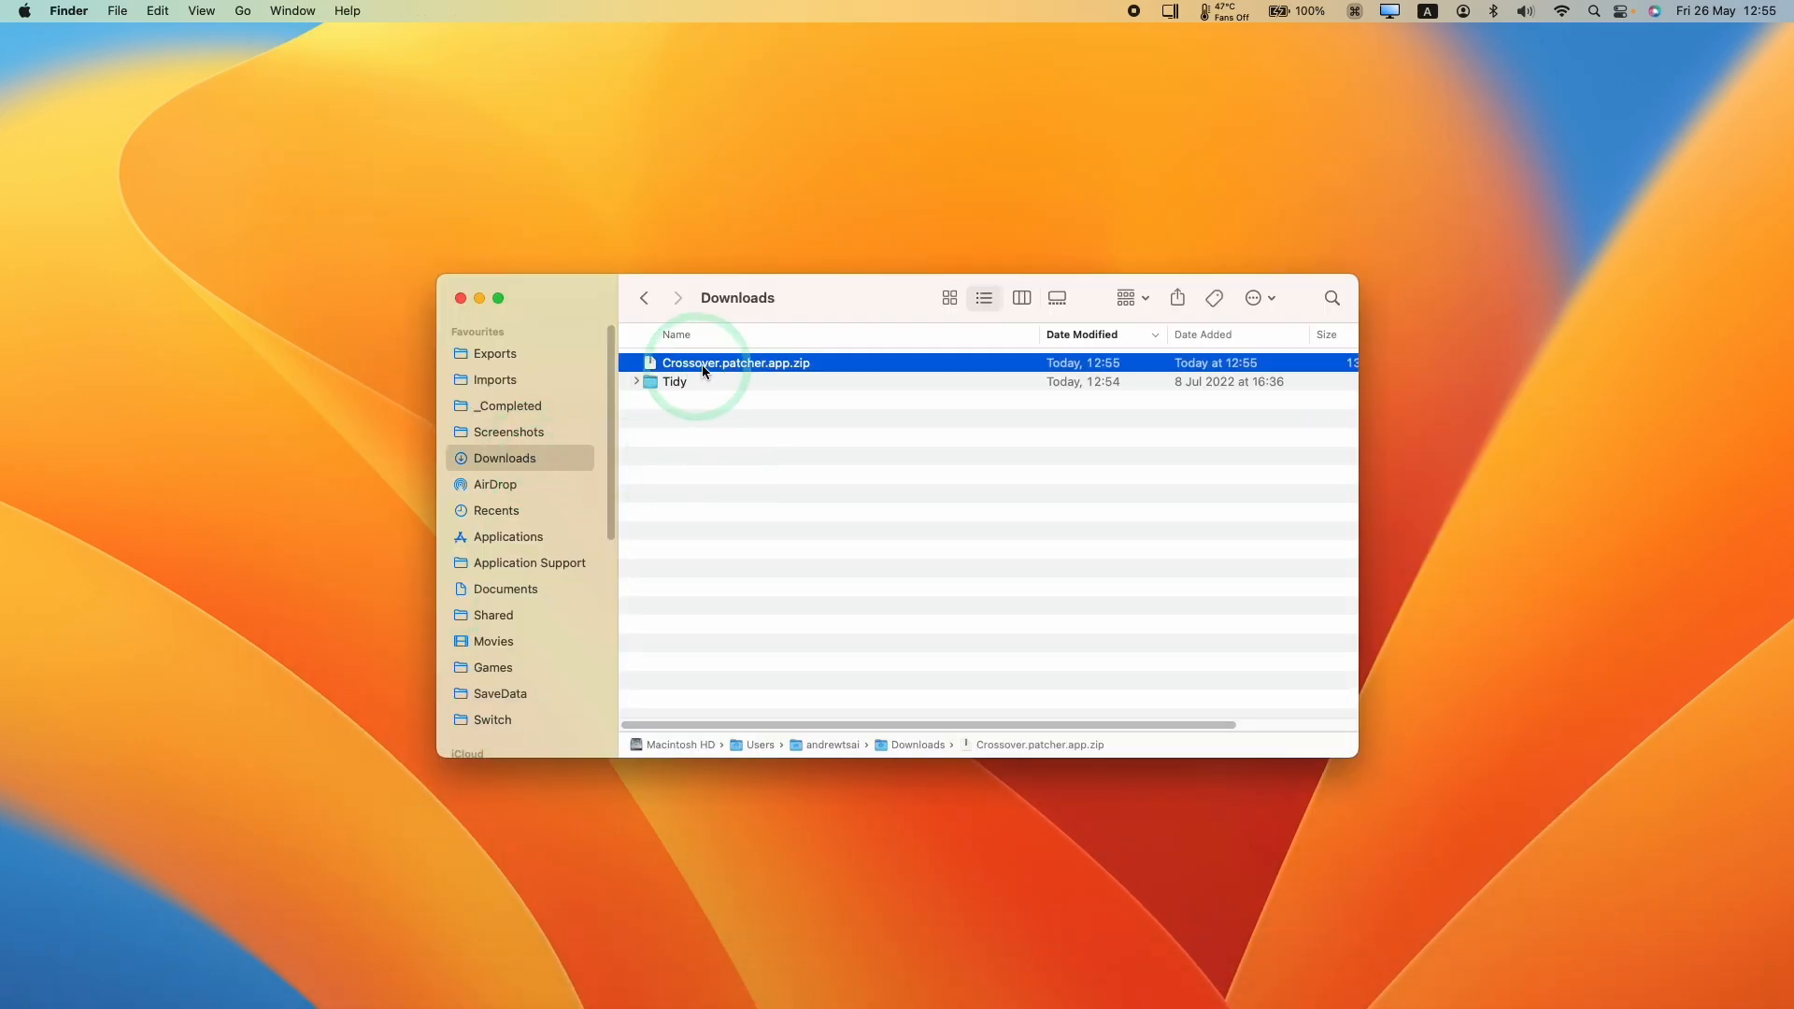
{"action": "double_click", "coordinate": [736, 362]}
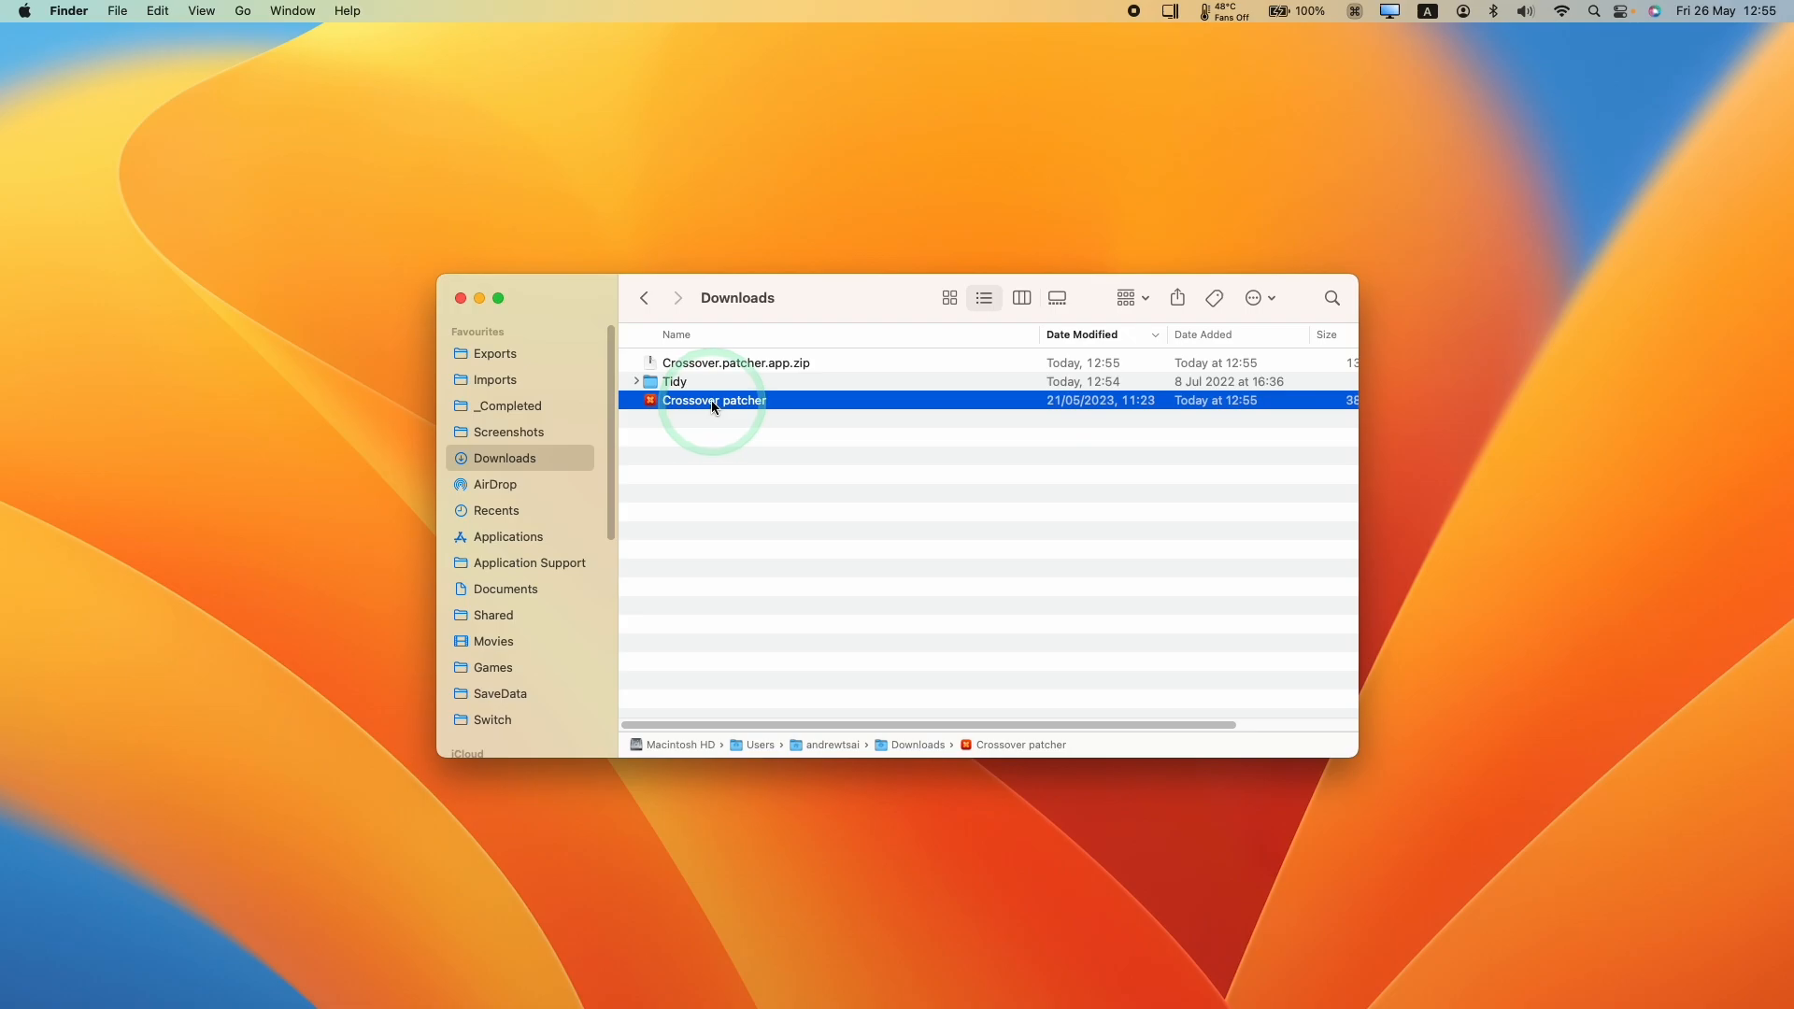
{"action": "left_click", "coordinate": [505, 536]}
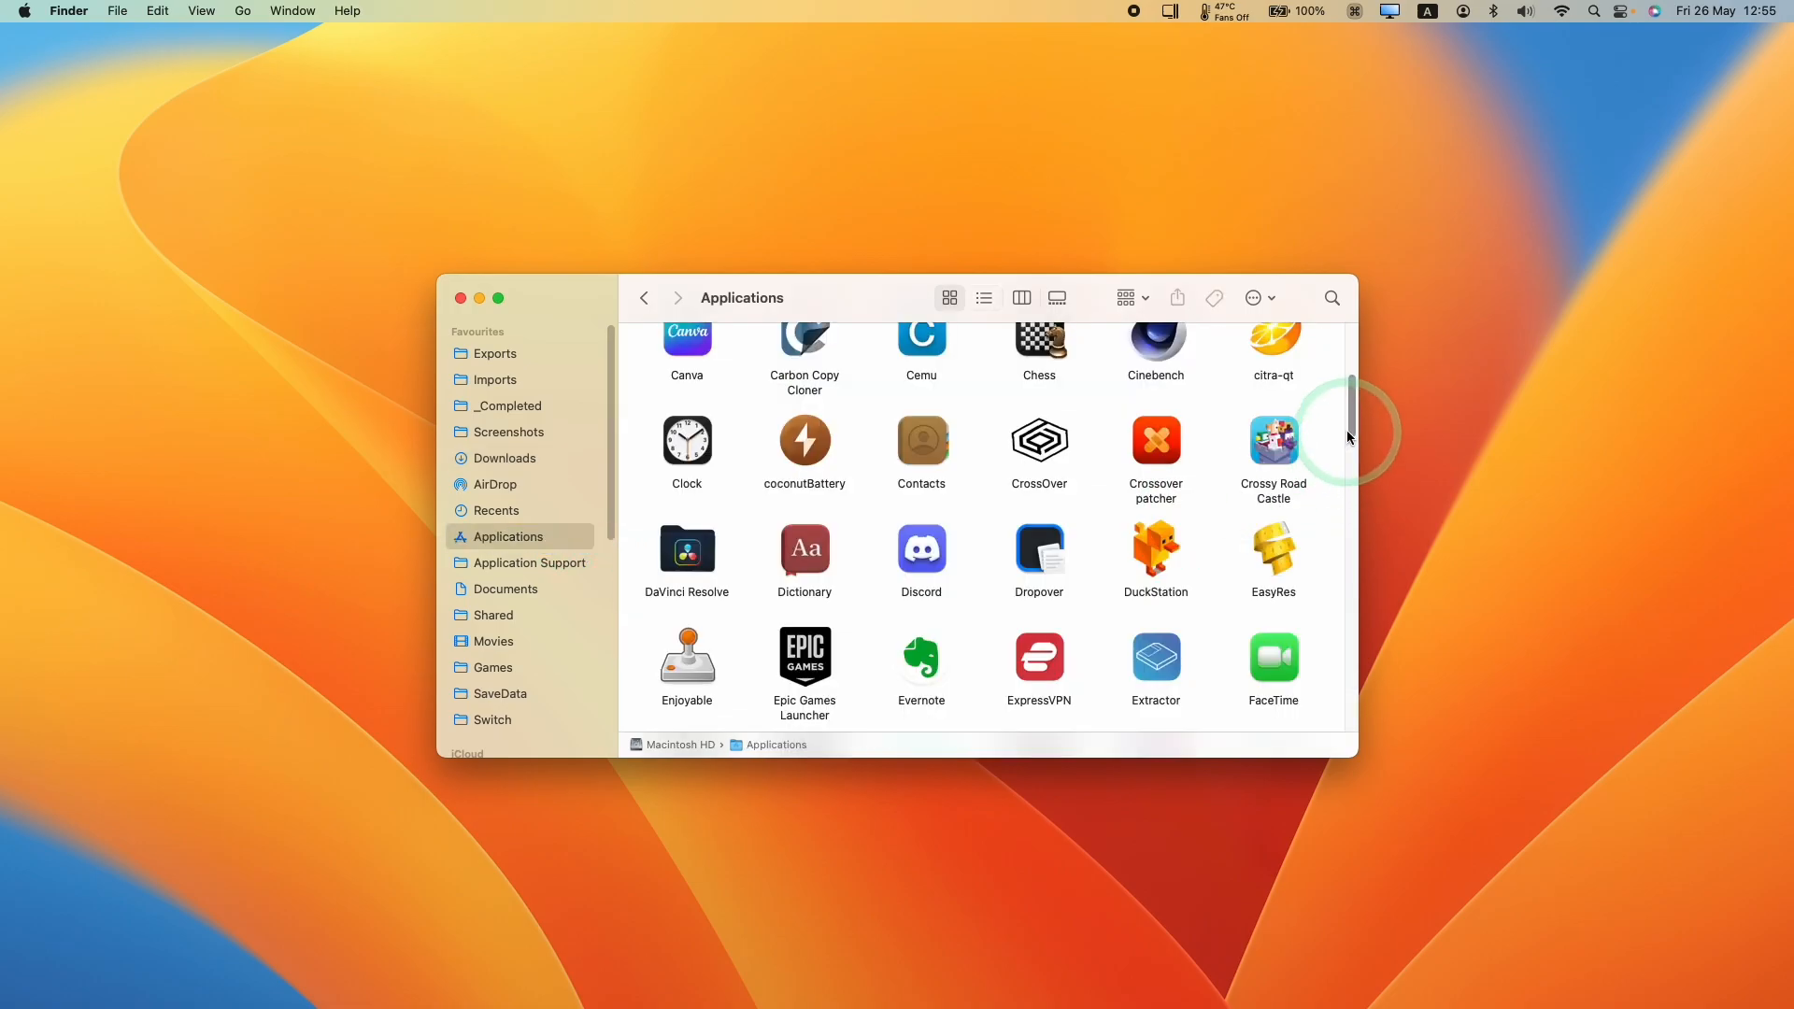
- Open Crossover patcher from Applications via Control-click, confirming the unverified-software warning
{"action": "left_click", "coordinate": [1154, 440]}
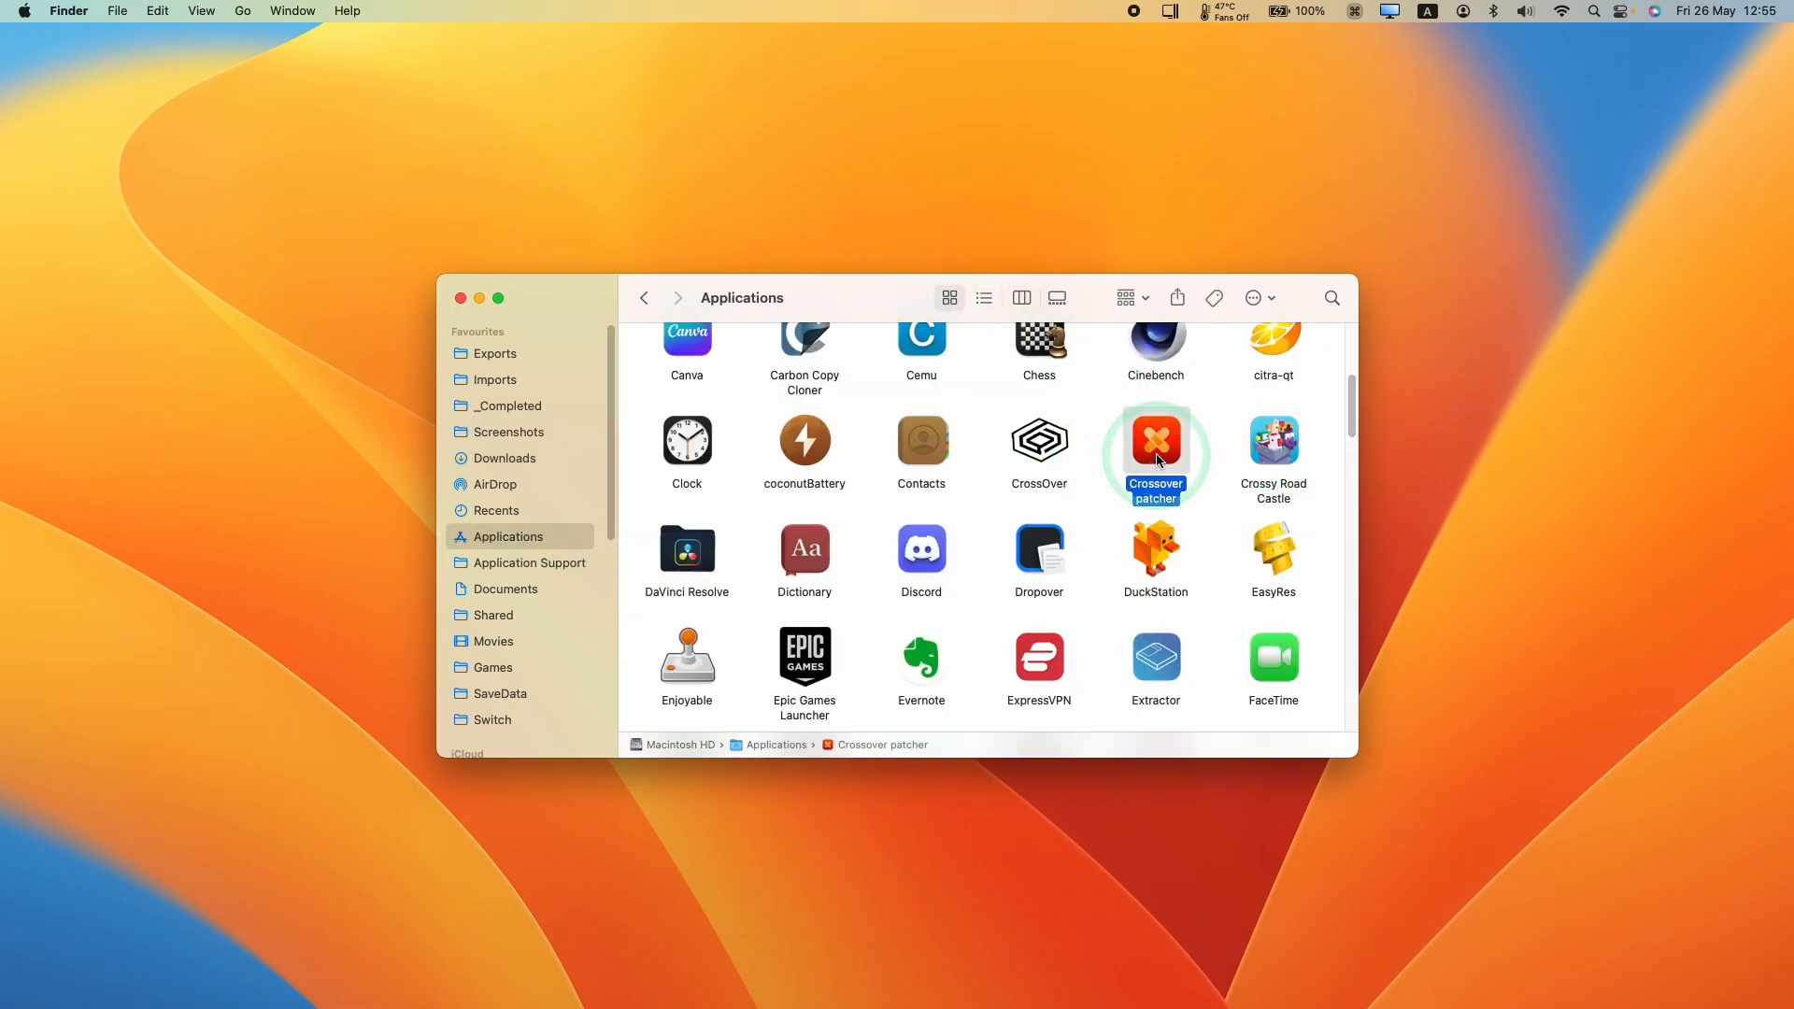
{"action": "double_click", "coordinate": [1155, 440]}
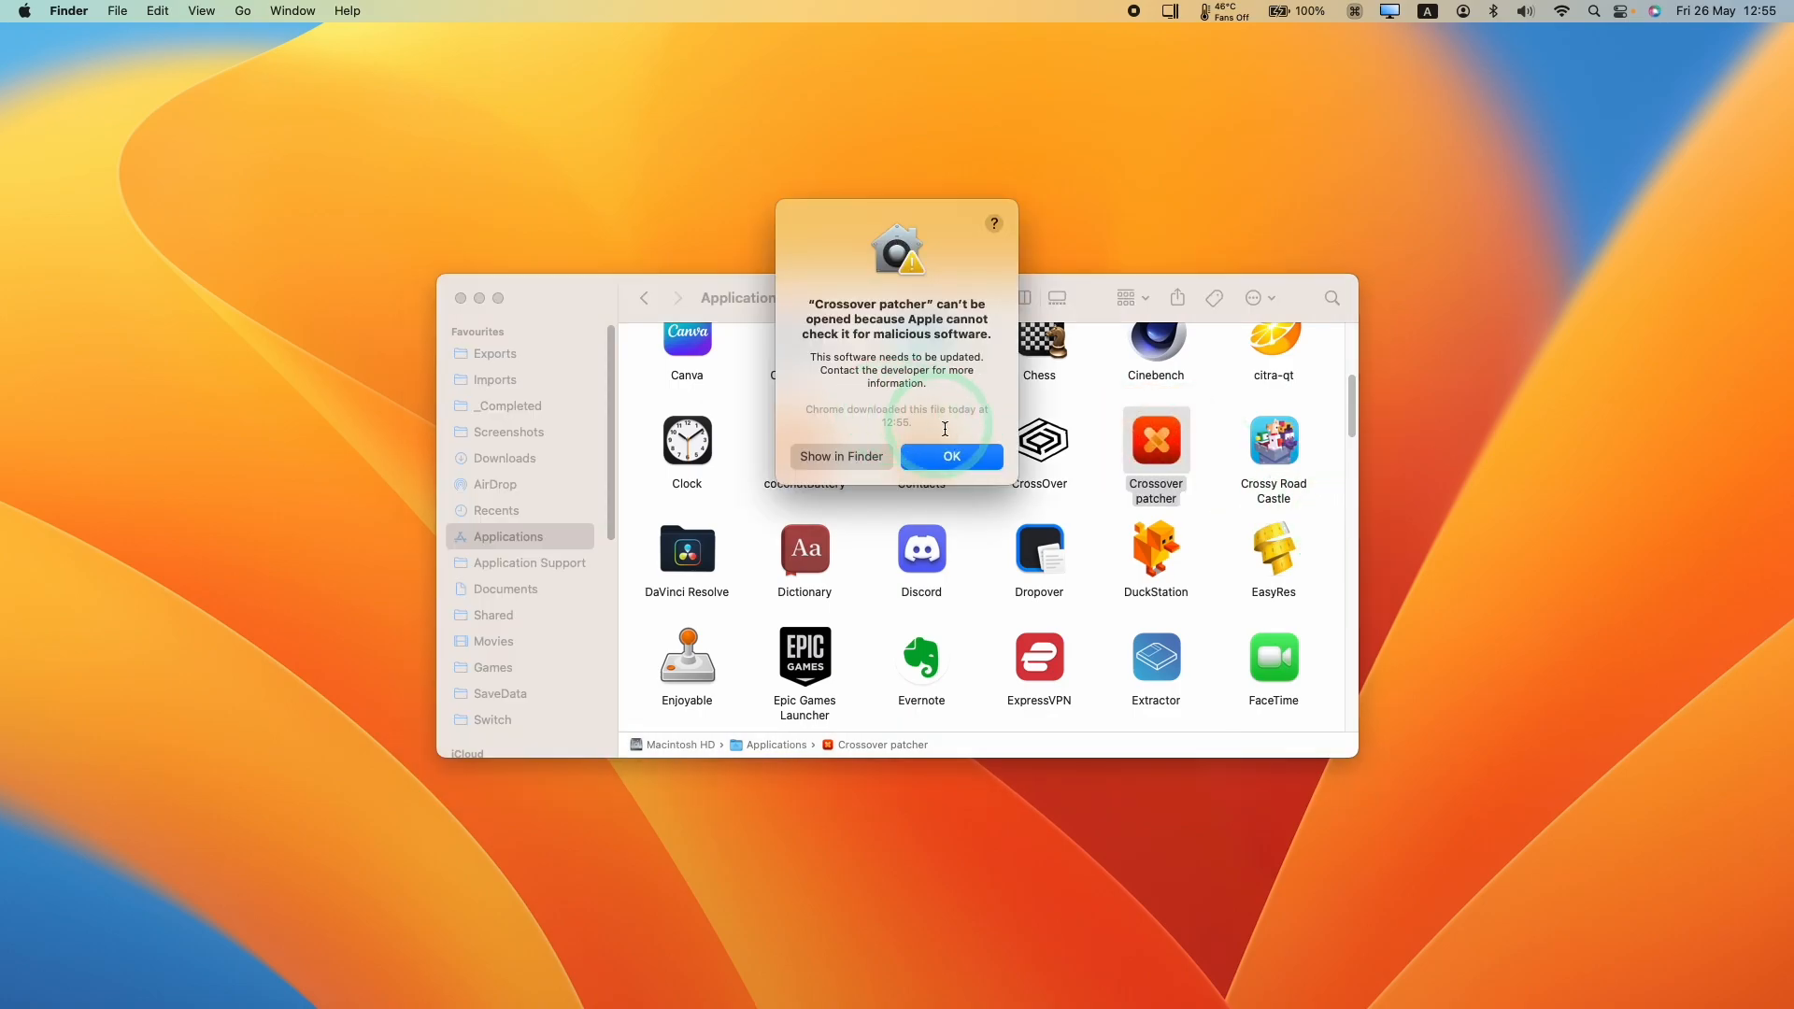
{"action": "left_click", "coordinate": [951, 457]}
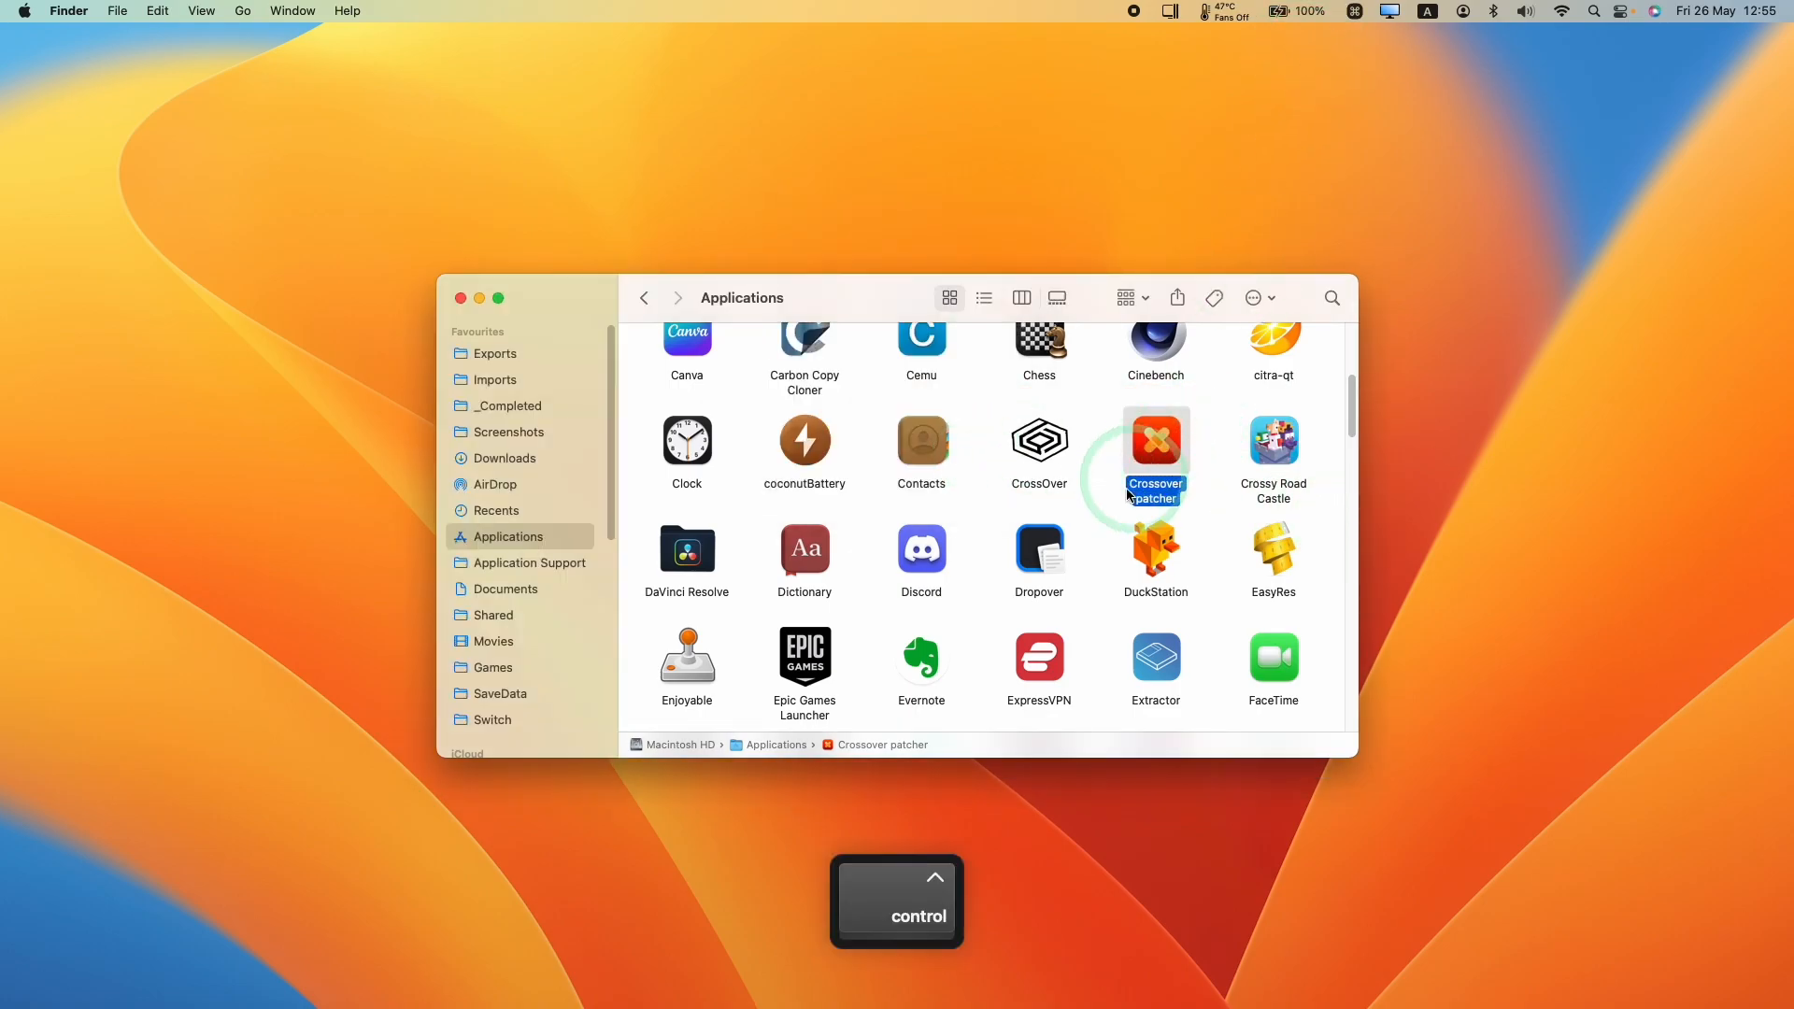
{"action": "right_click", "coordinate": [1155, 440]}
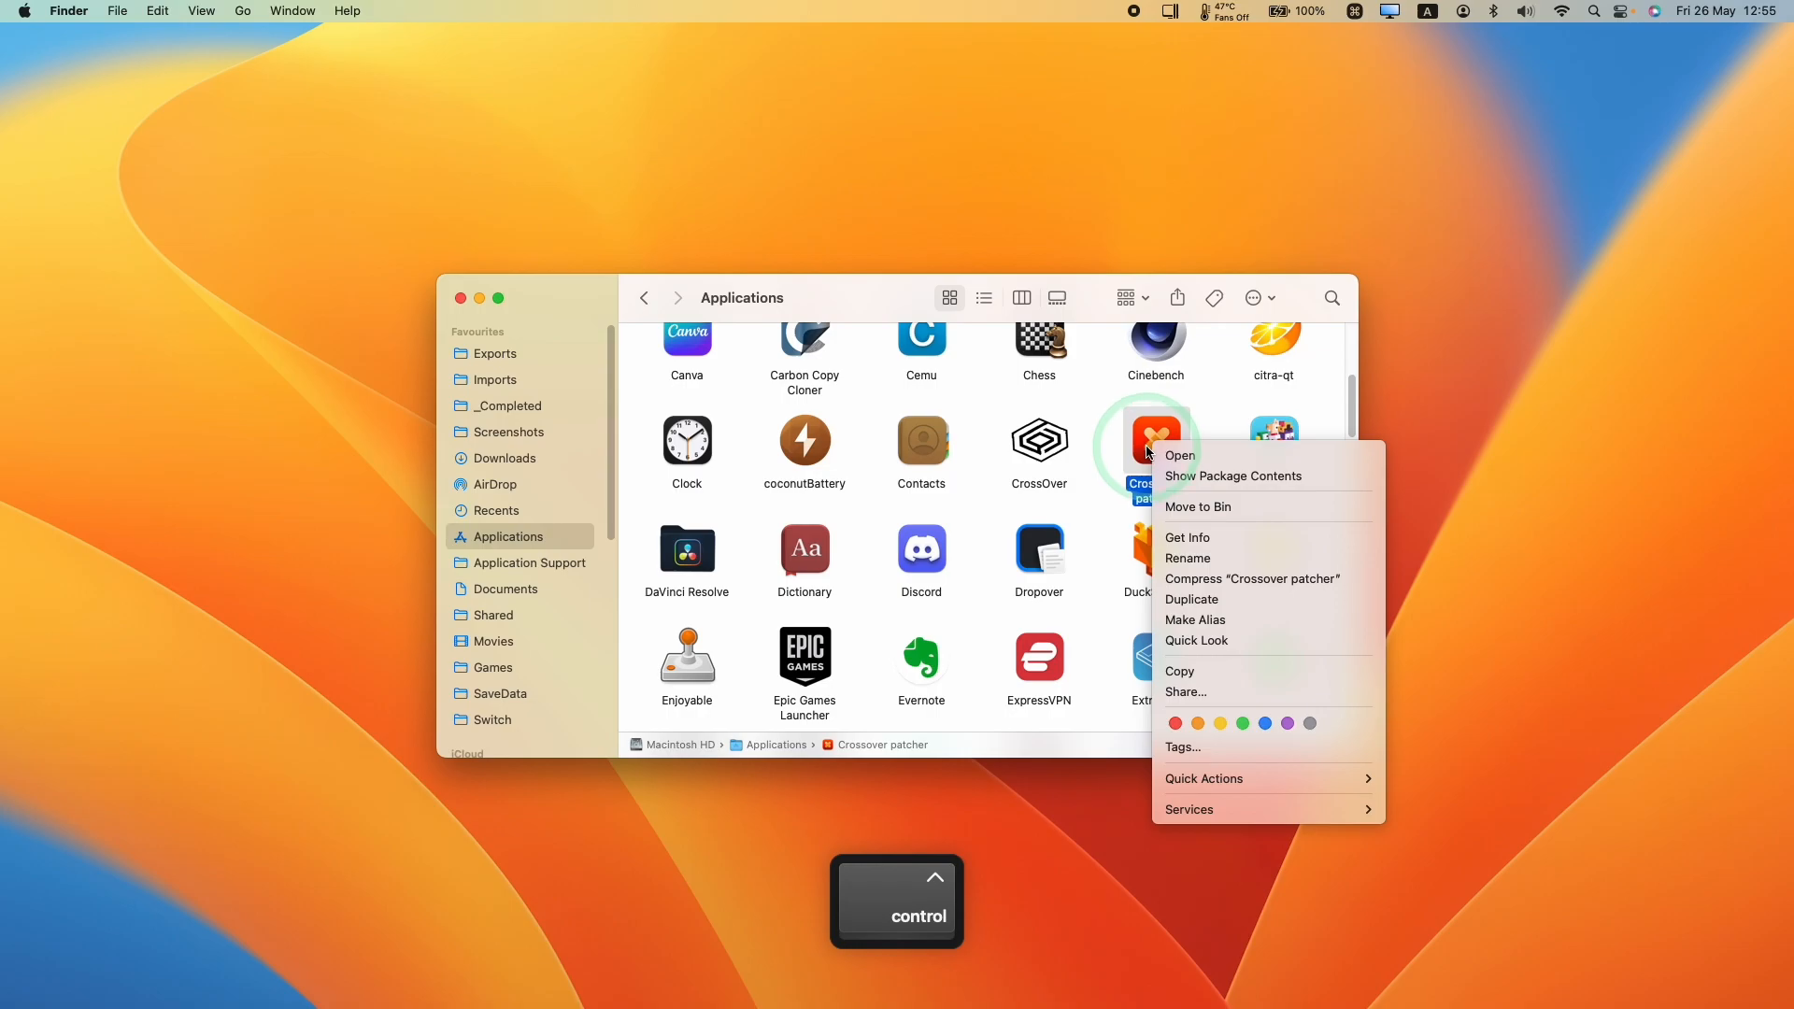
{"action": "left_click", "coordinate": [1179, 454]}
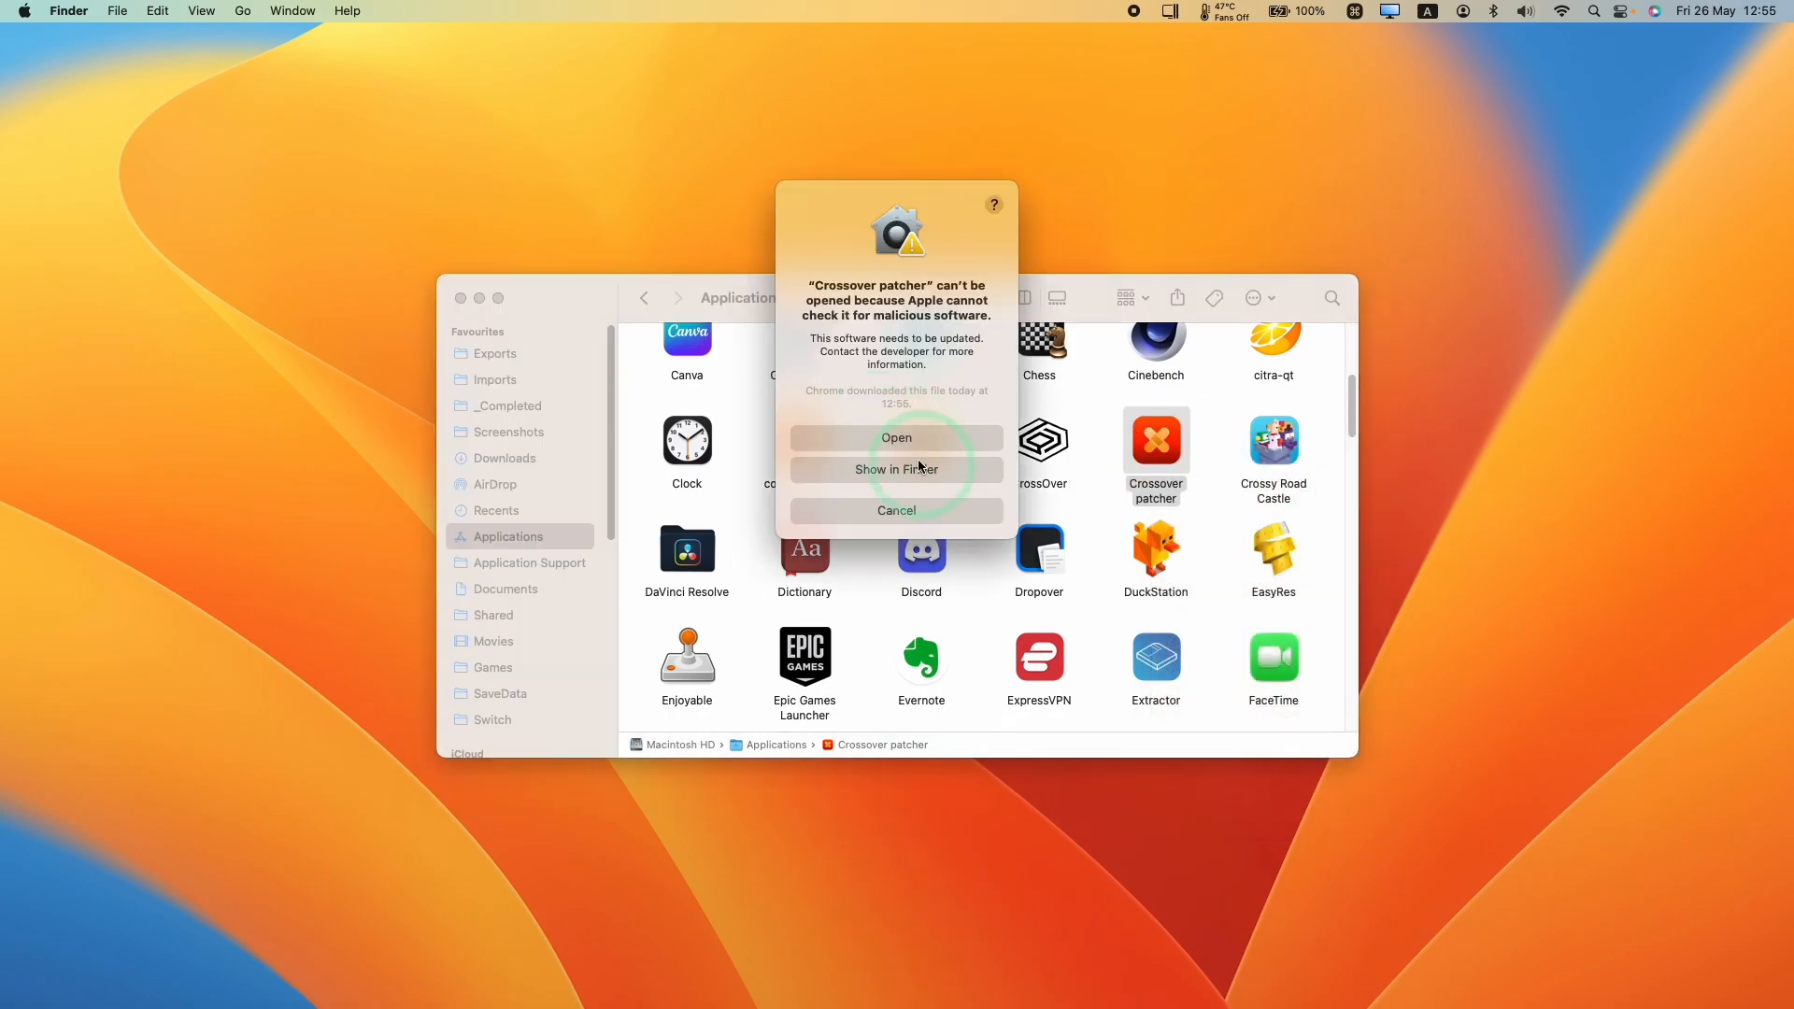
{"action": "left_click", "coordinate": [896, 437]}
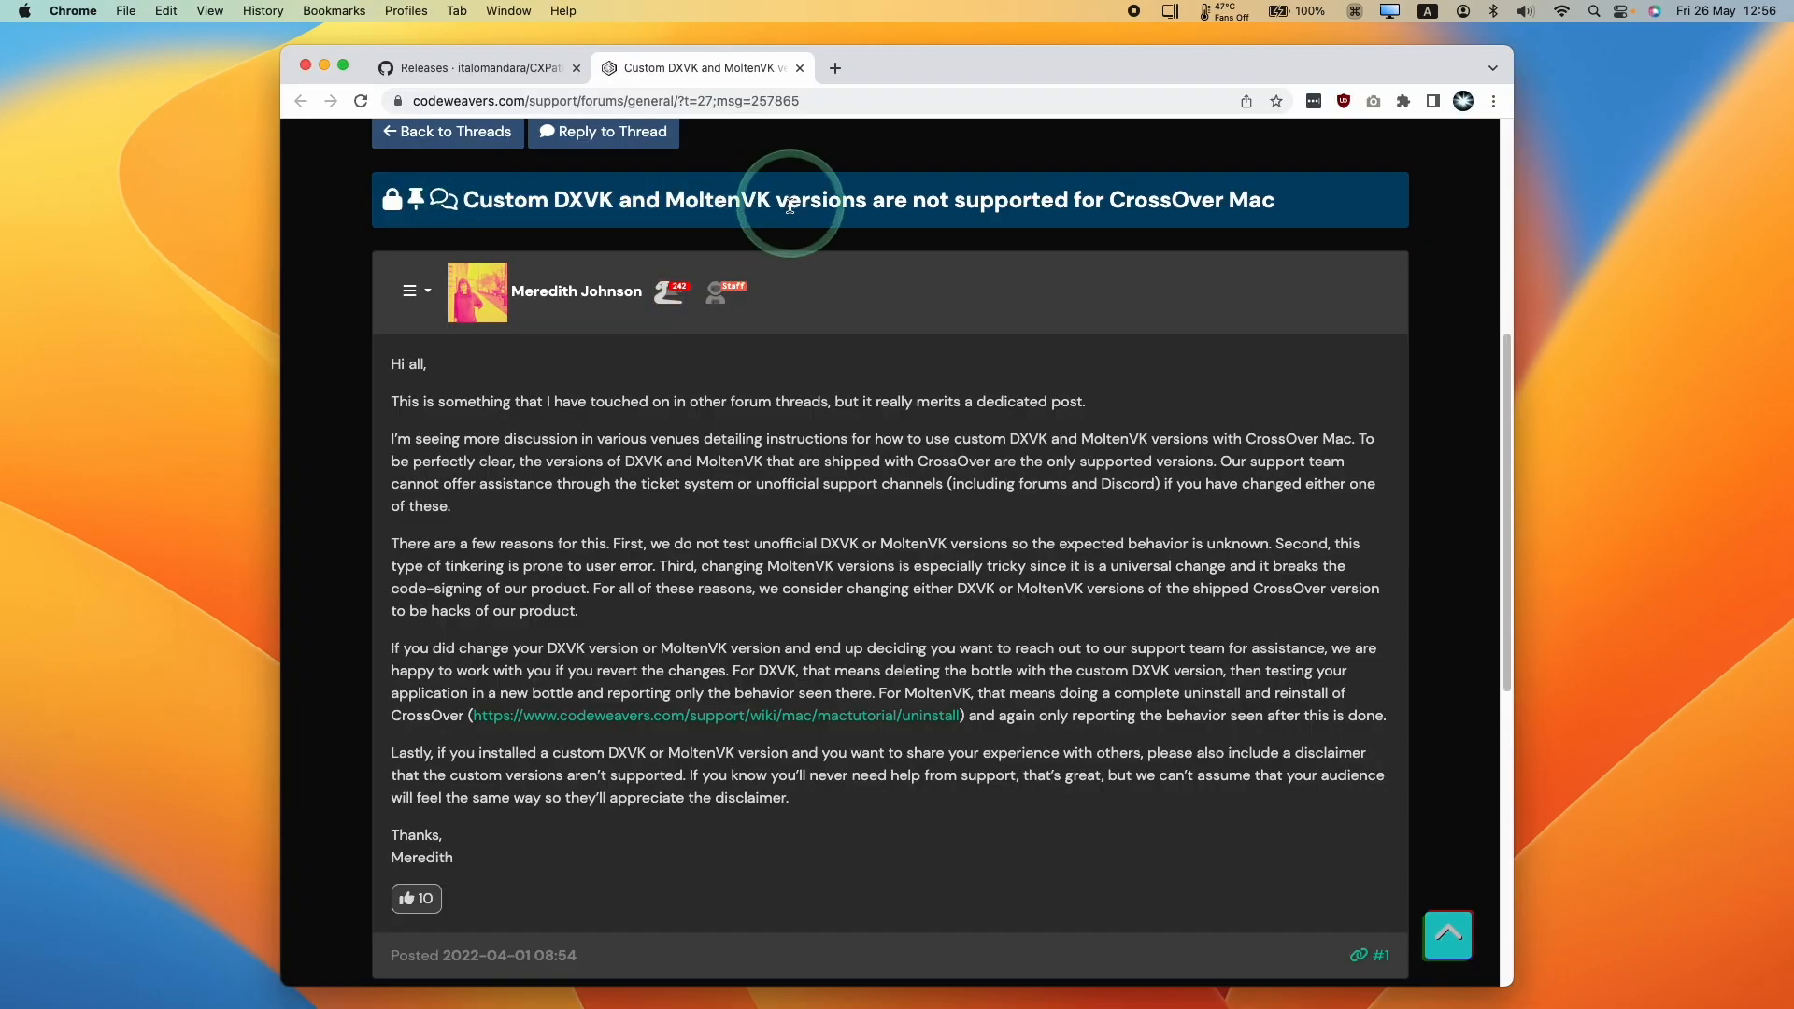
{"action": "mouse_move", "coordinate": [1279, 203]}
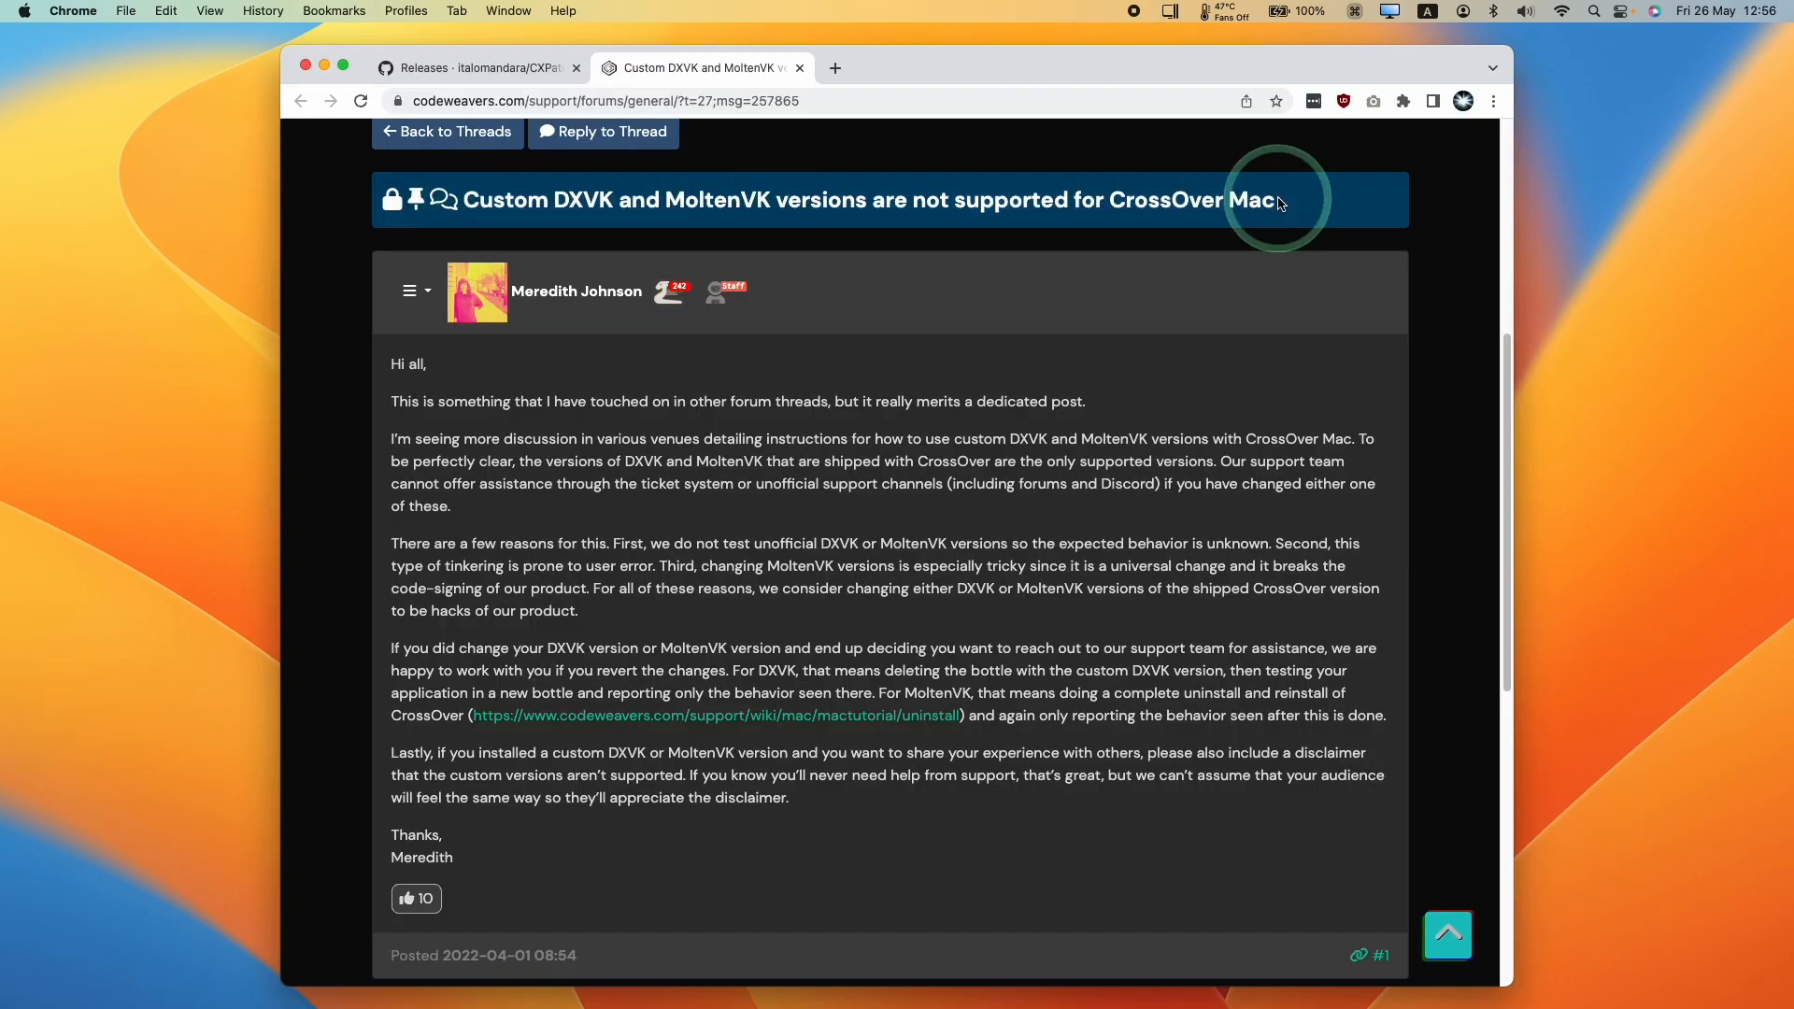
{"action": "mouse_move", "coordinate": [463, 198]}
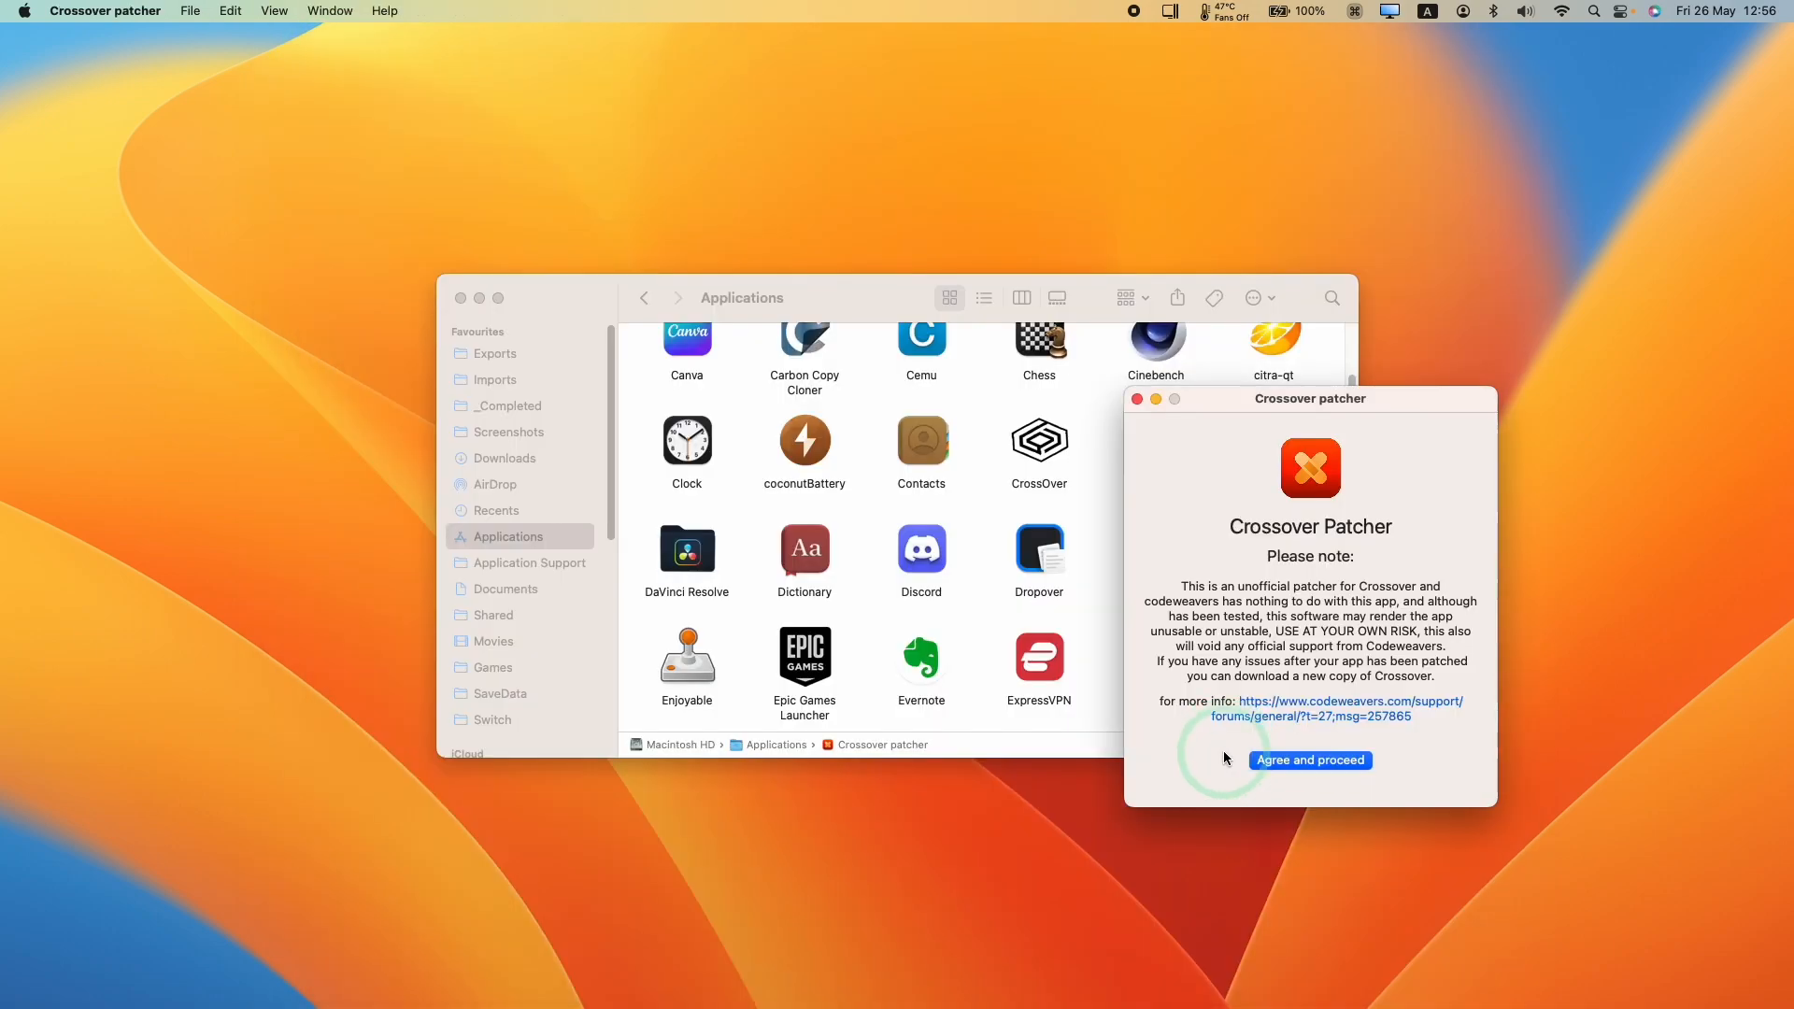
- Accept the CX Patcher risk notice and launch the patched CrossOver from Applications
{"action": "left_click", "coordinate": [1310, 760]}
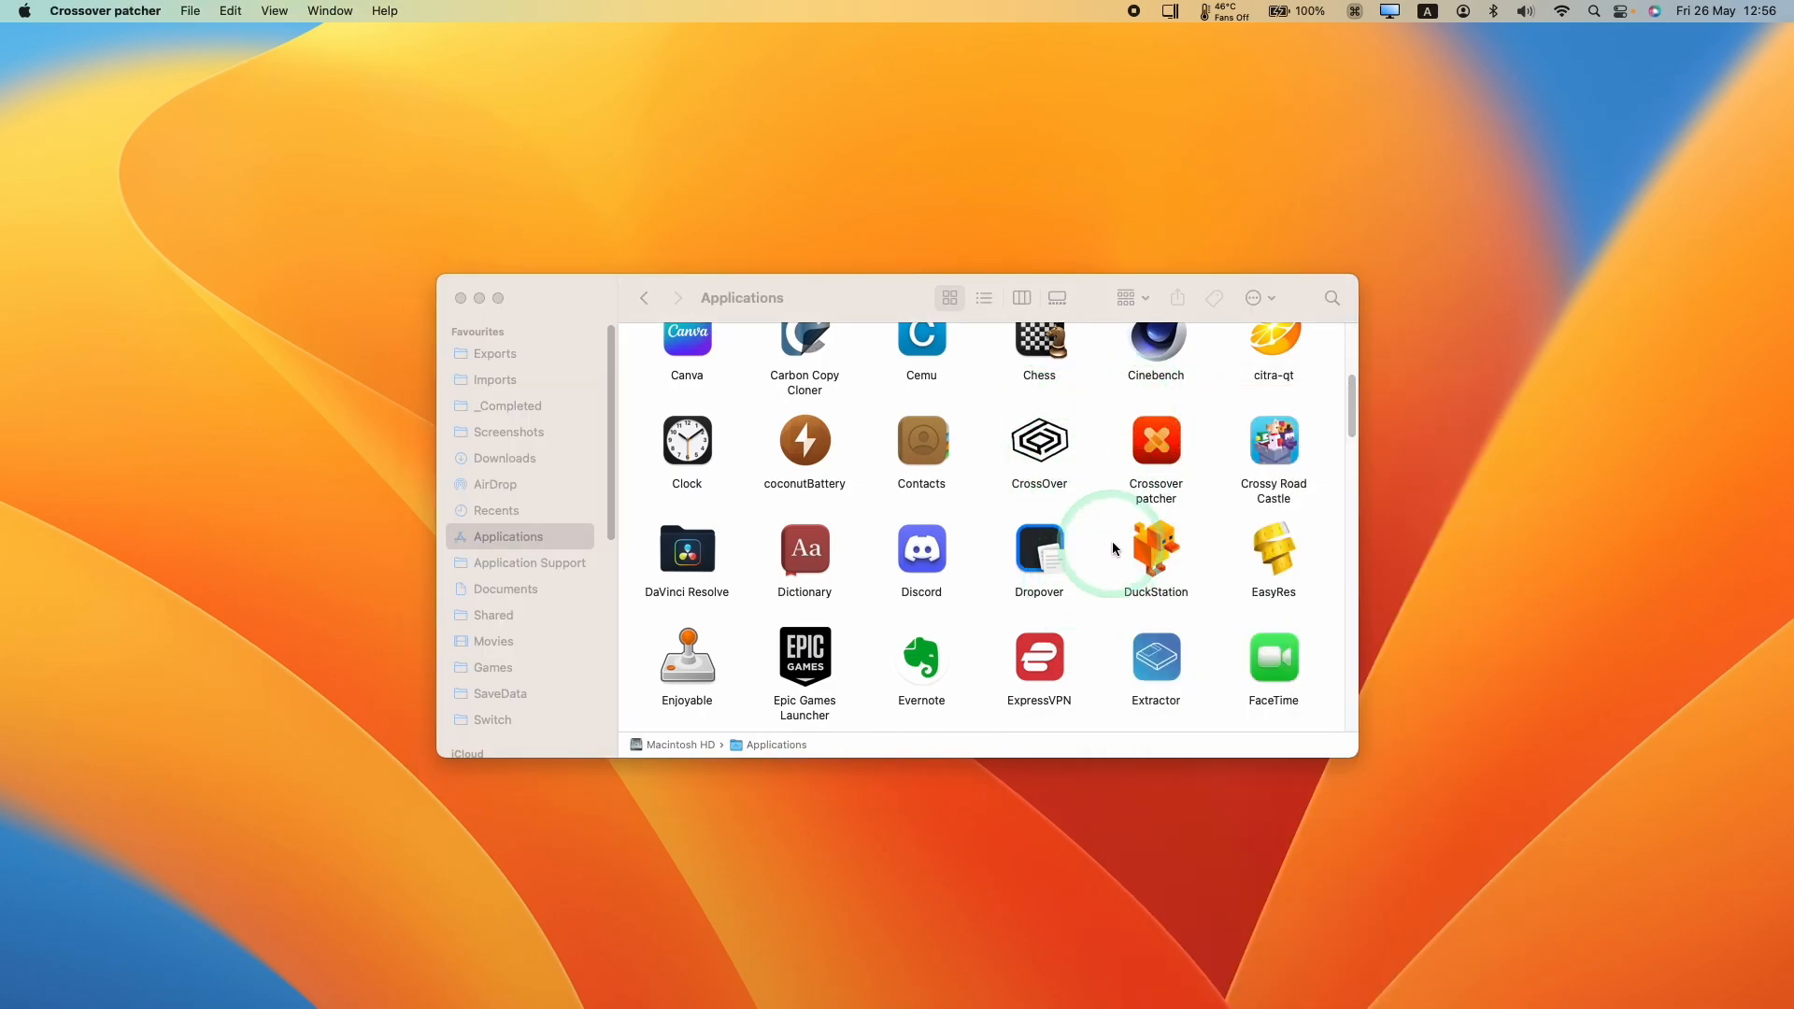
{"action": "left_click", "coordinate": [1038, 442]}
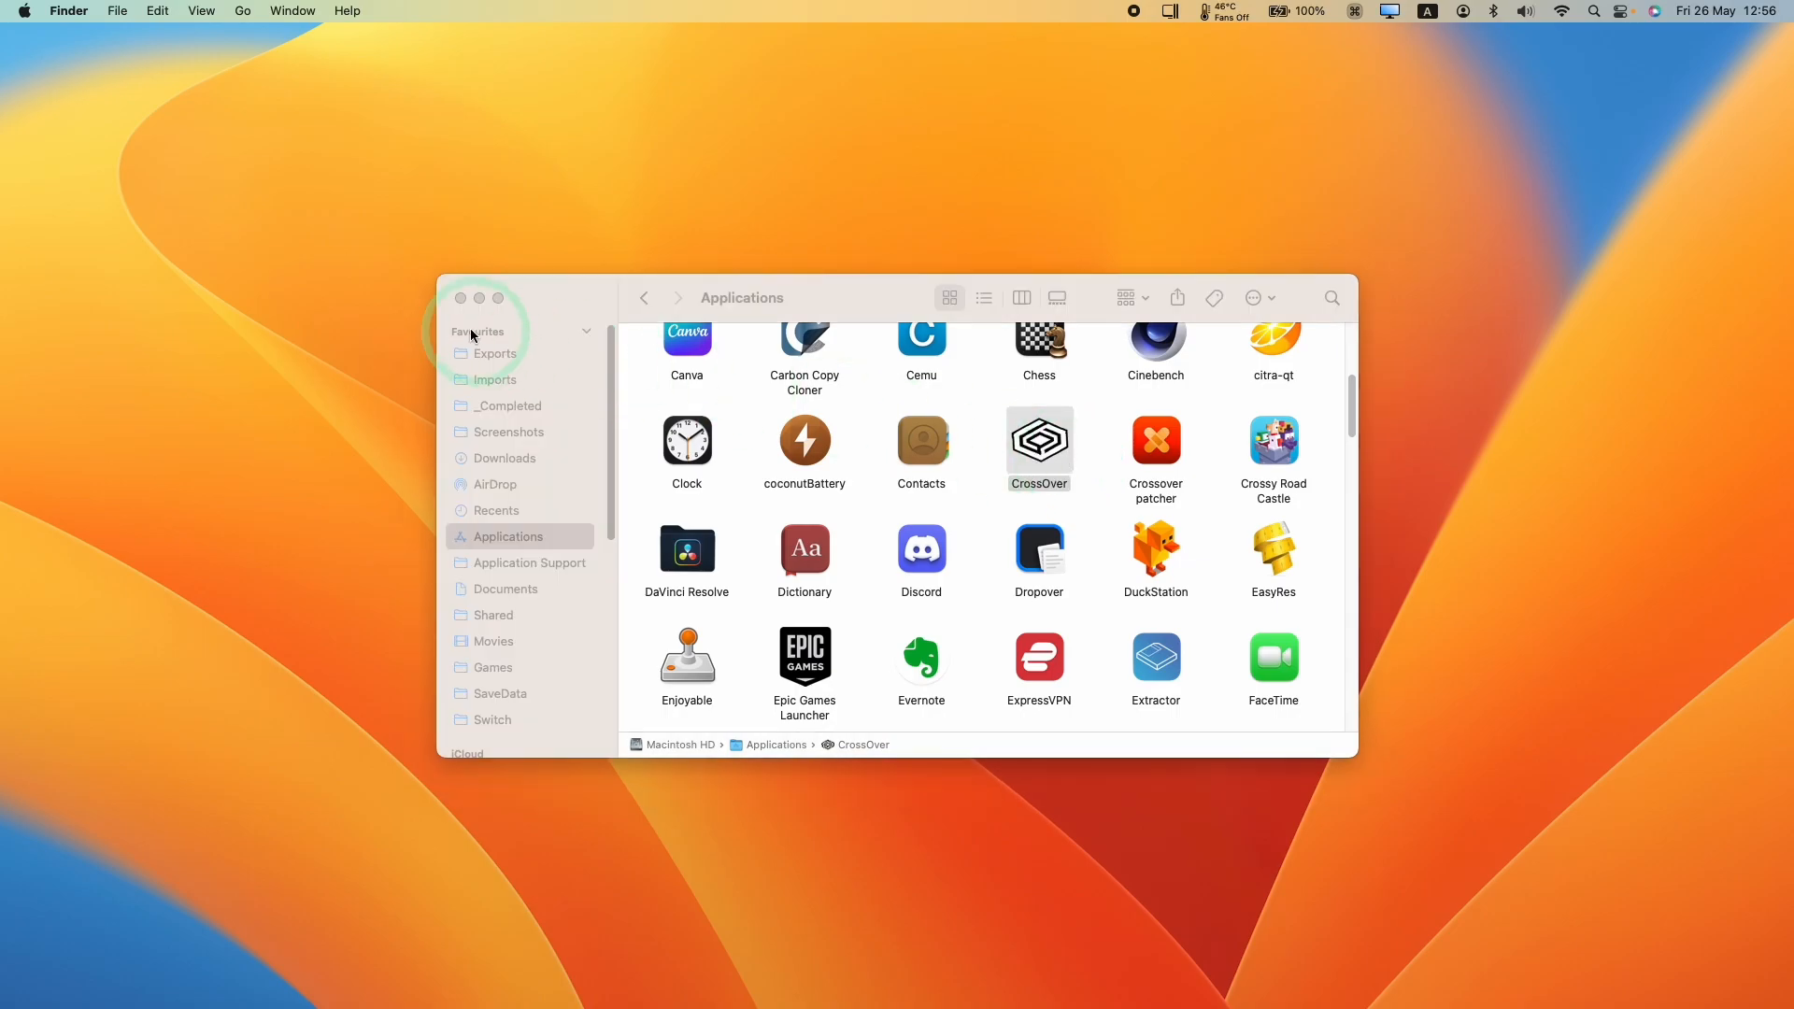
{"action": "double_click", "coordinate": [1038, 442]}
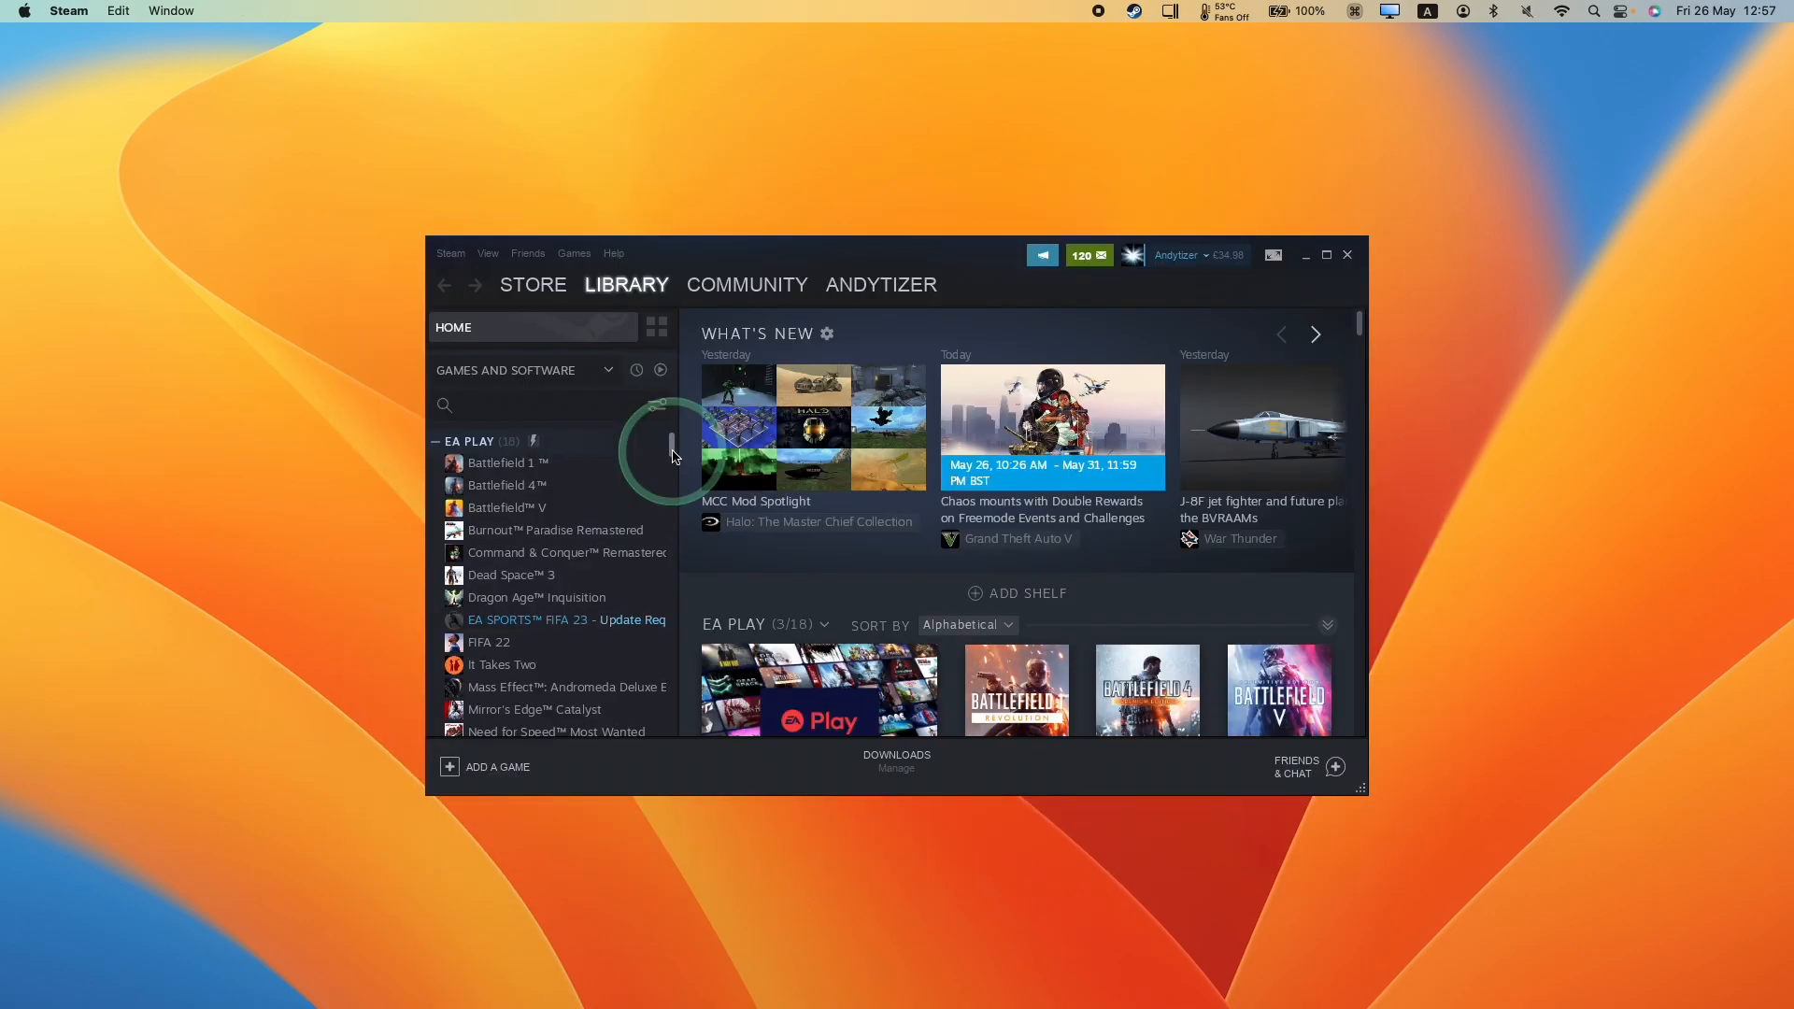
- Search the Steam store for 'sons of the forest' and add the £24.99 game to the cart
{"action": "scroll", "scroll_direction": "down", "scroll_amount": 3}
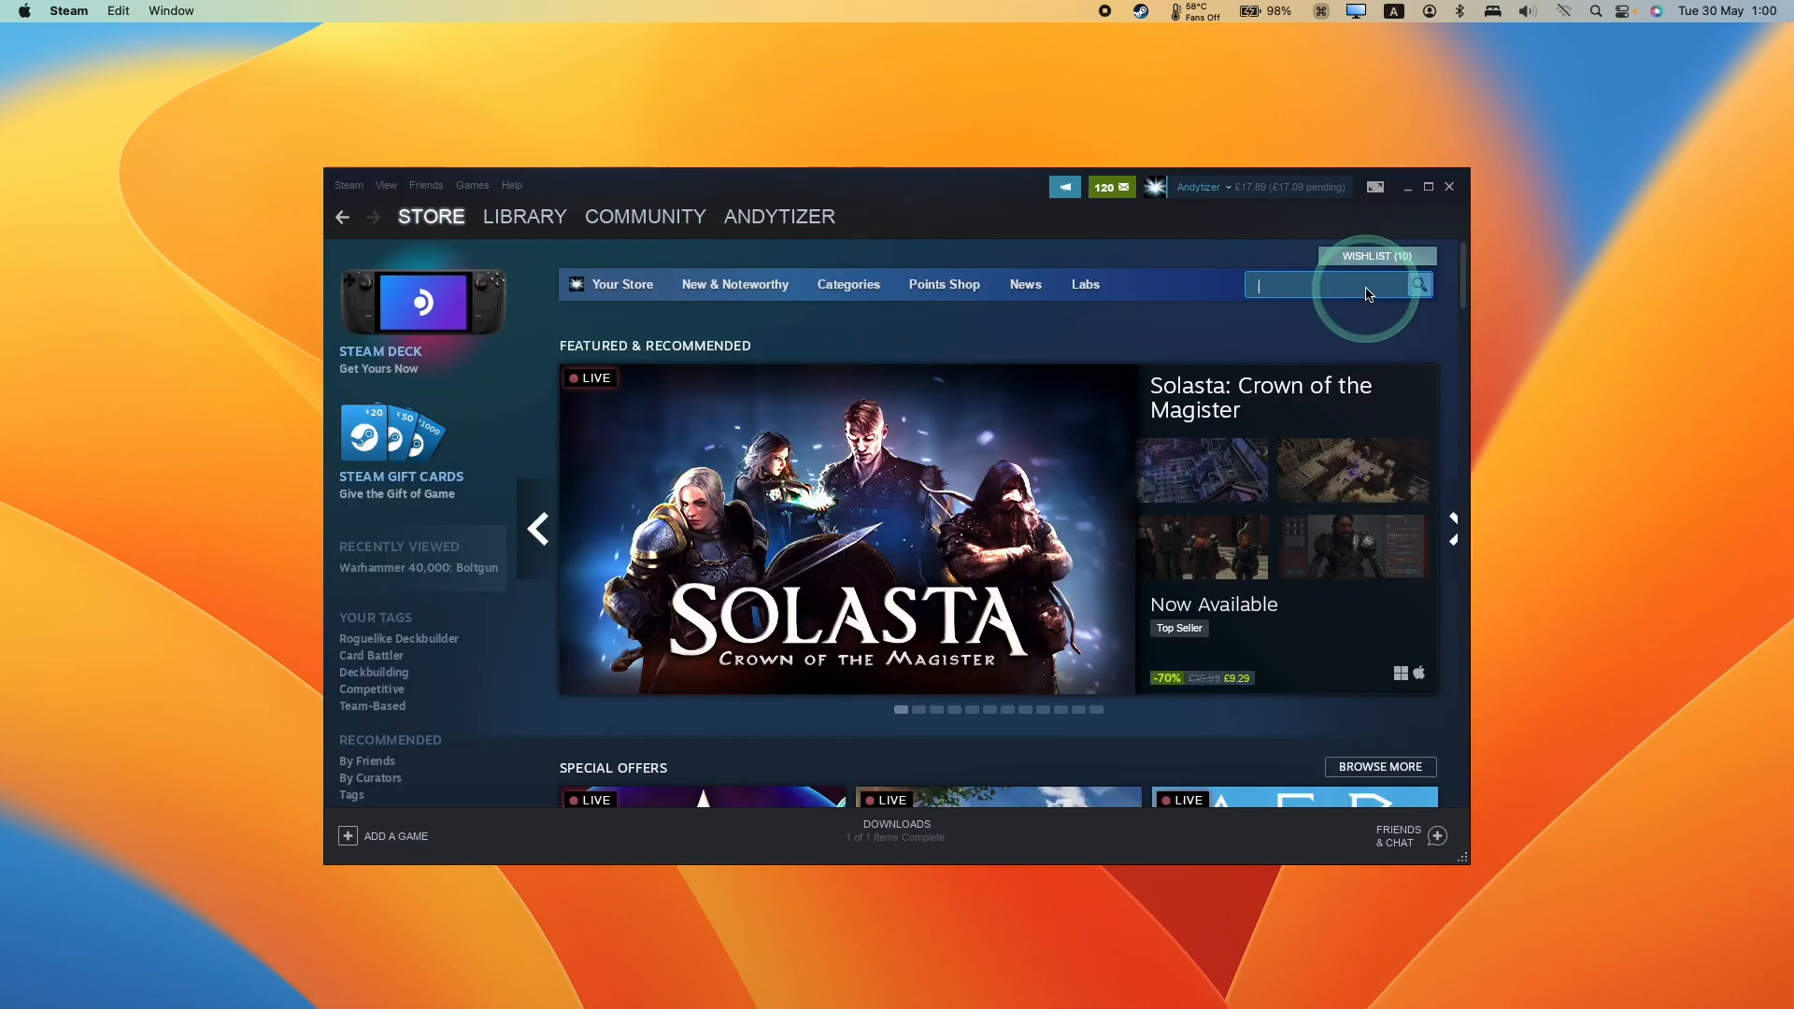
{"action": "type", "text": "so"}
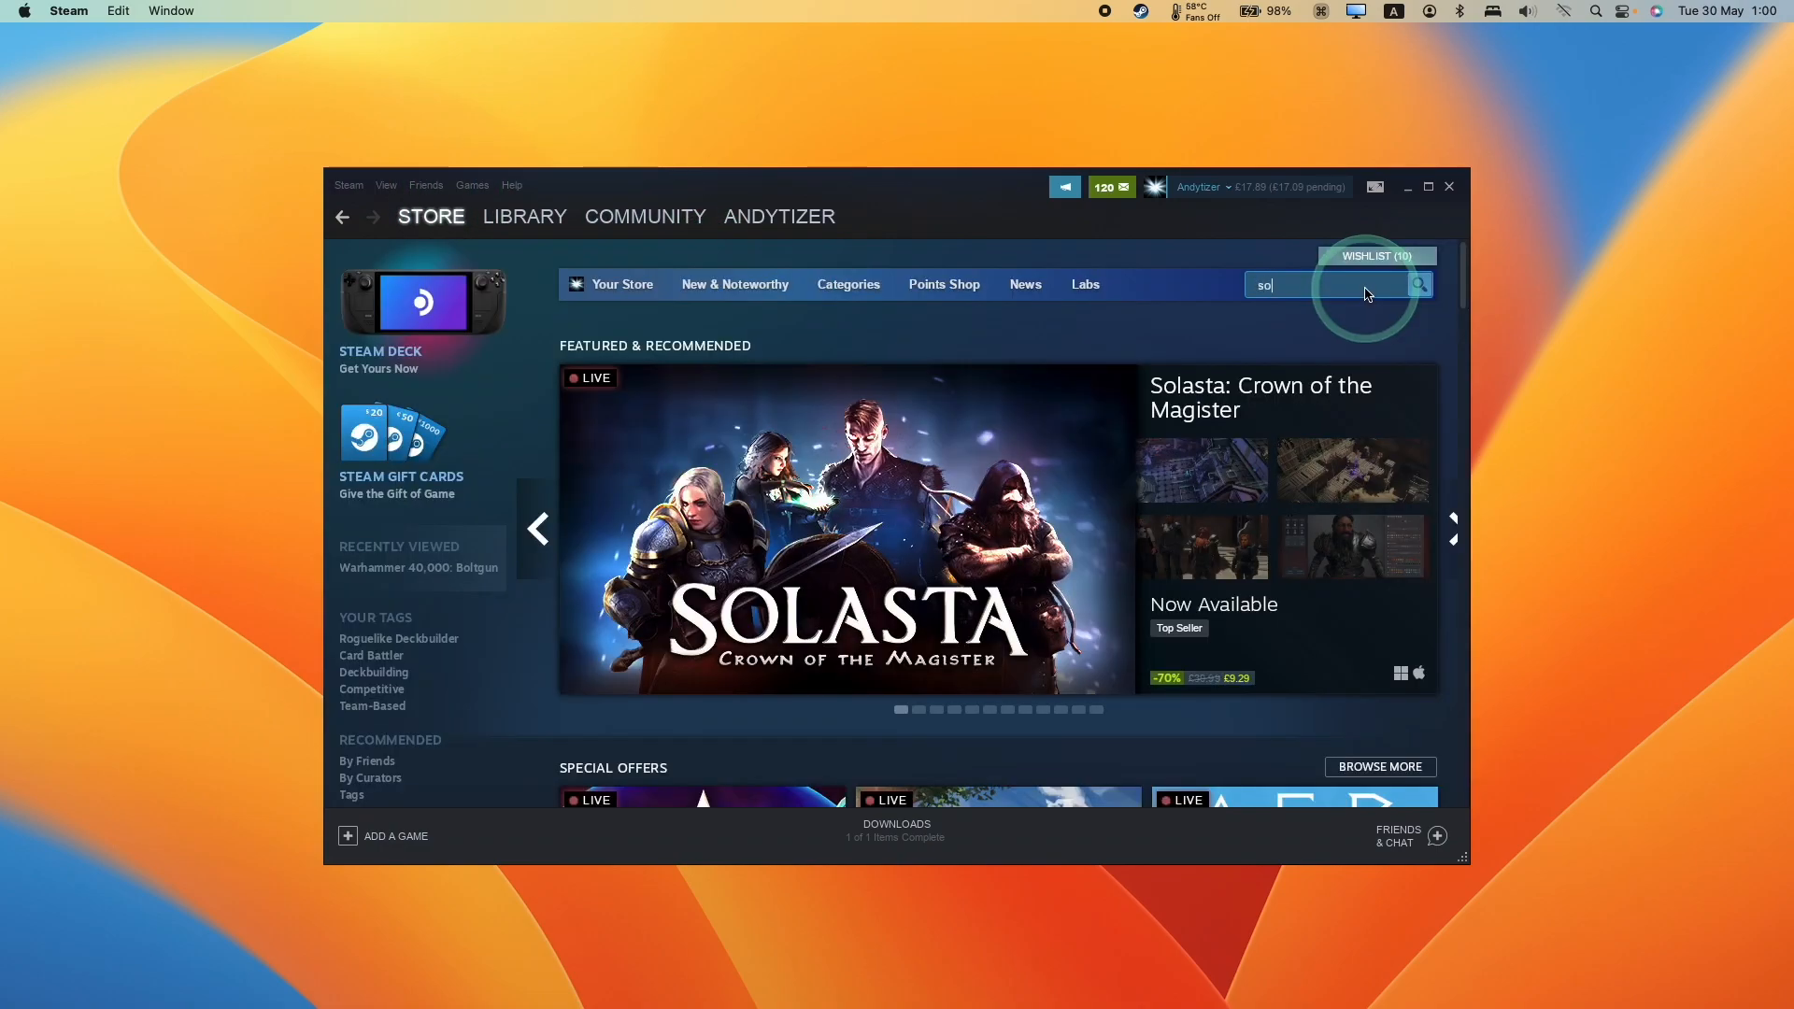
{"action": "type", "text": "sons of the forest"}
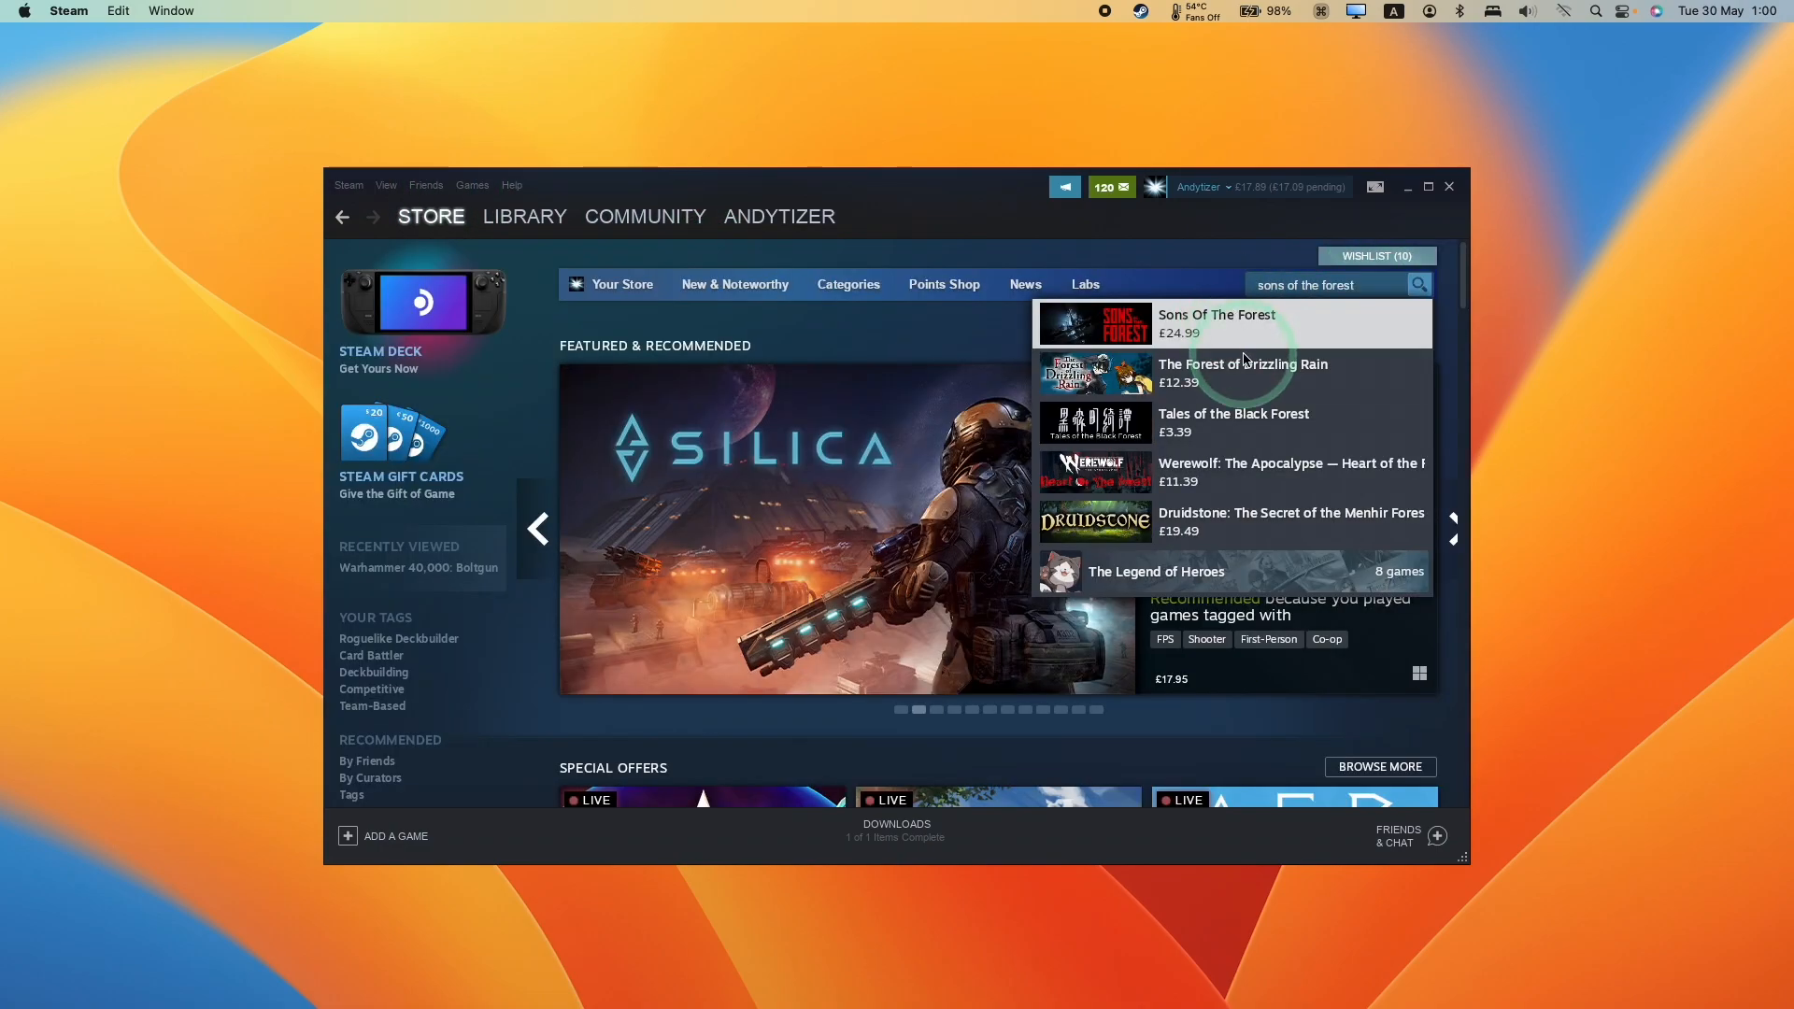
{"action": "left_click", "coordinate": [1217, 324]}
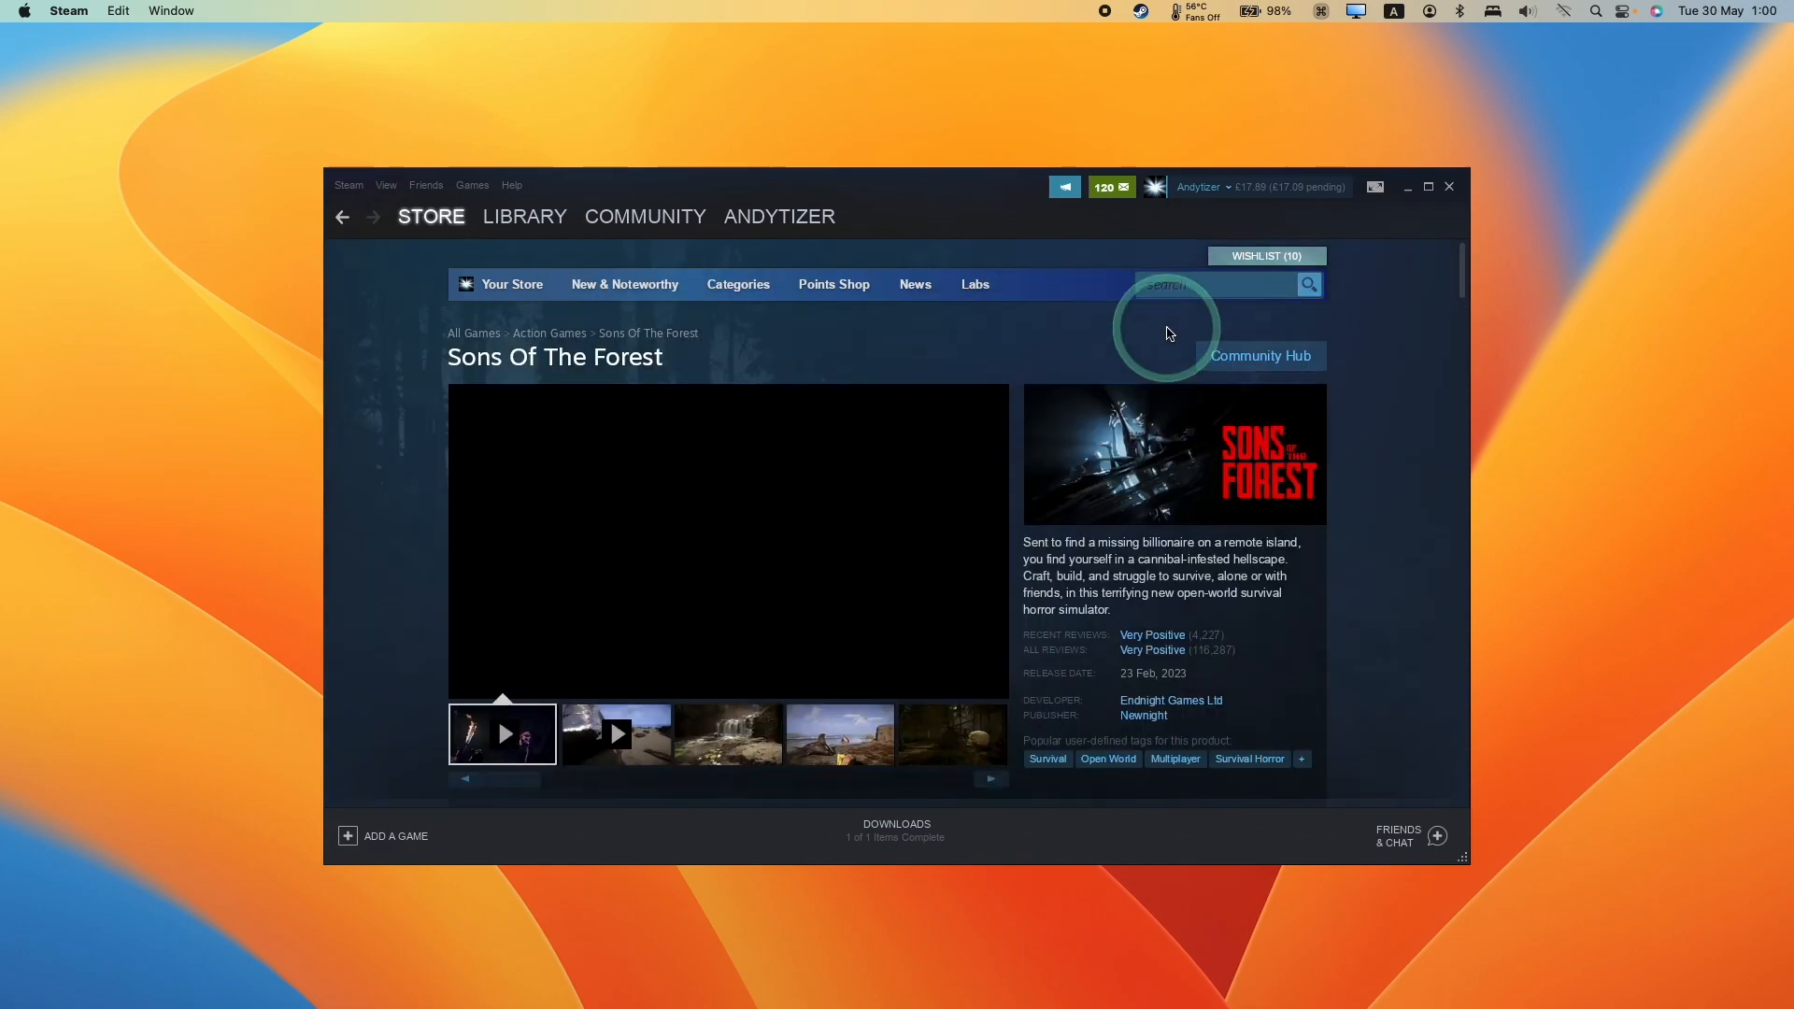
{"action": "scroll", "scroll_direction": "down", "scroll_amount": 3}
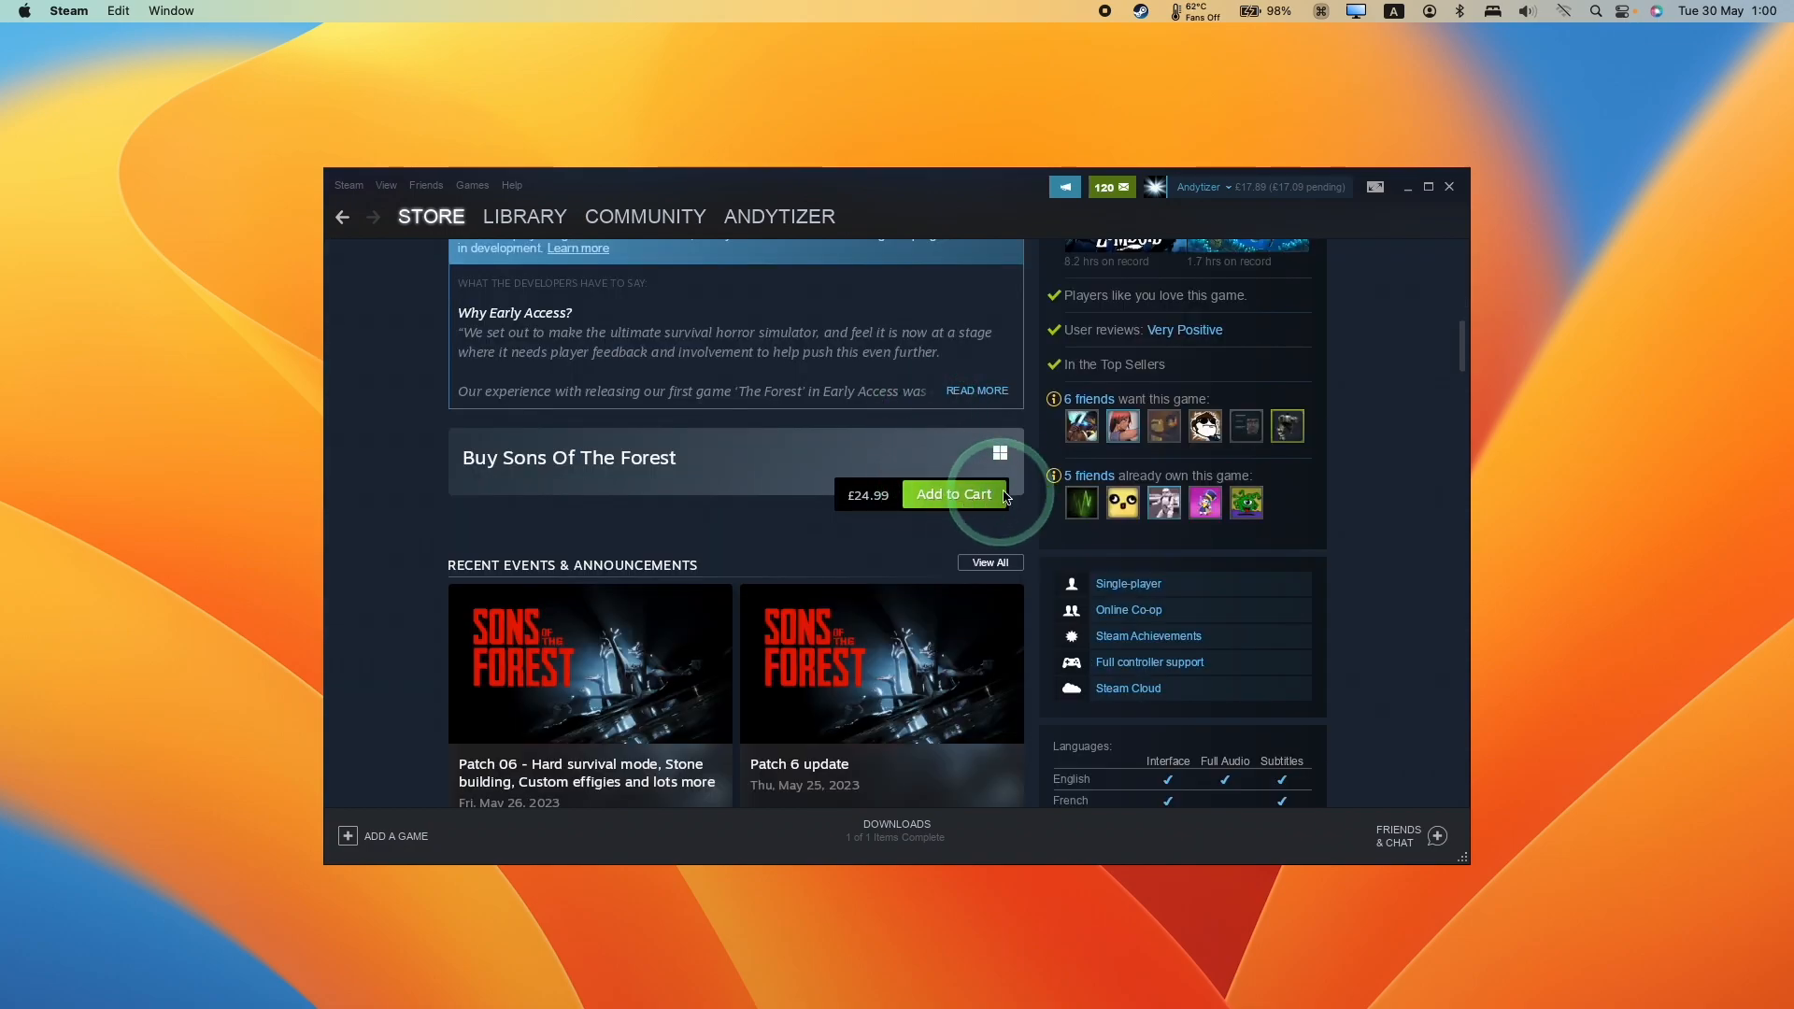
{"action": "left_click", "coordinate": [953, 494]}
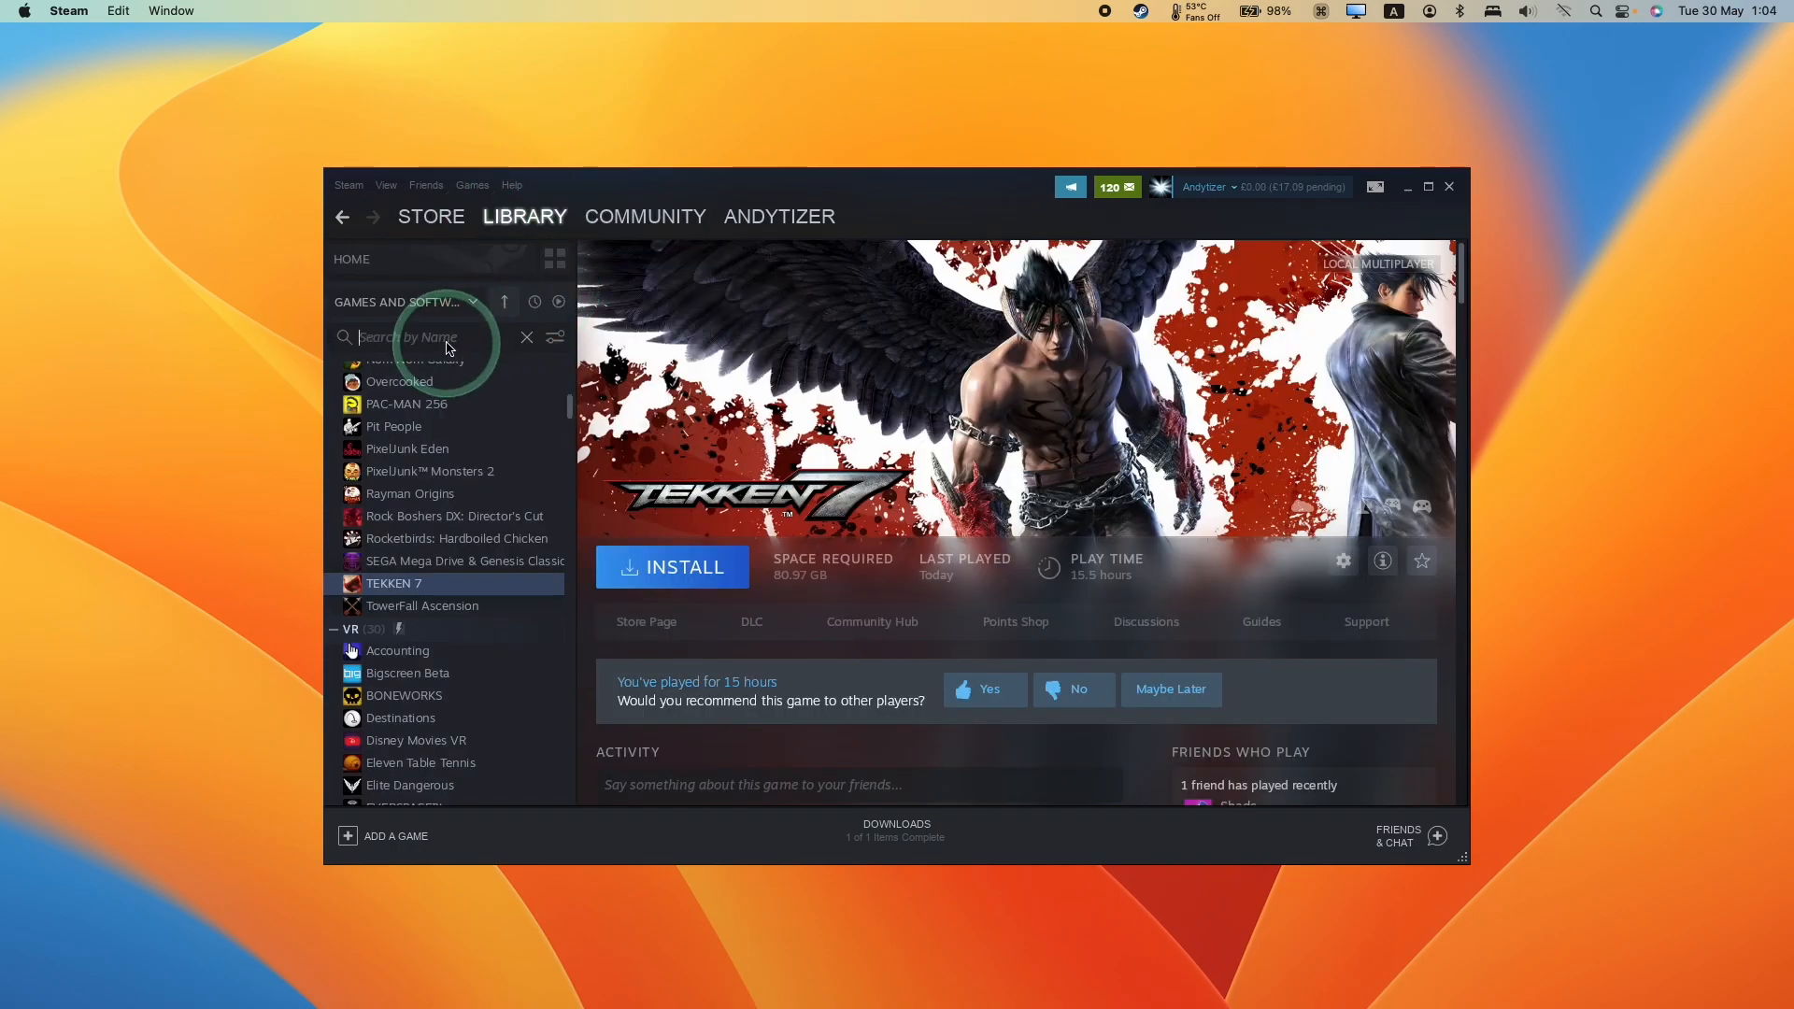
- Find Sons Of The Forest in the library via 'sons' and start its installation
{"action": "type", "text": "sons"}
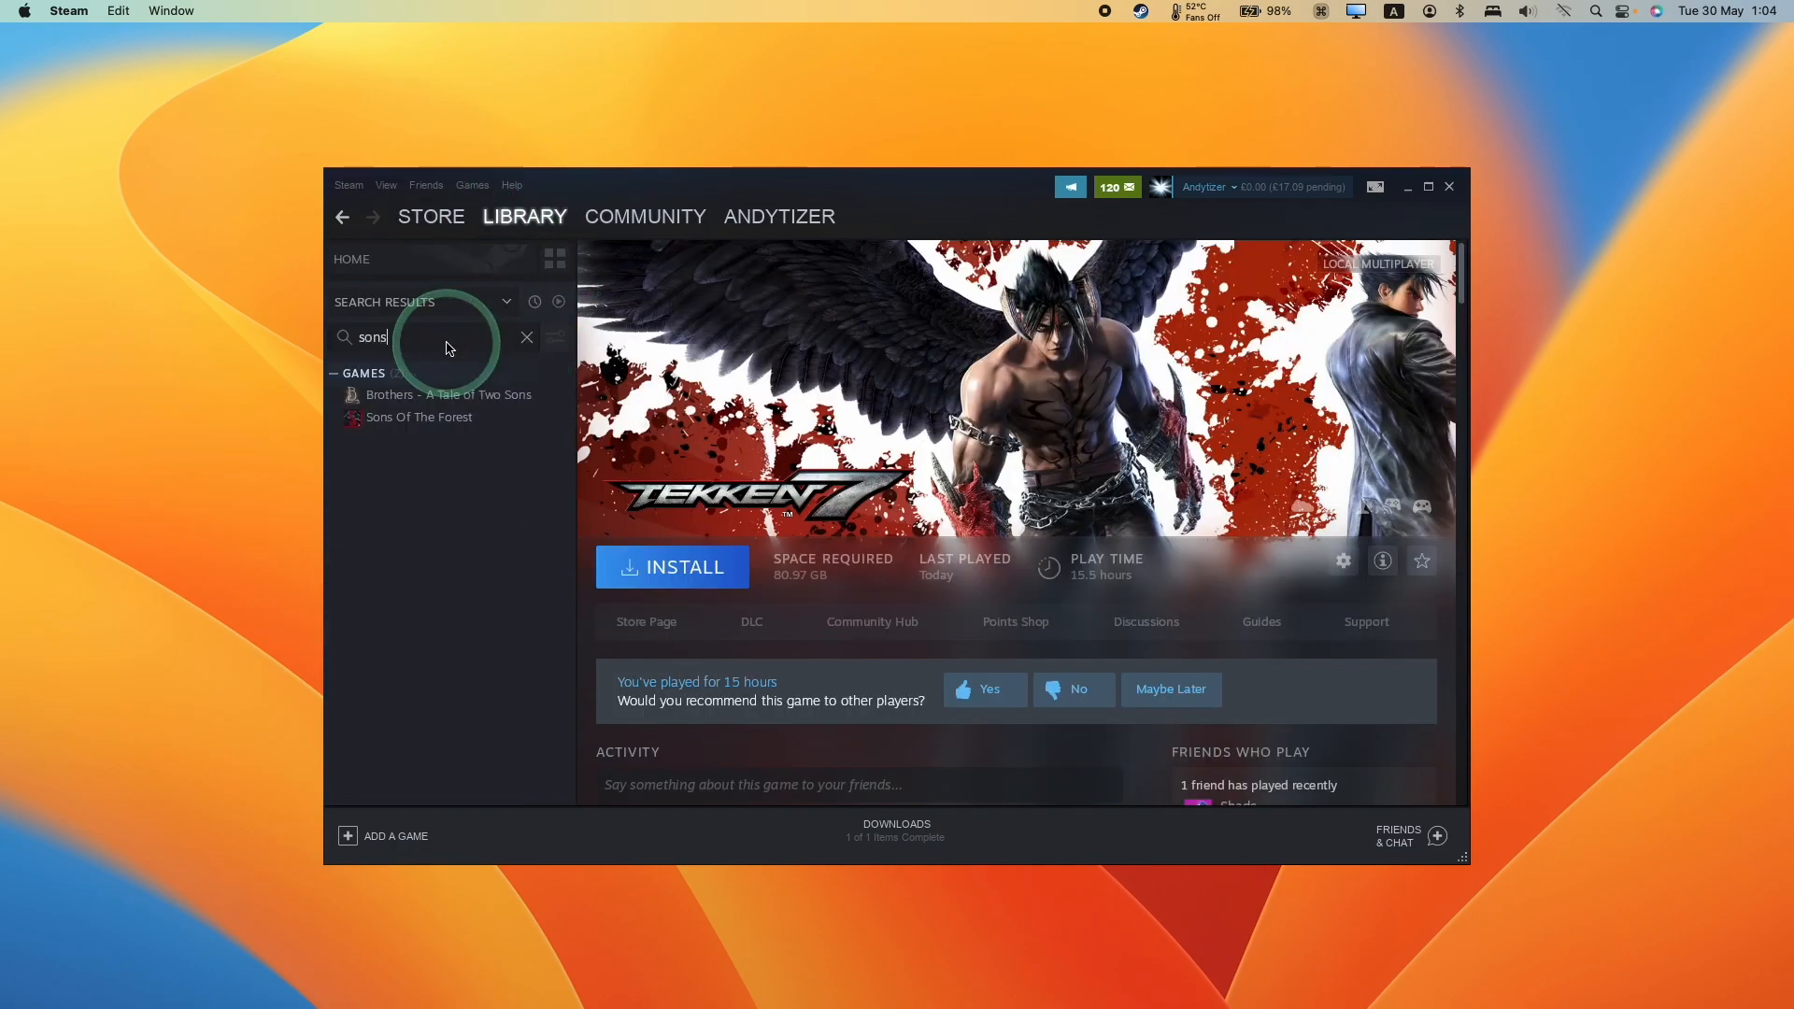
{"action": "left_click", "coordinate": [418, 416]}
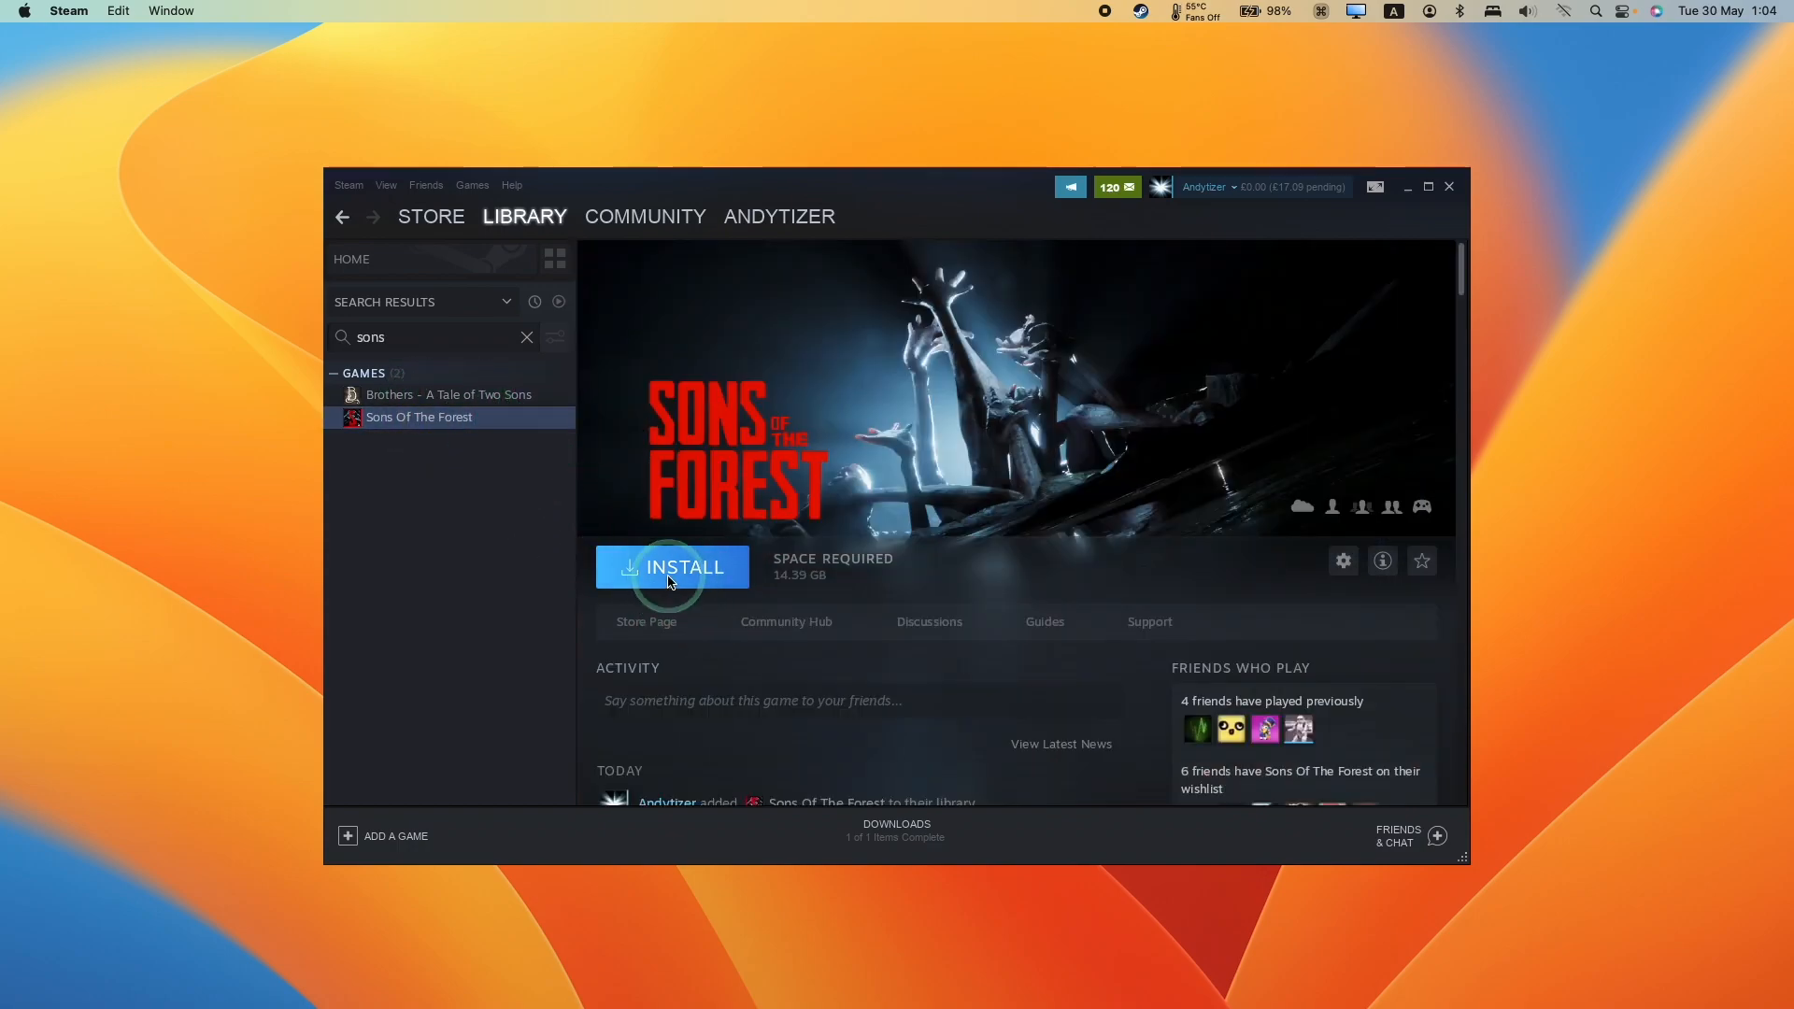
{"action": "left_click", "coordinate": [672, 568]}
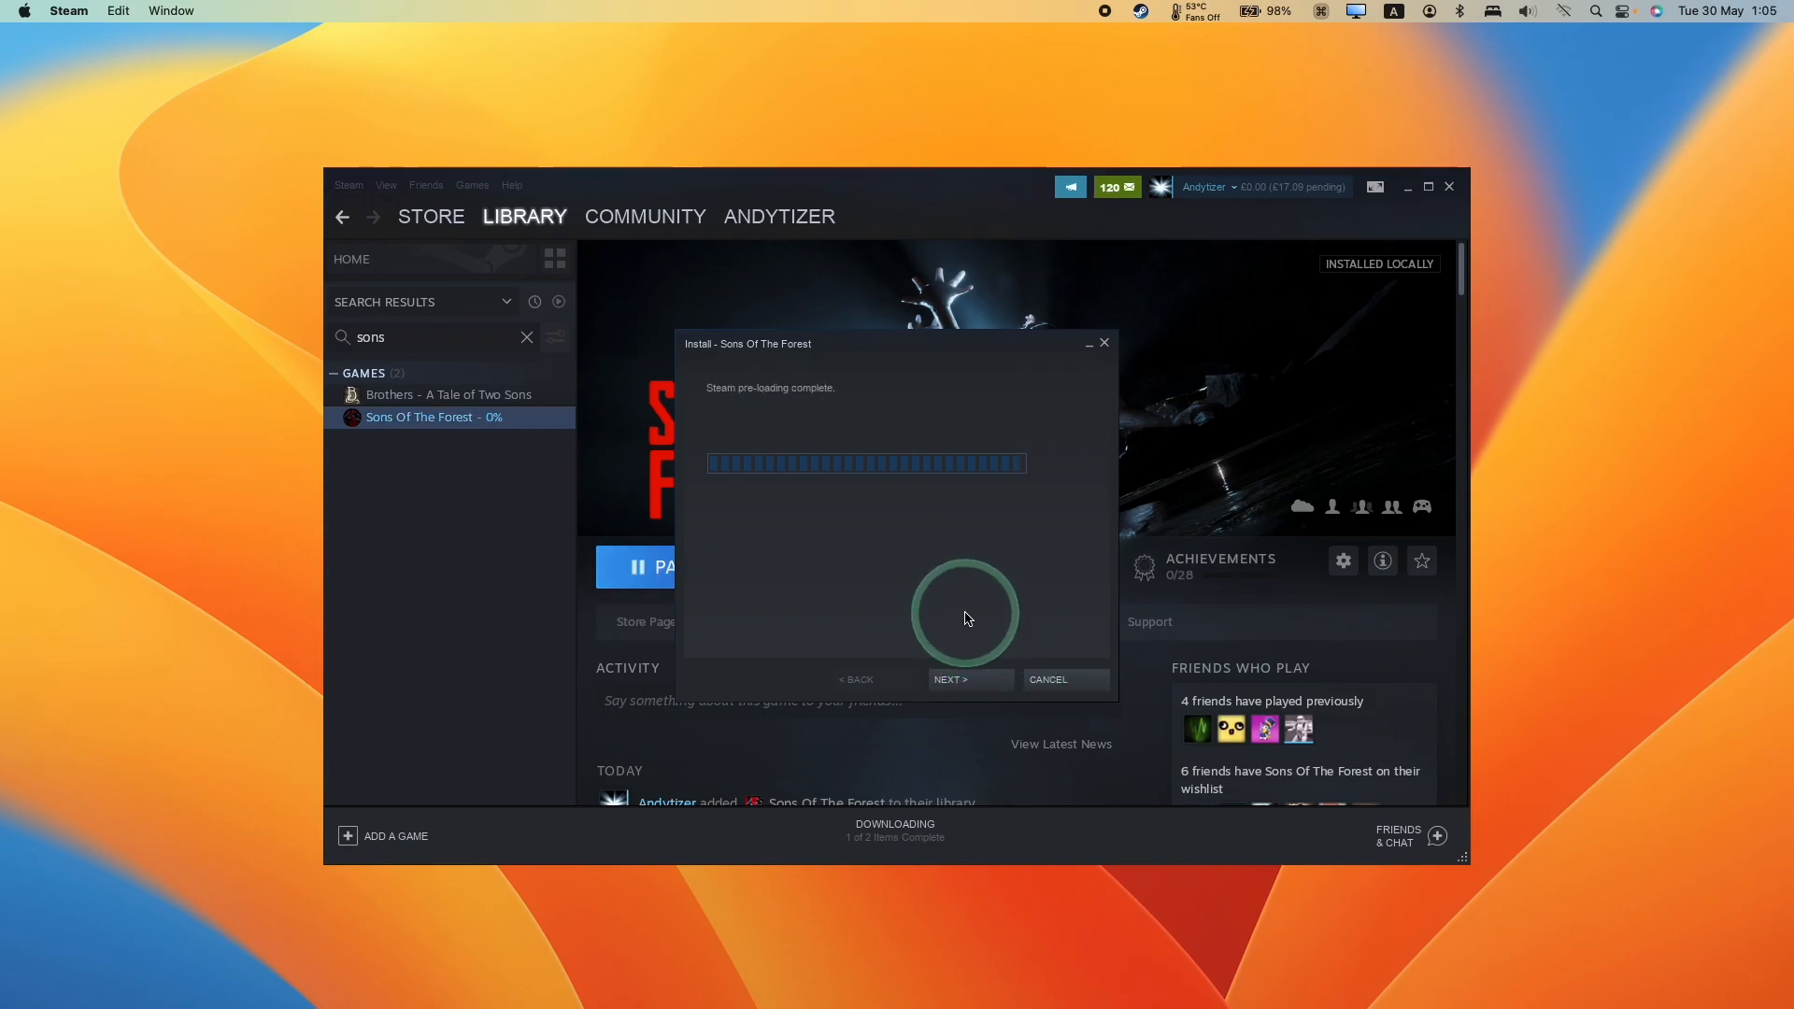
{"action": "left_click", "coordinate": [969, 679]}
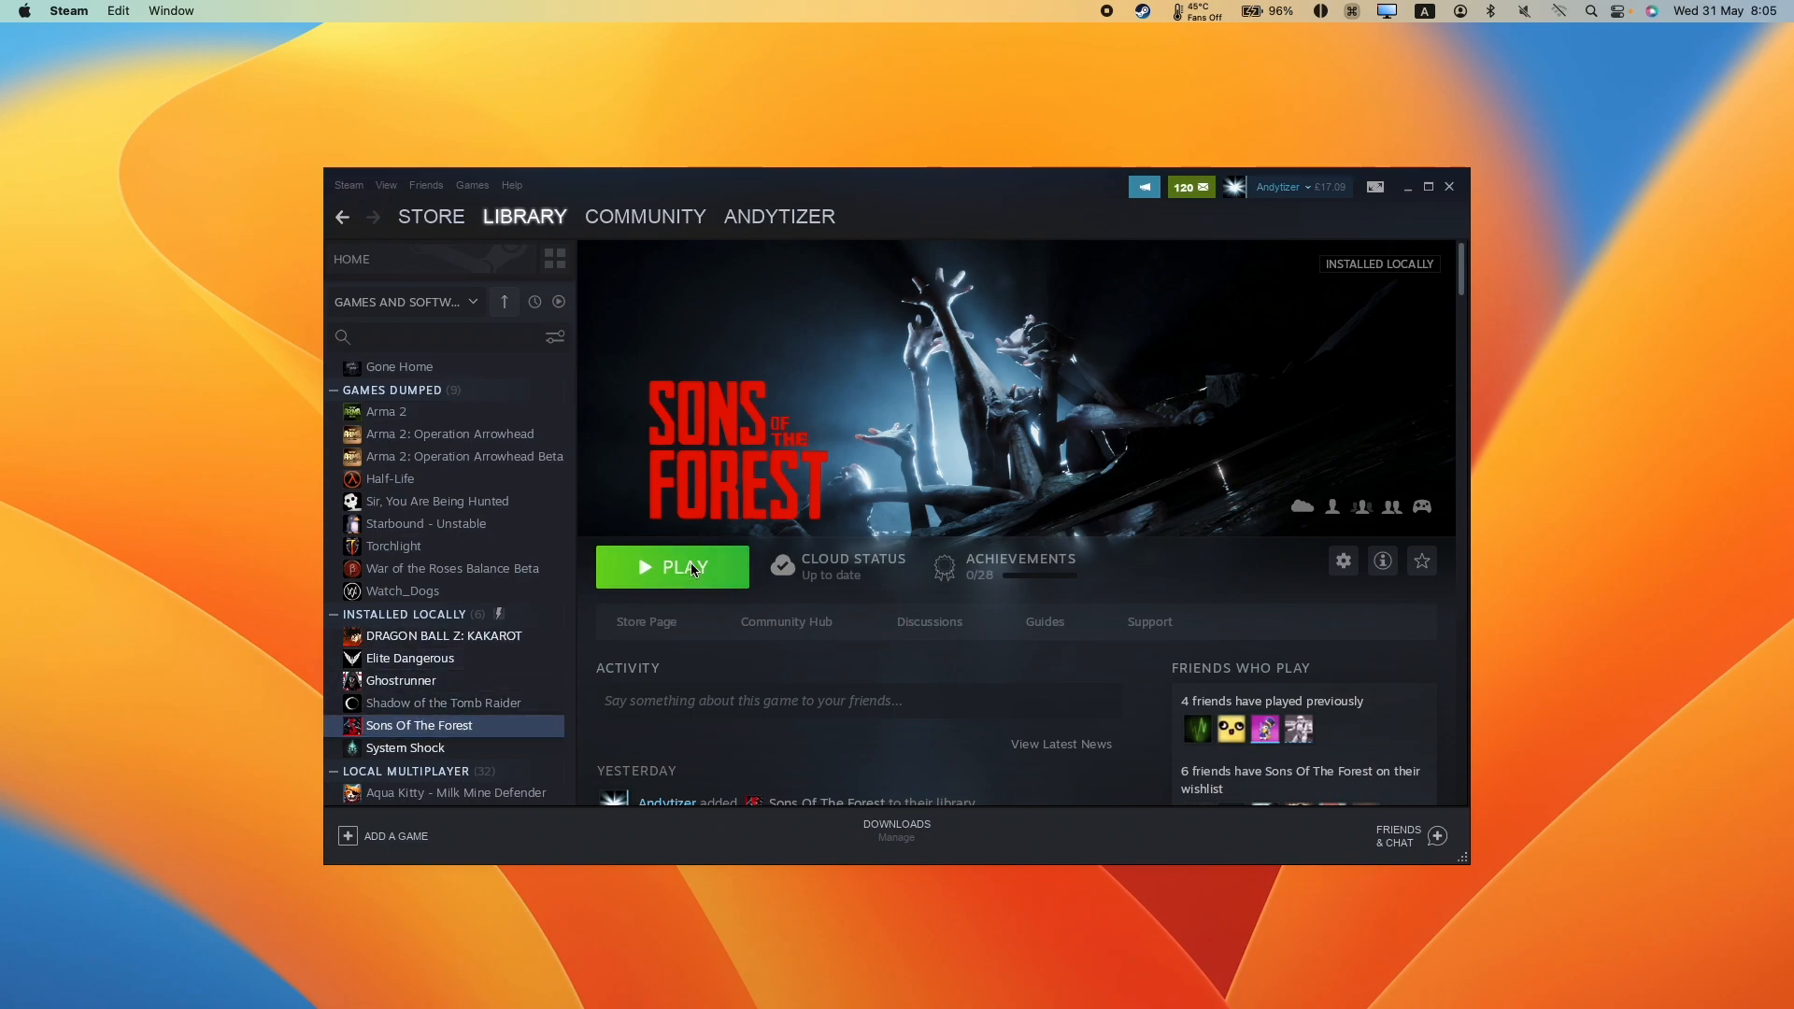
- Launch Sons Of The Forest with the green Play button
{"action": "left_click", "coordinate": [672, 567]}
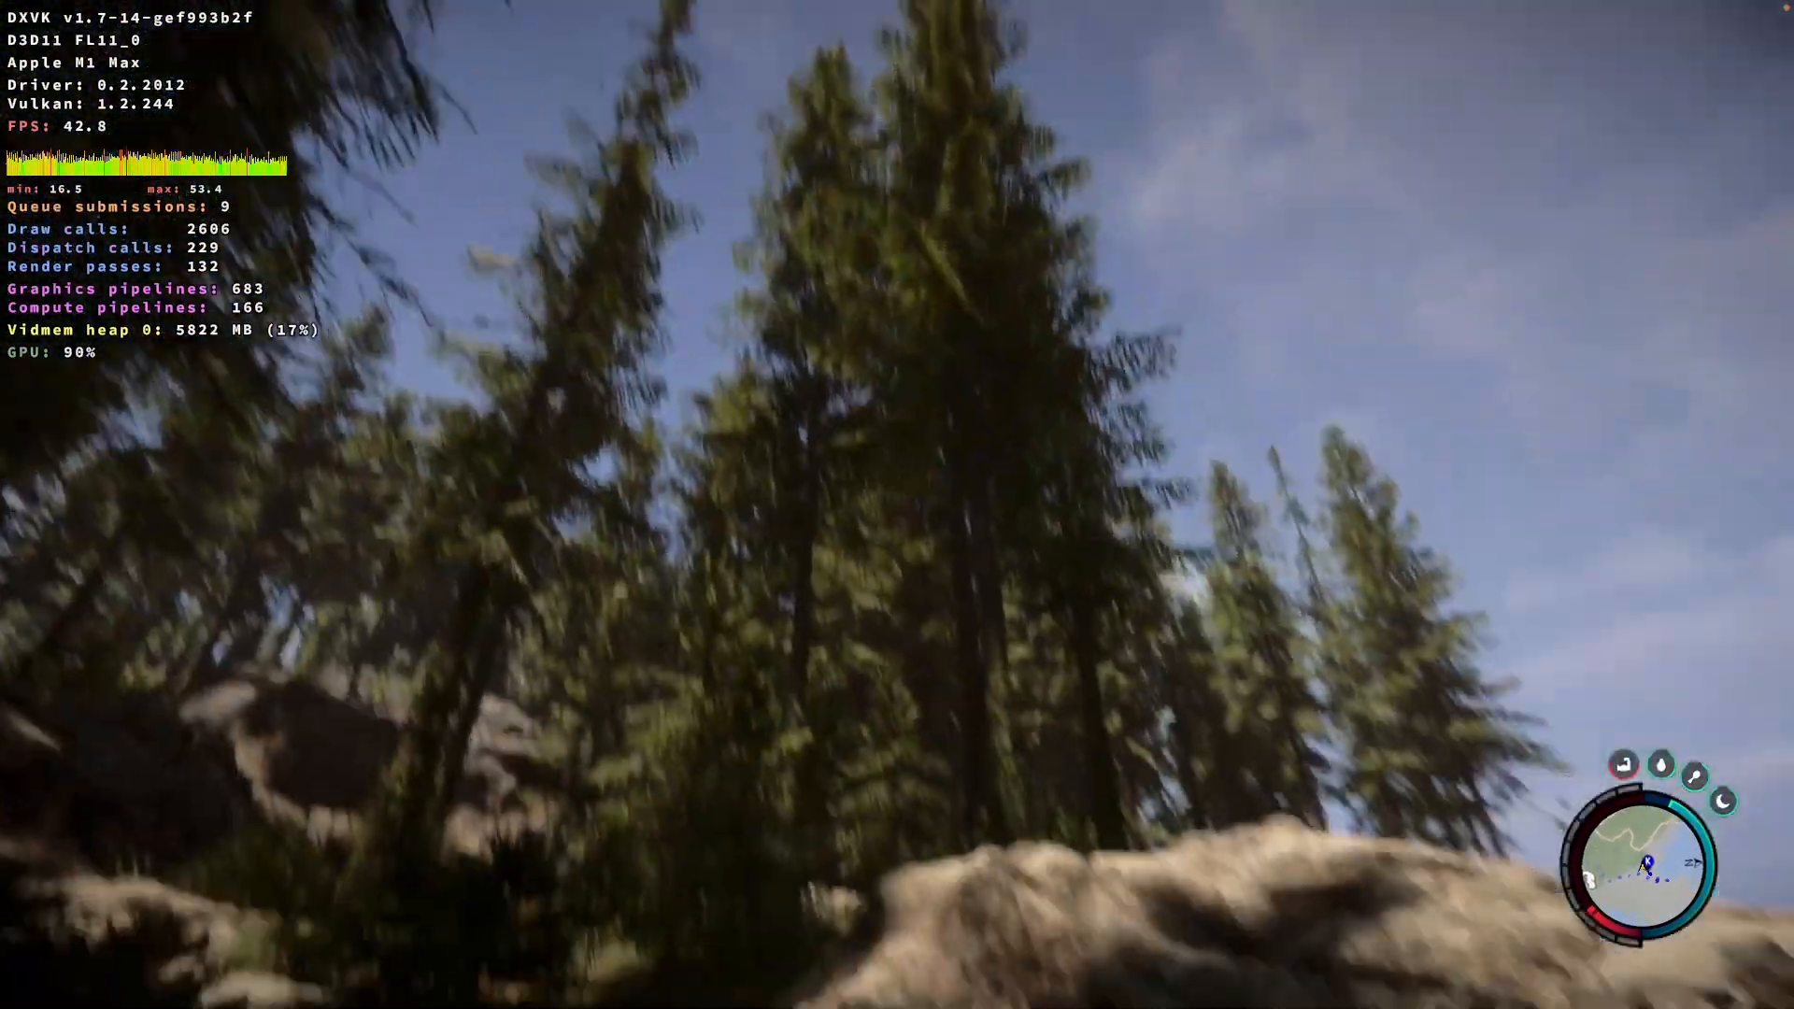
- Set Fog Quality to Off in the game's graphics options
{"action": "key", "text": "Escape"}
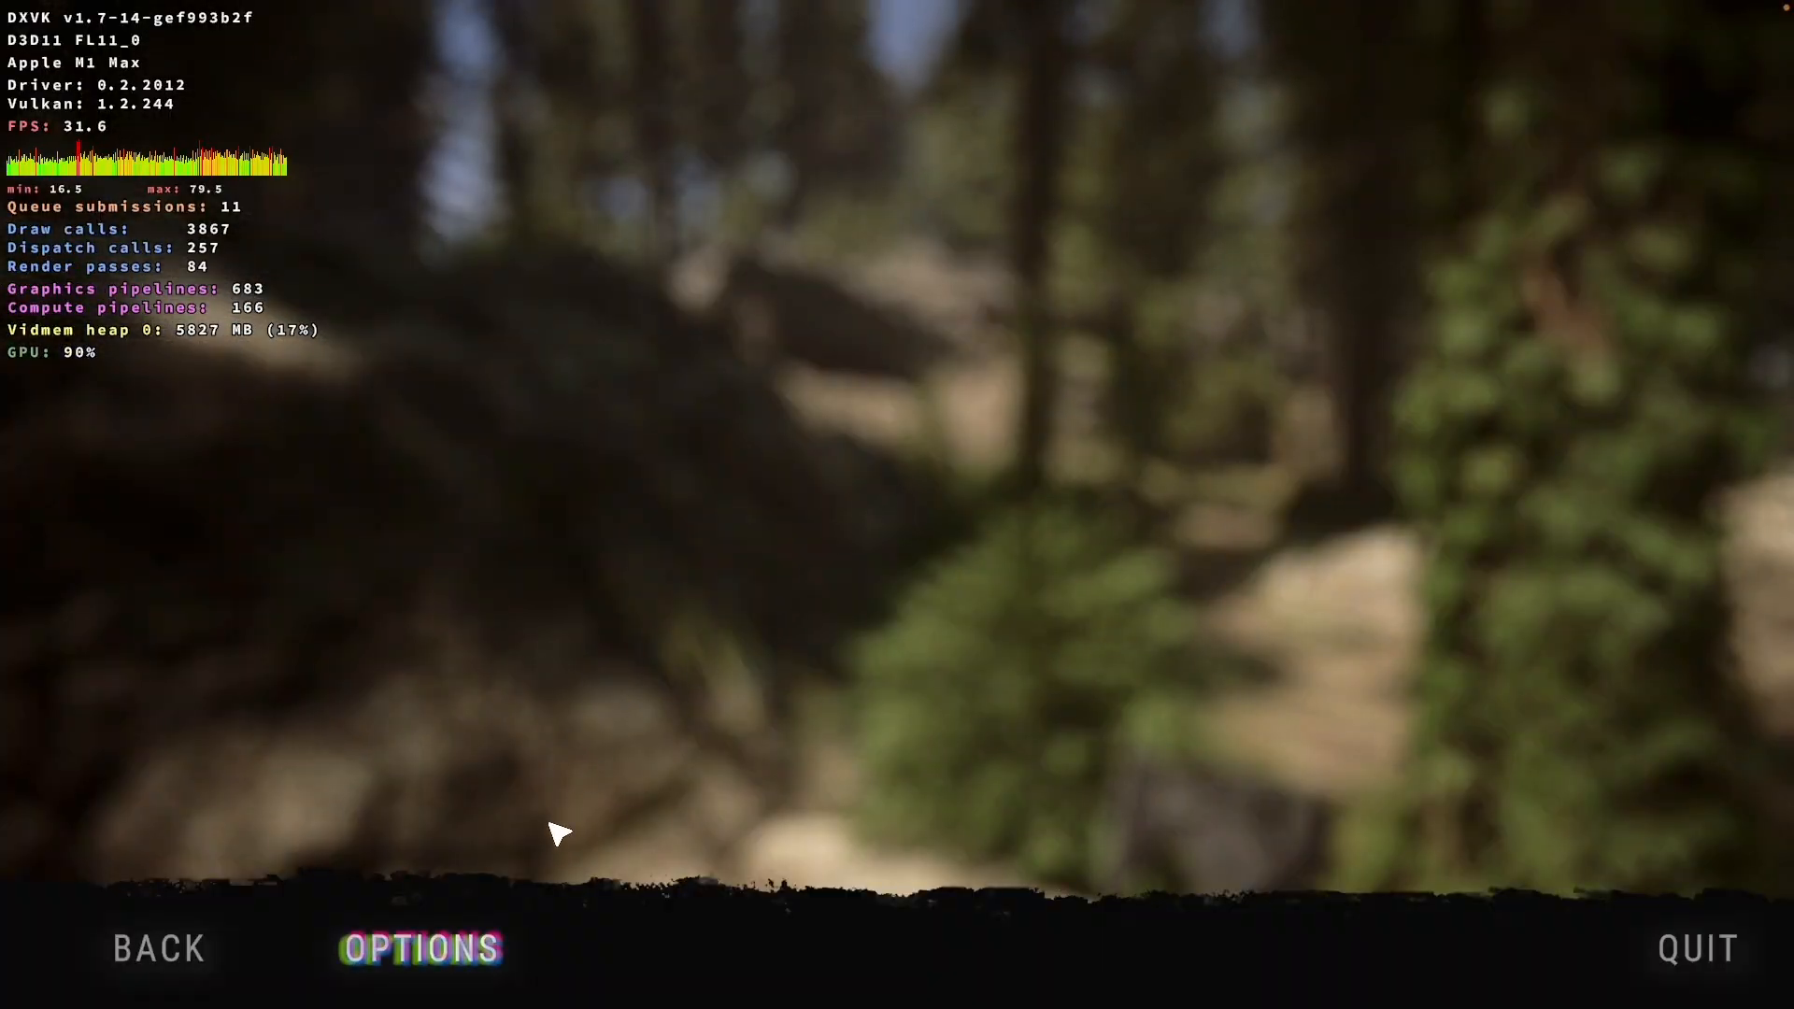
{"action": "left_click", "coordinate": [419, 948]}
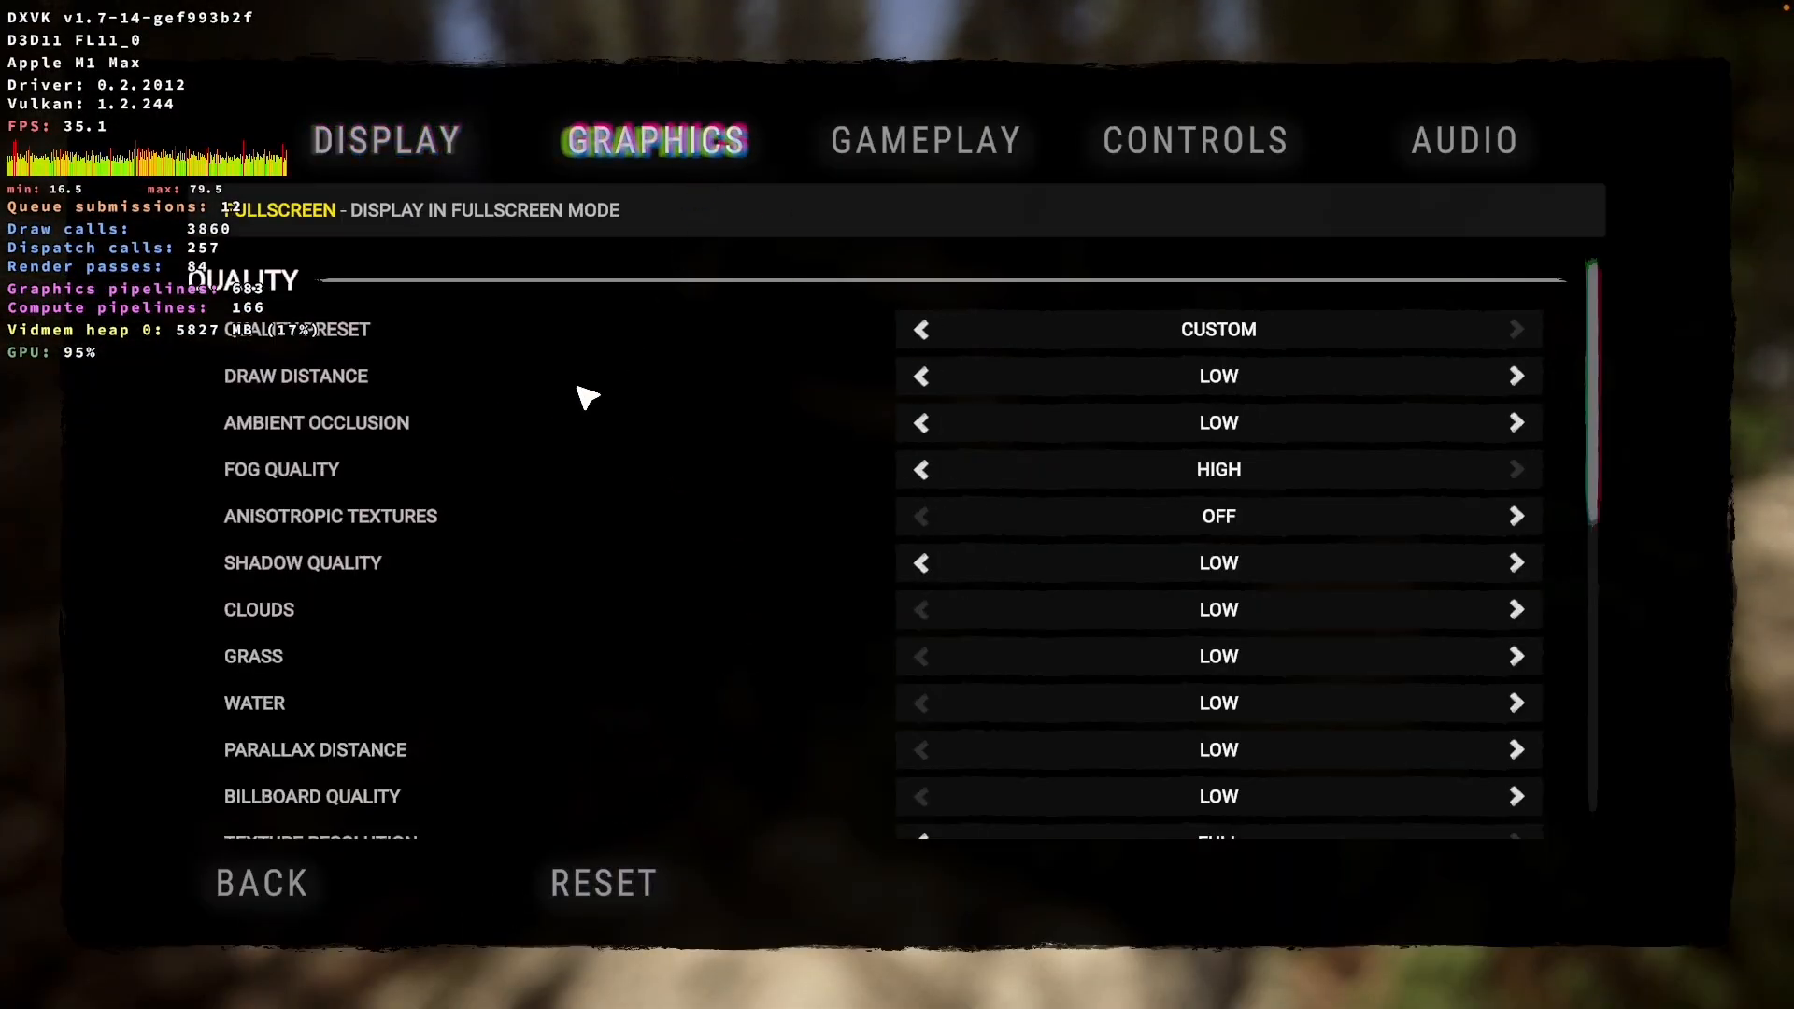
{"action": "left_click", "coordinate": [921, 469]}
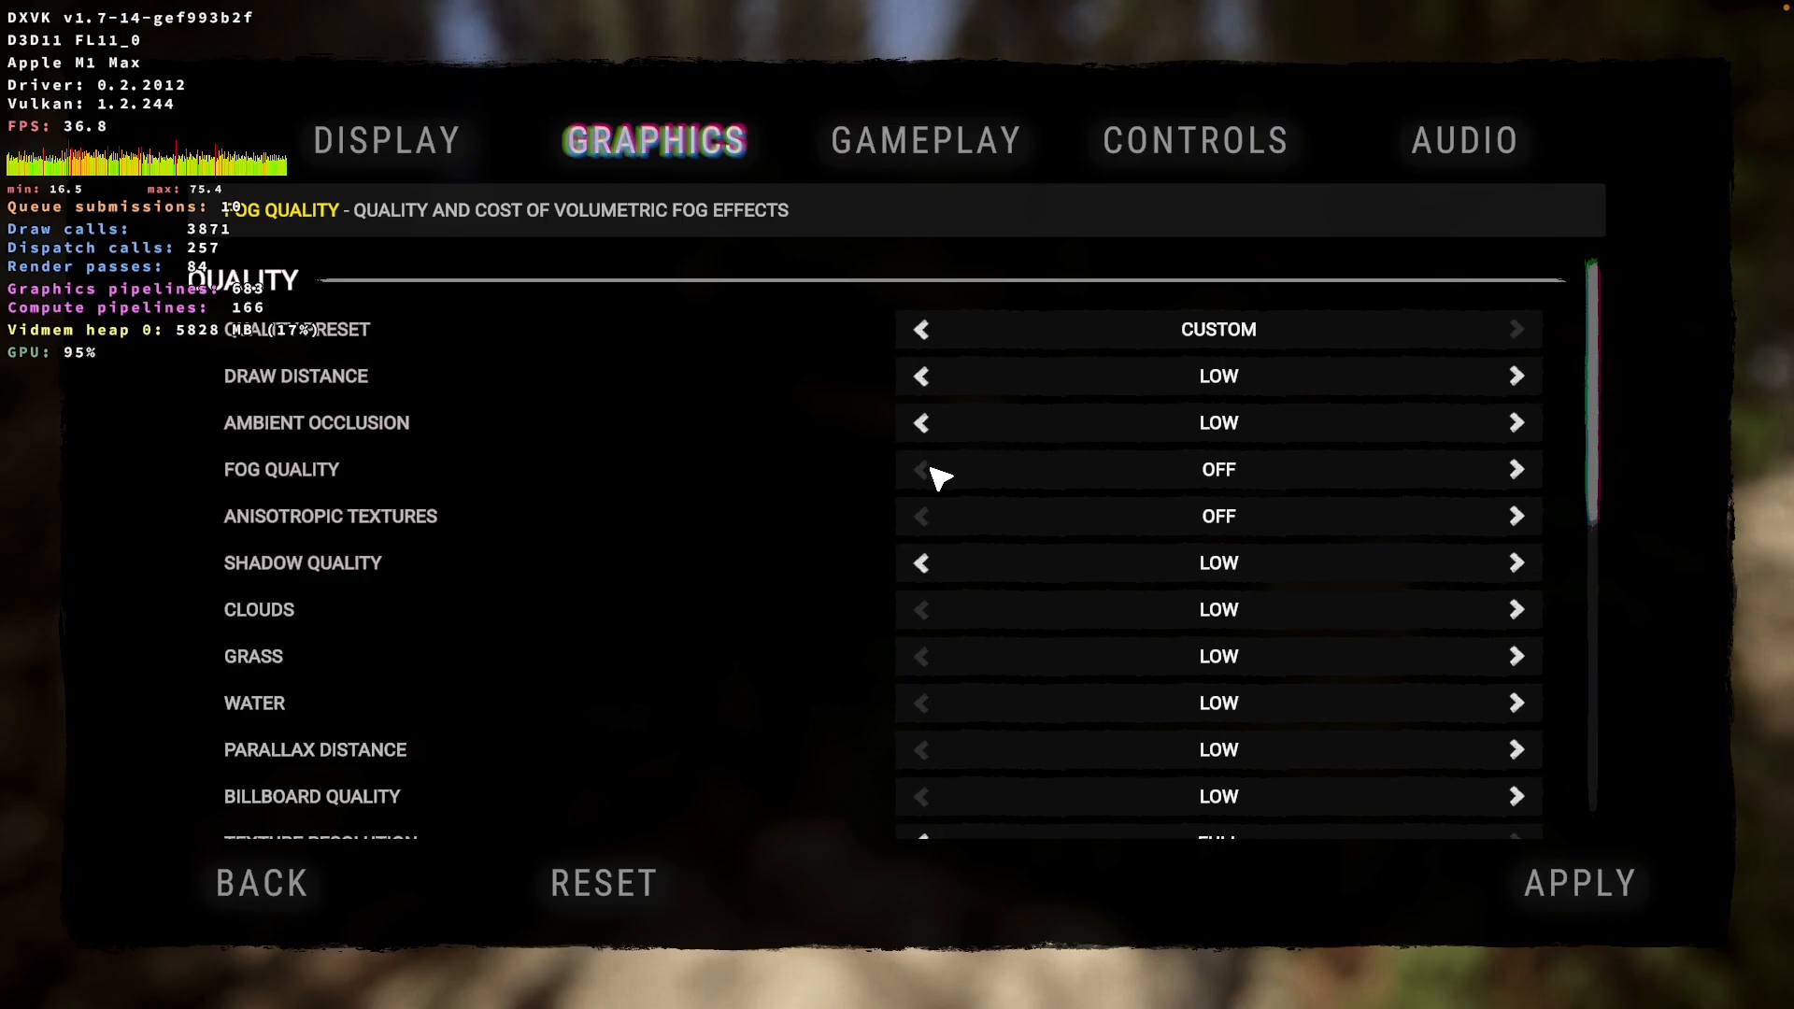